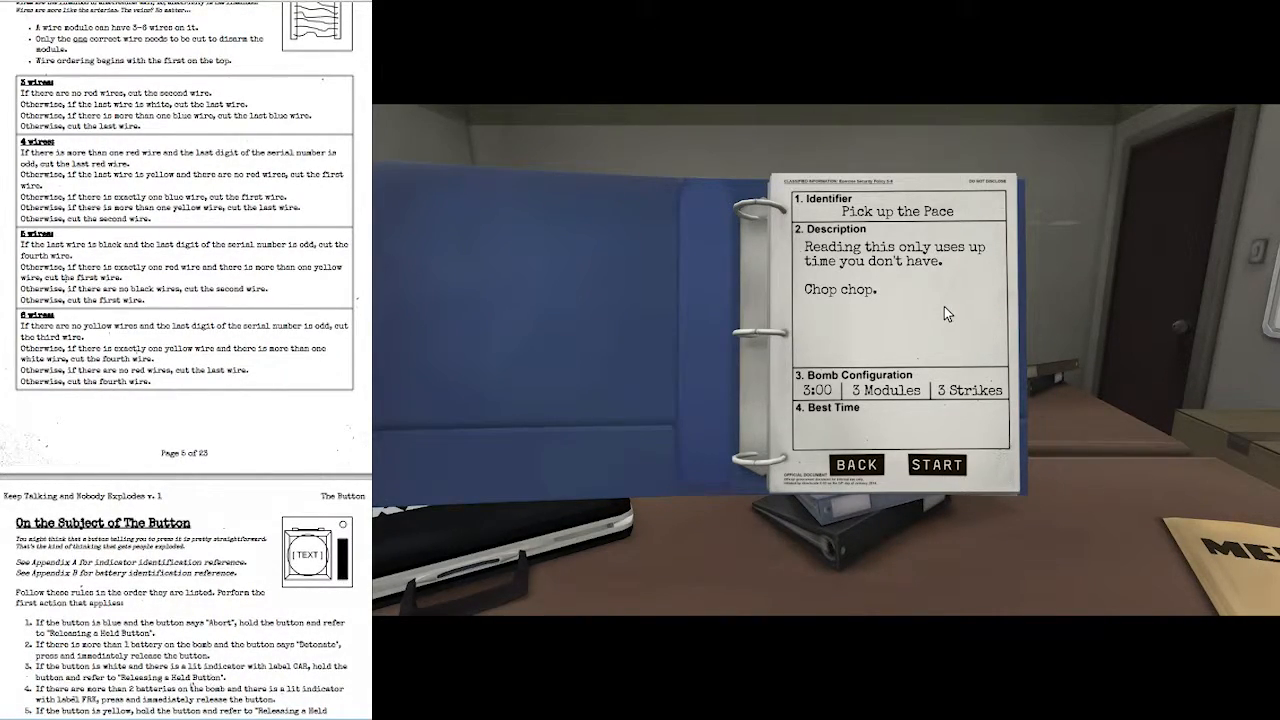
Start the Pick up the Pace mission from its binder page
click(936, 464)
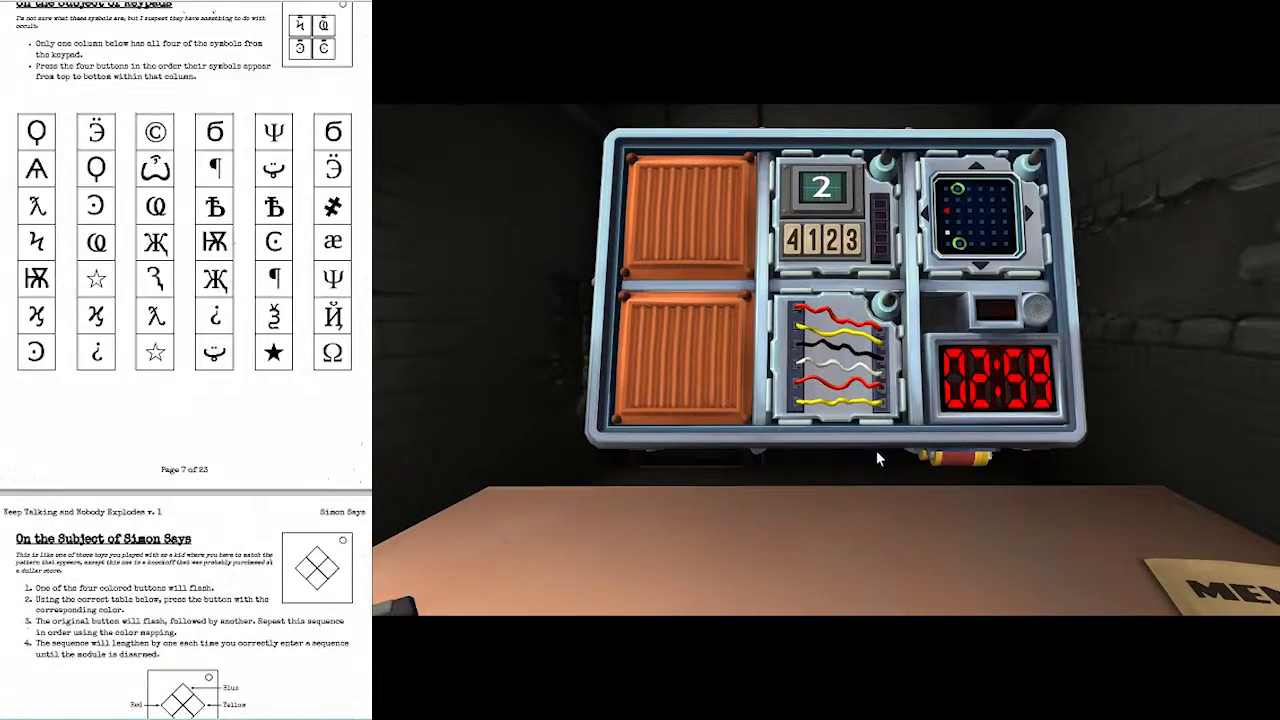
scroll(down, 3)
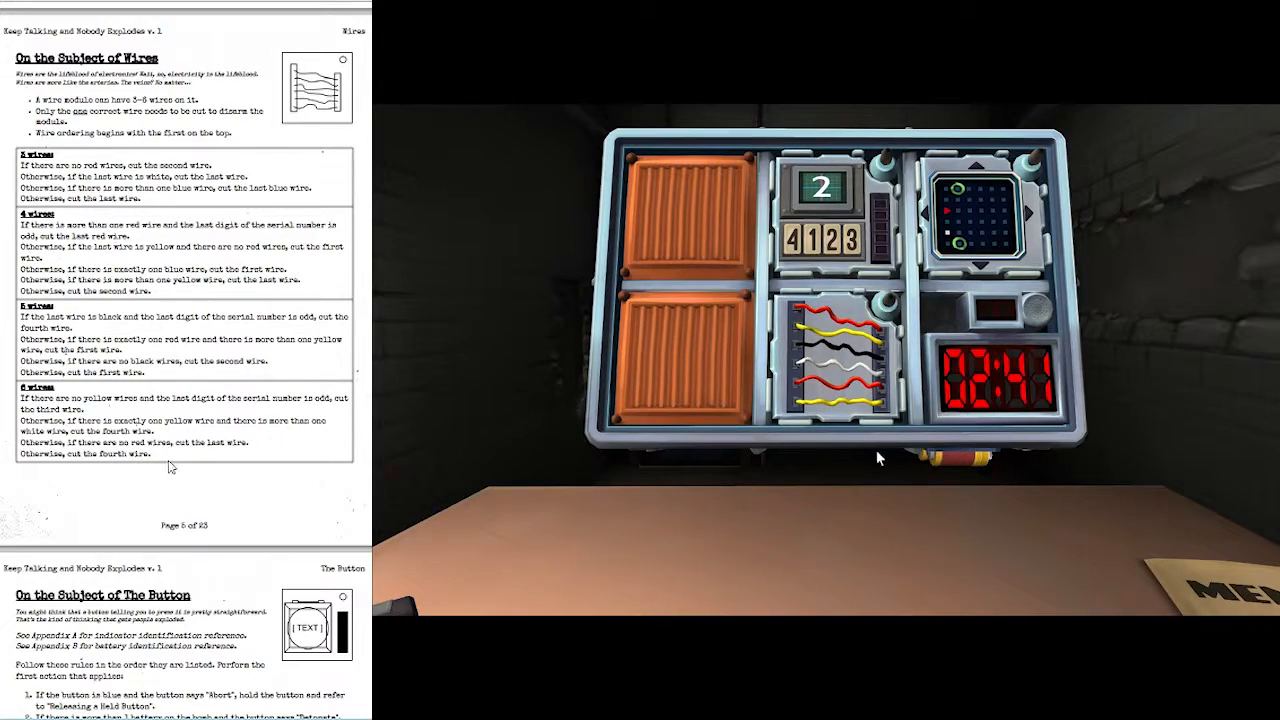
scroll(down, 3)
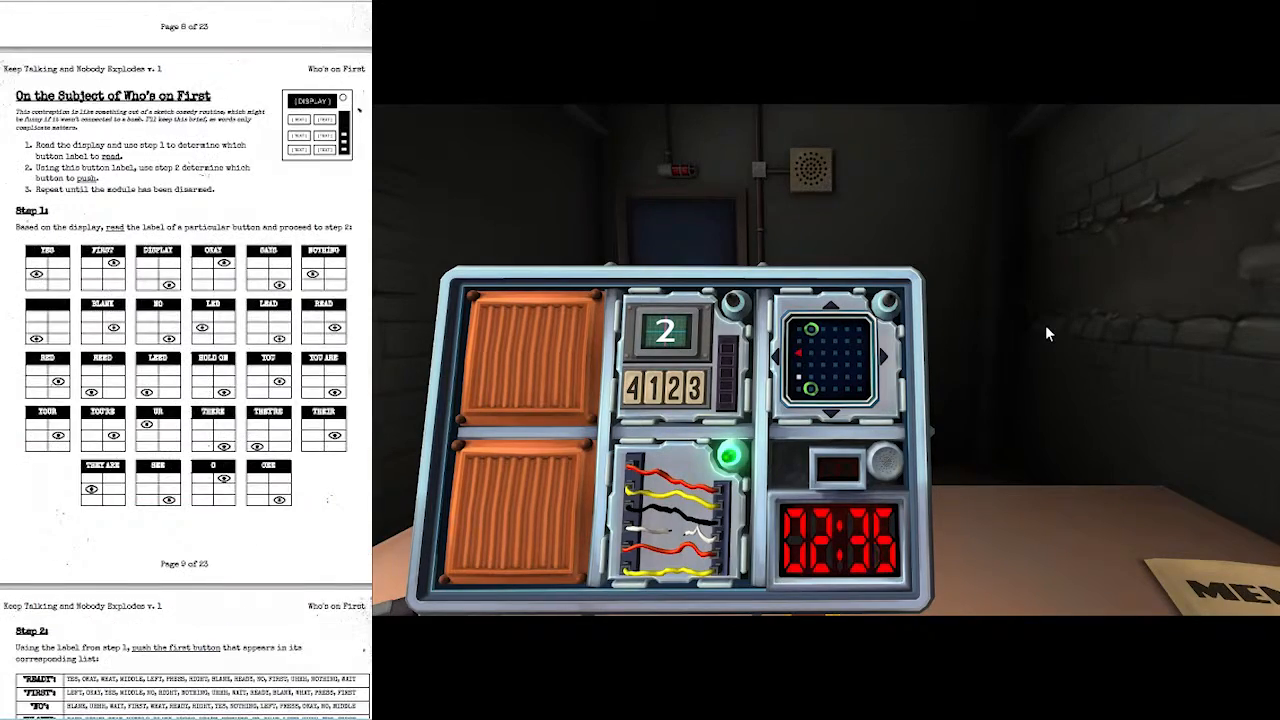
Find Mazes in the manual and move the maze light its first three steps, taking one strike
scroll(down, 3)
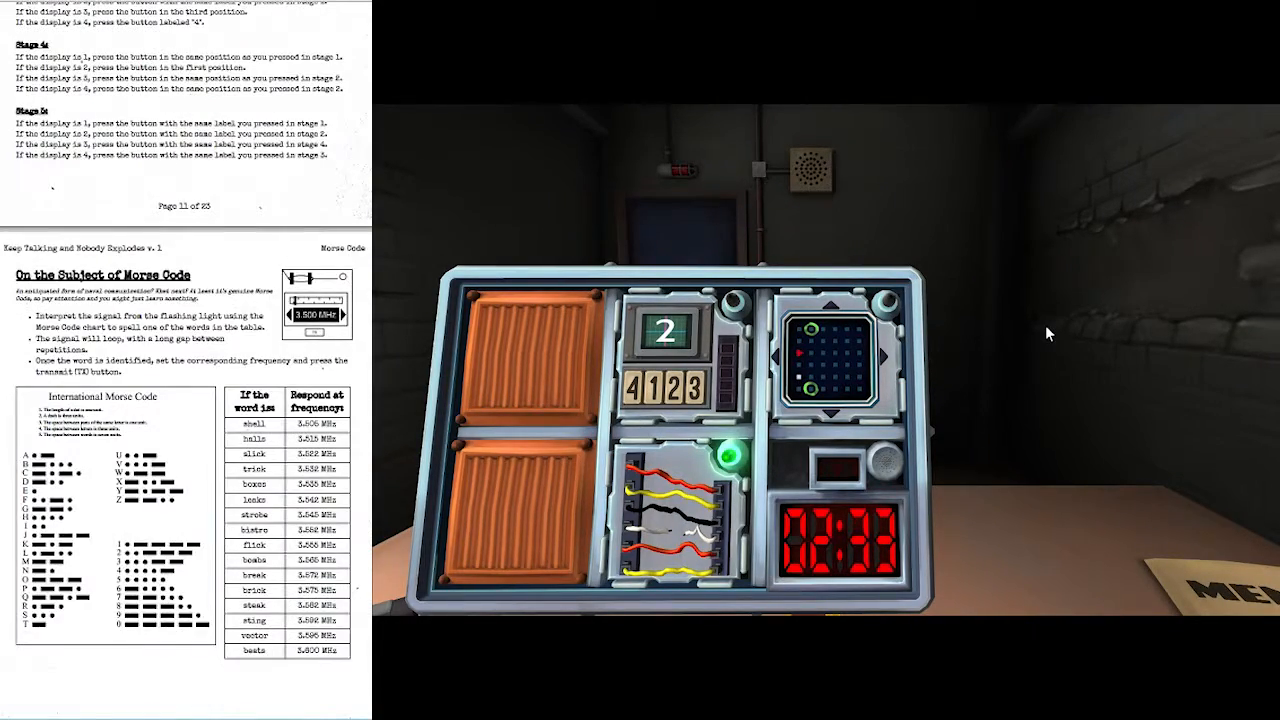
scroll(down, 3)
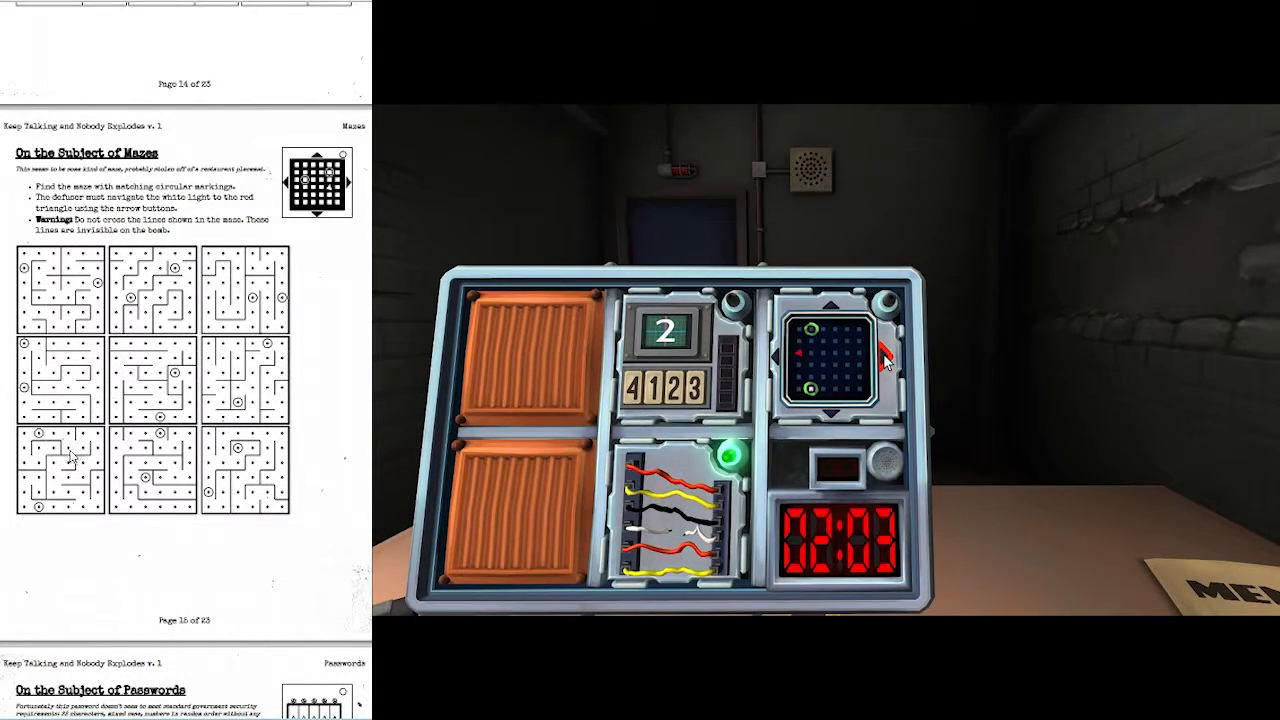
click(838, 302)
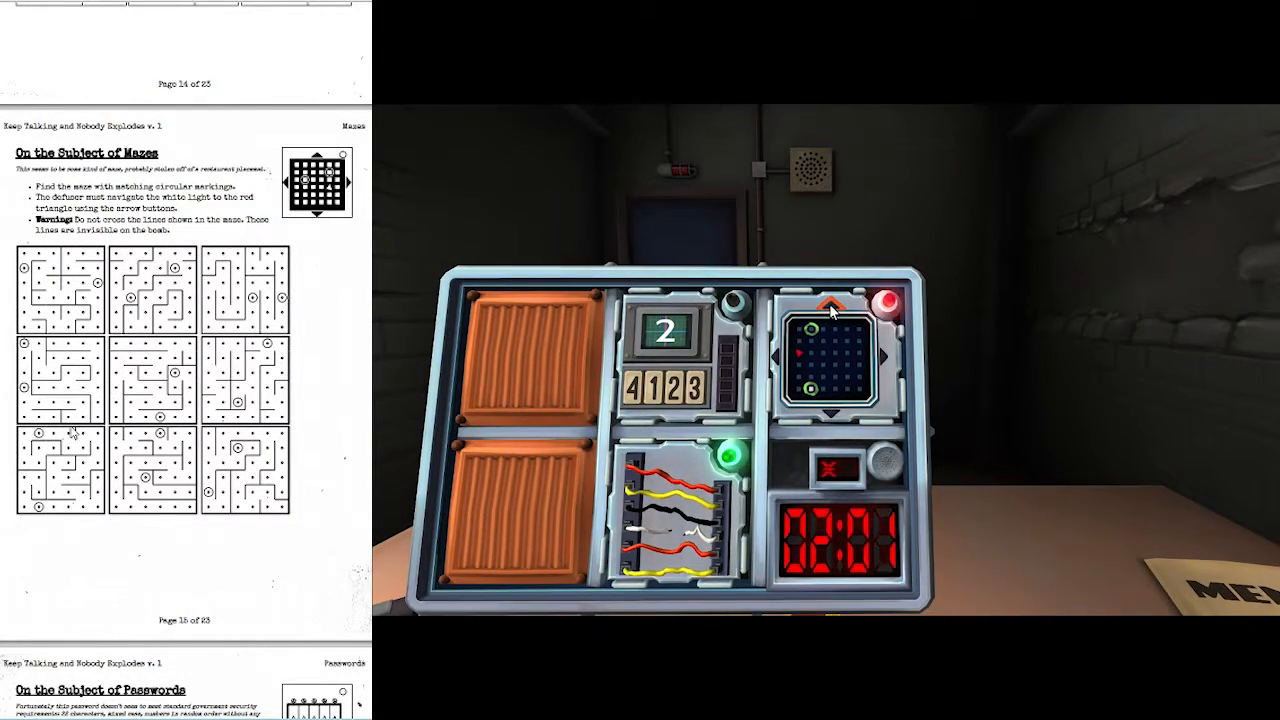
click(778, 362)
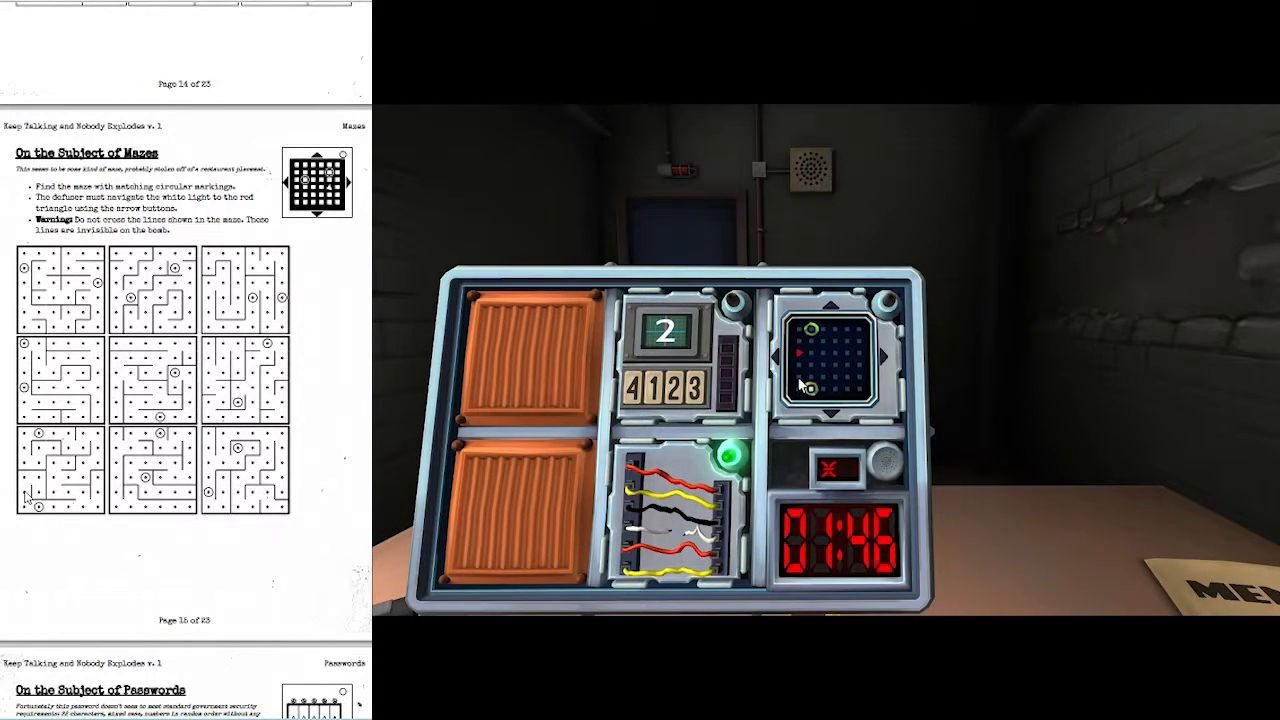
click(802, 360)
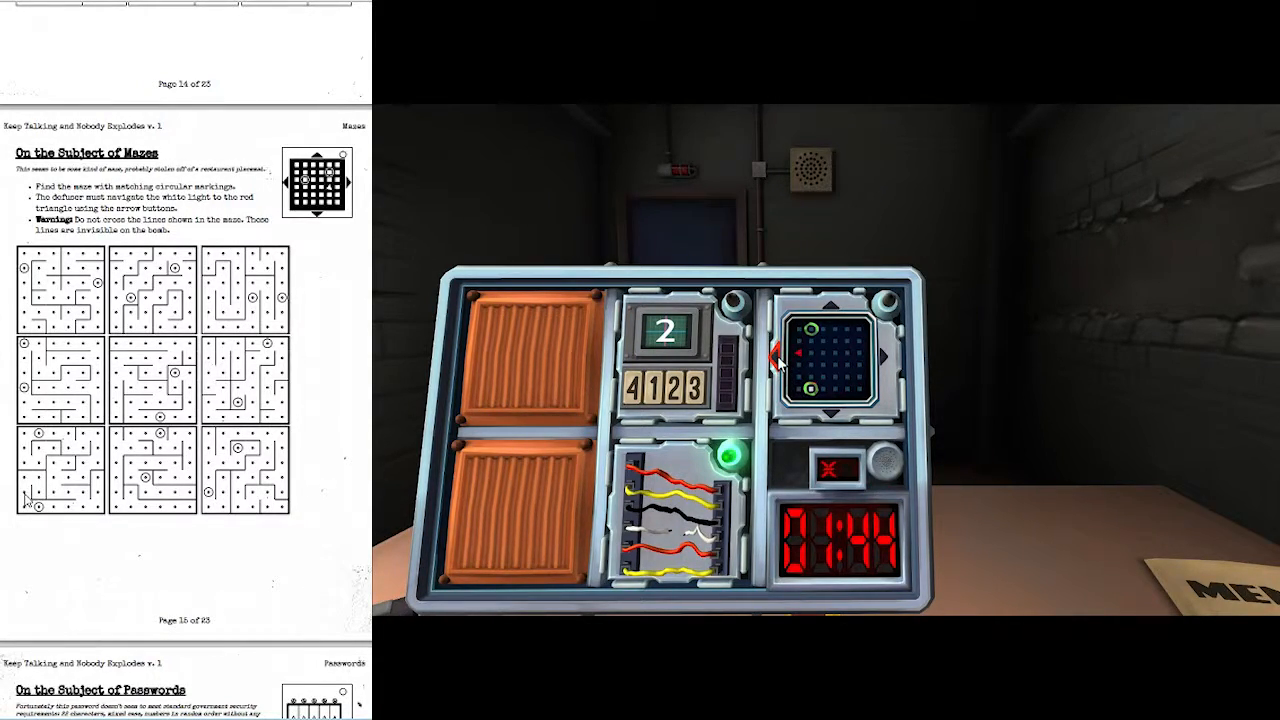
Walk the maze light the remaining ten steps to the exit, absorbing a second strike
click(832, 302)
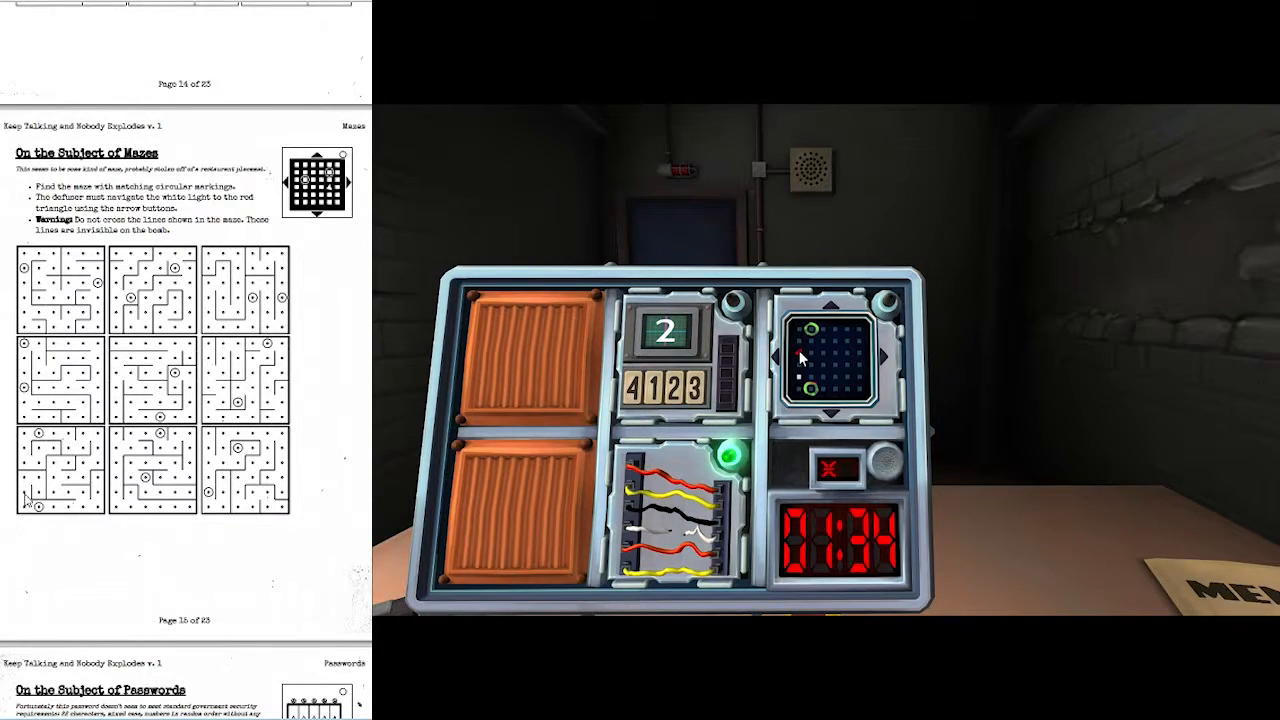
click(832, 412)
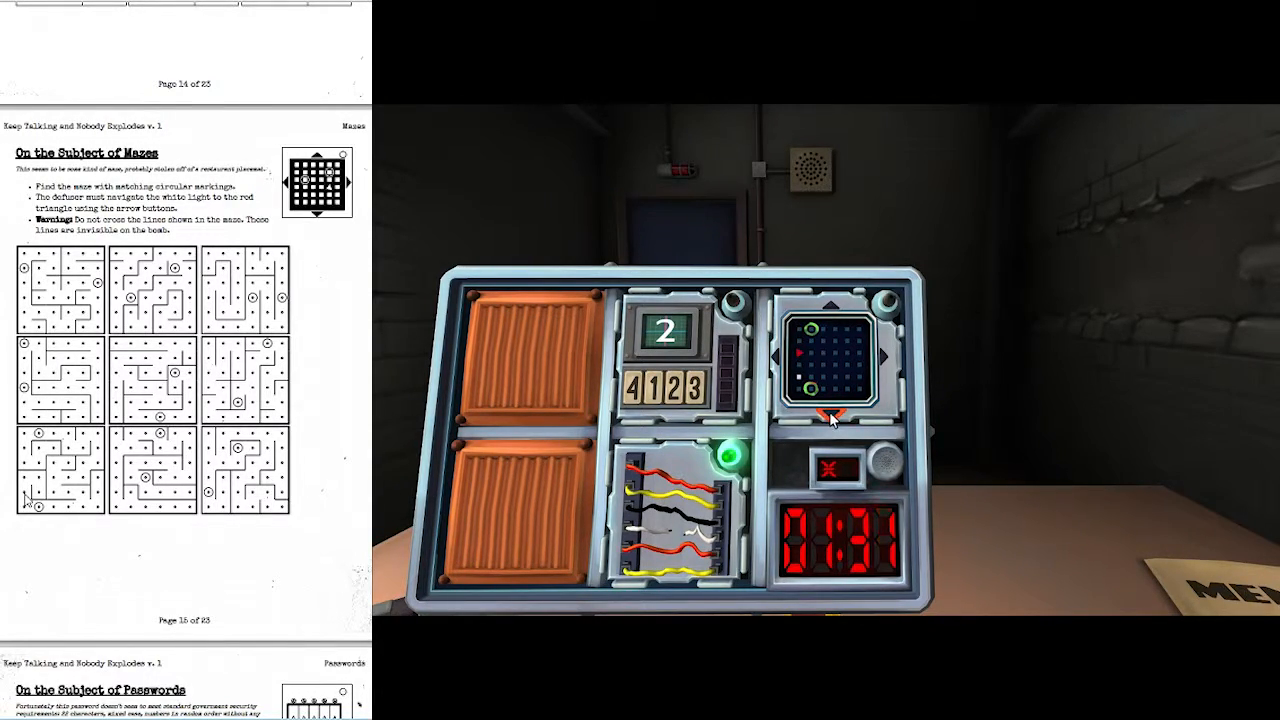
click(832, 304)
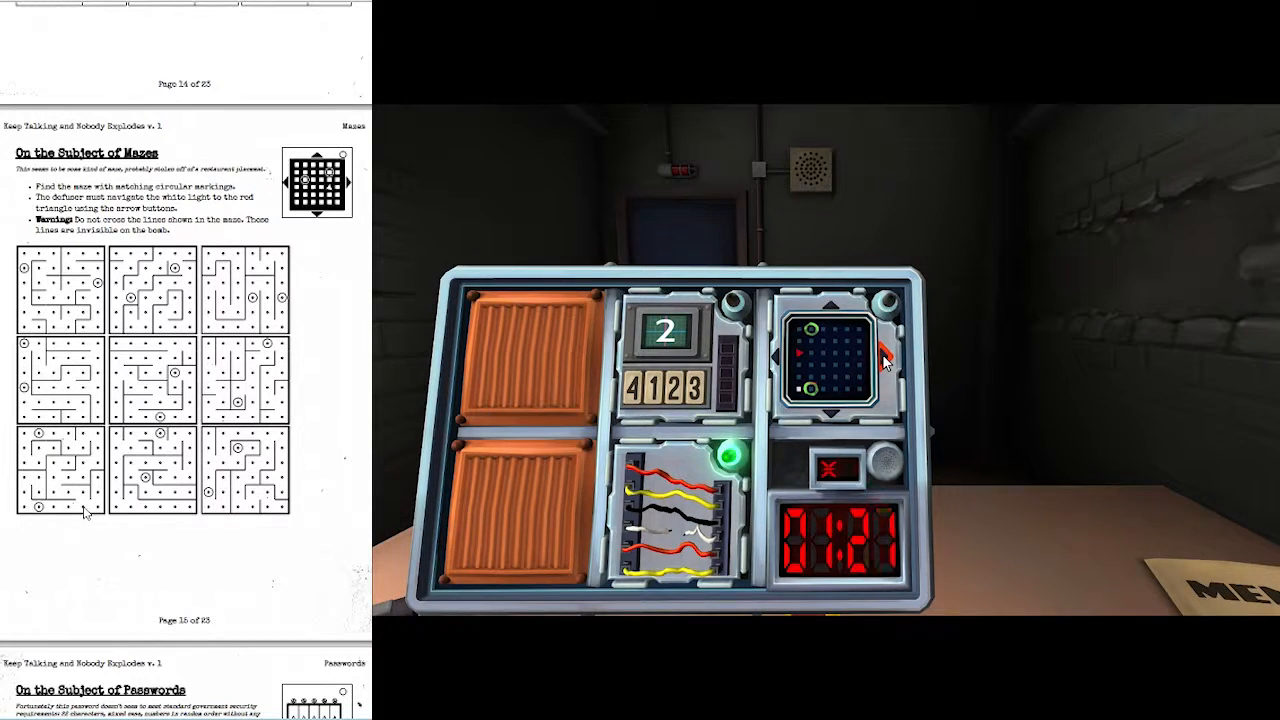
click(836, 304)
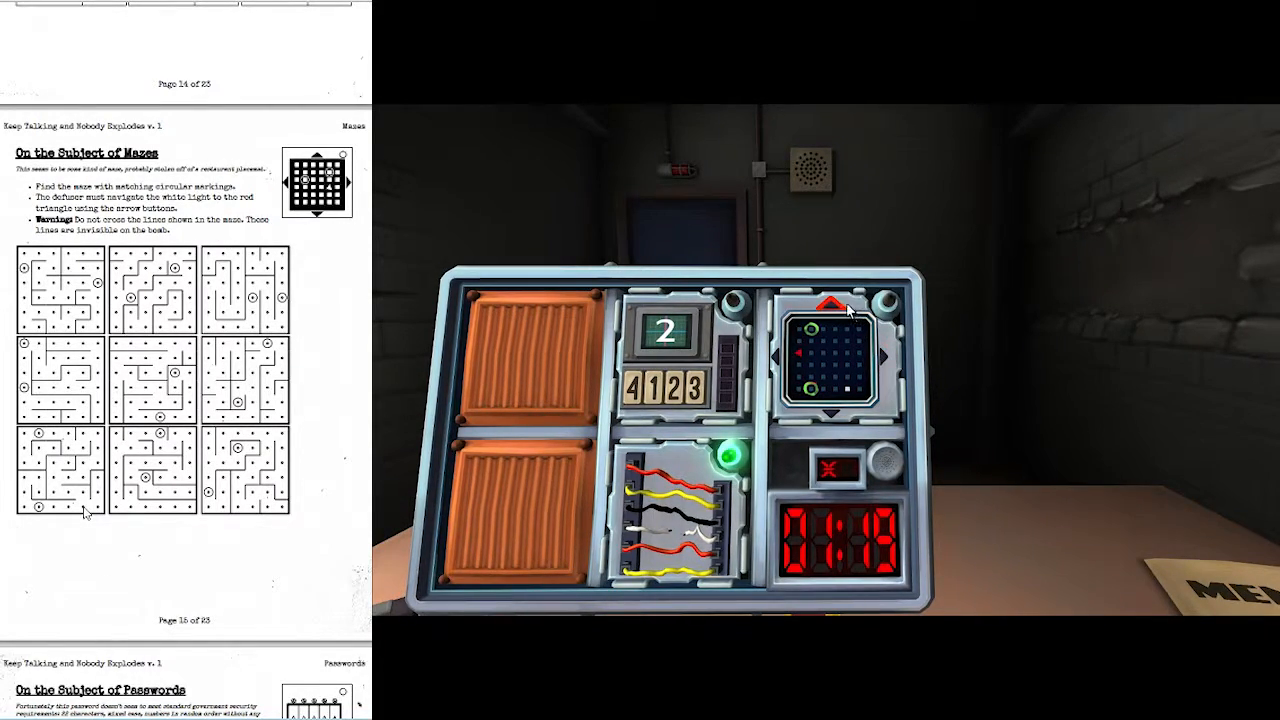
click(828, 304)
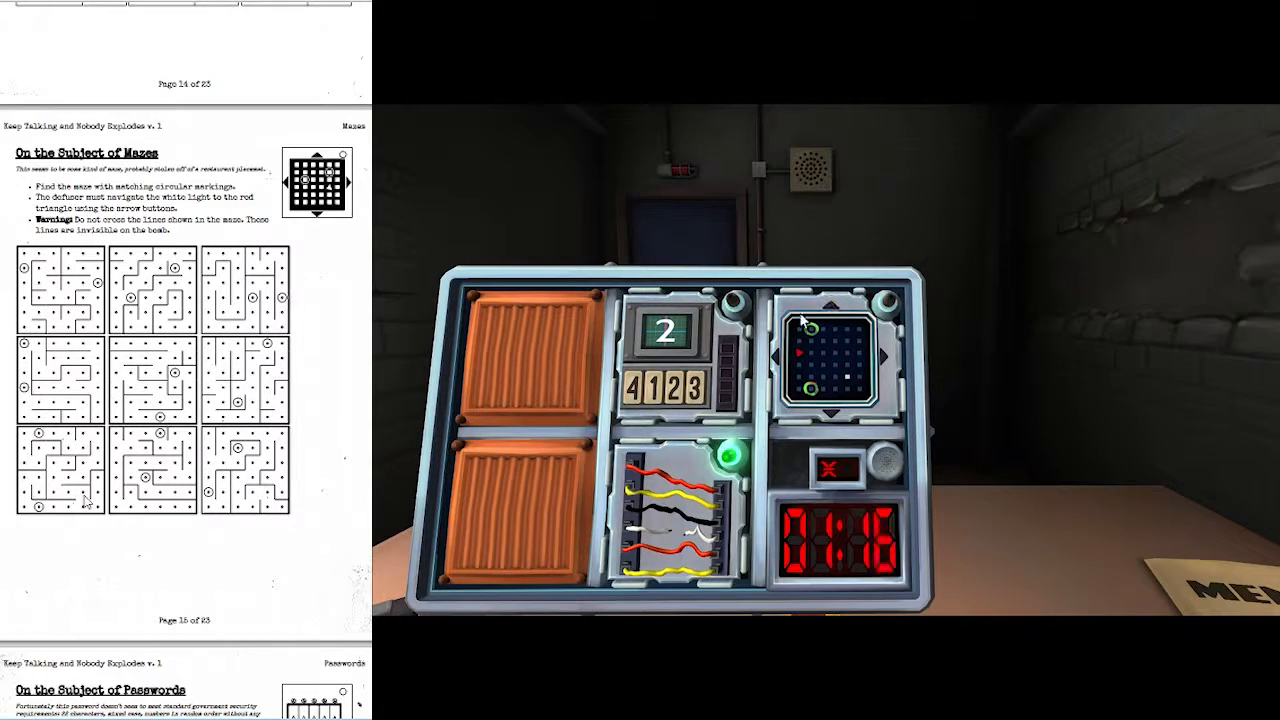
click(836, 304)
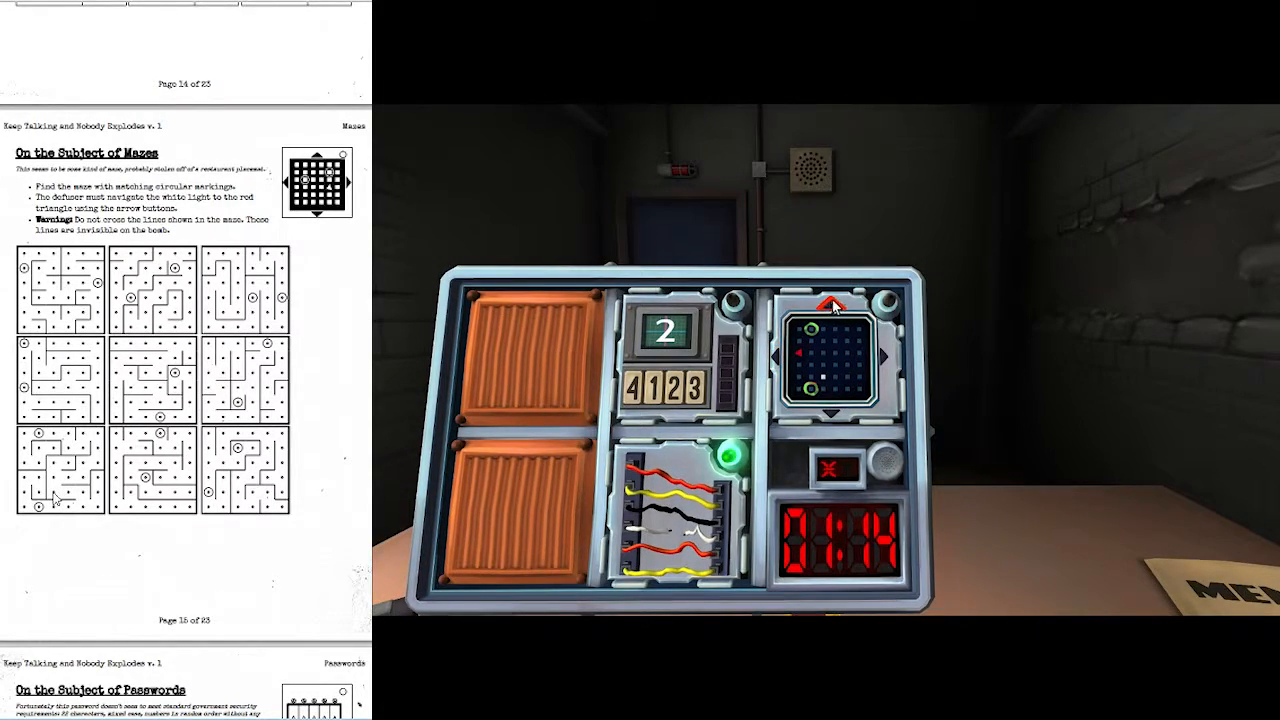
click(834, 302)
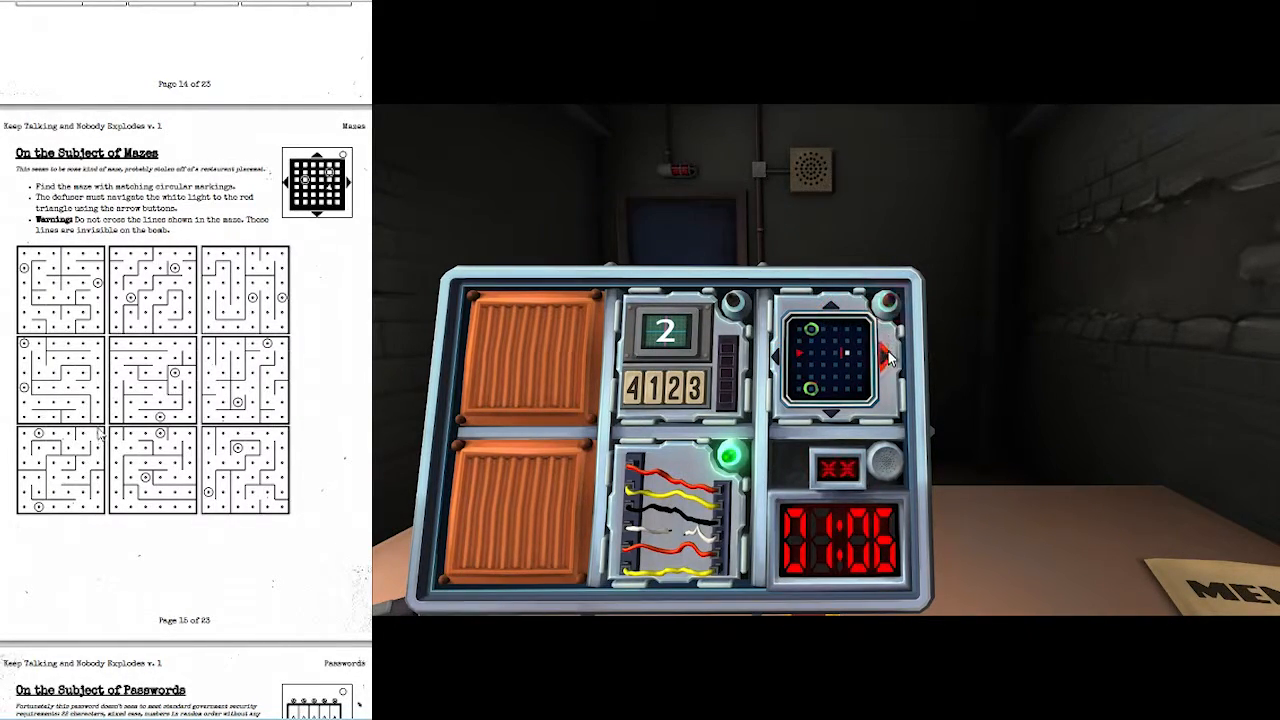
click(836, 304)
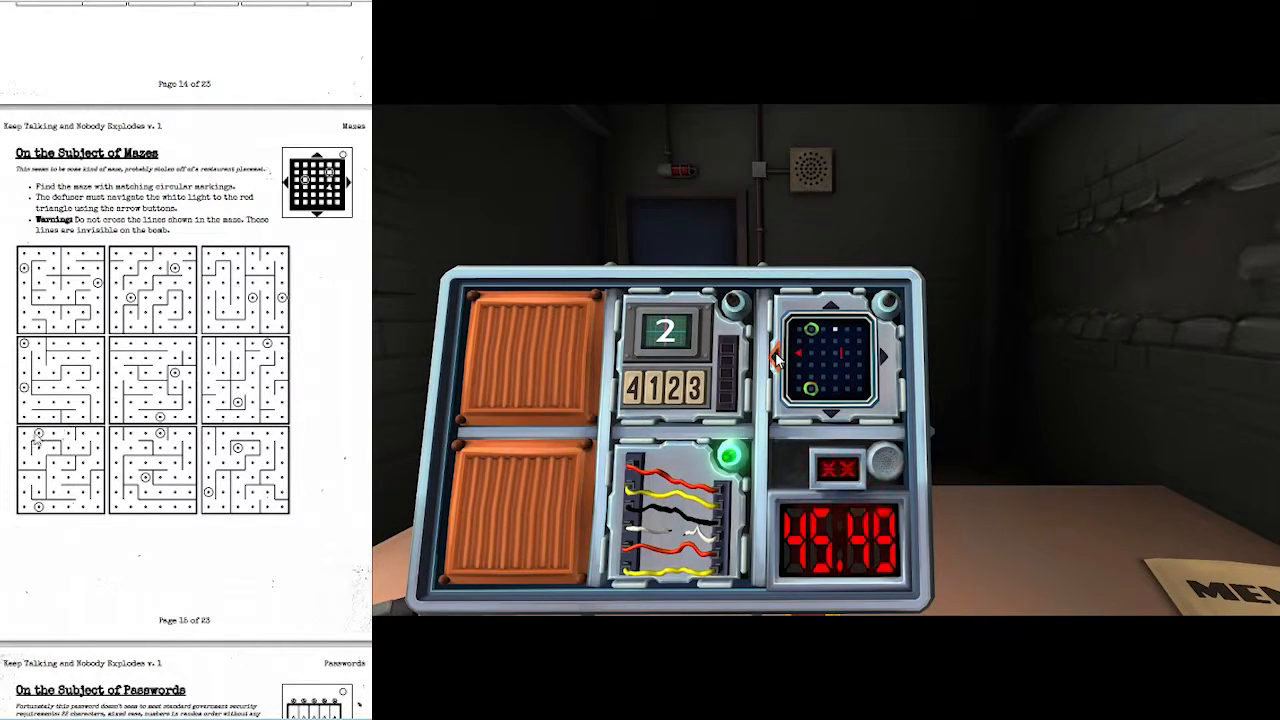
click(836, 412)
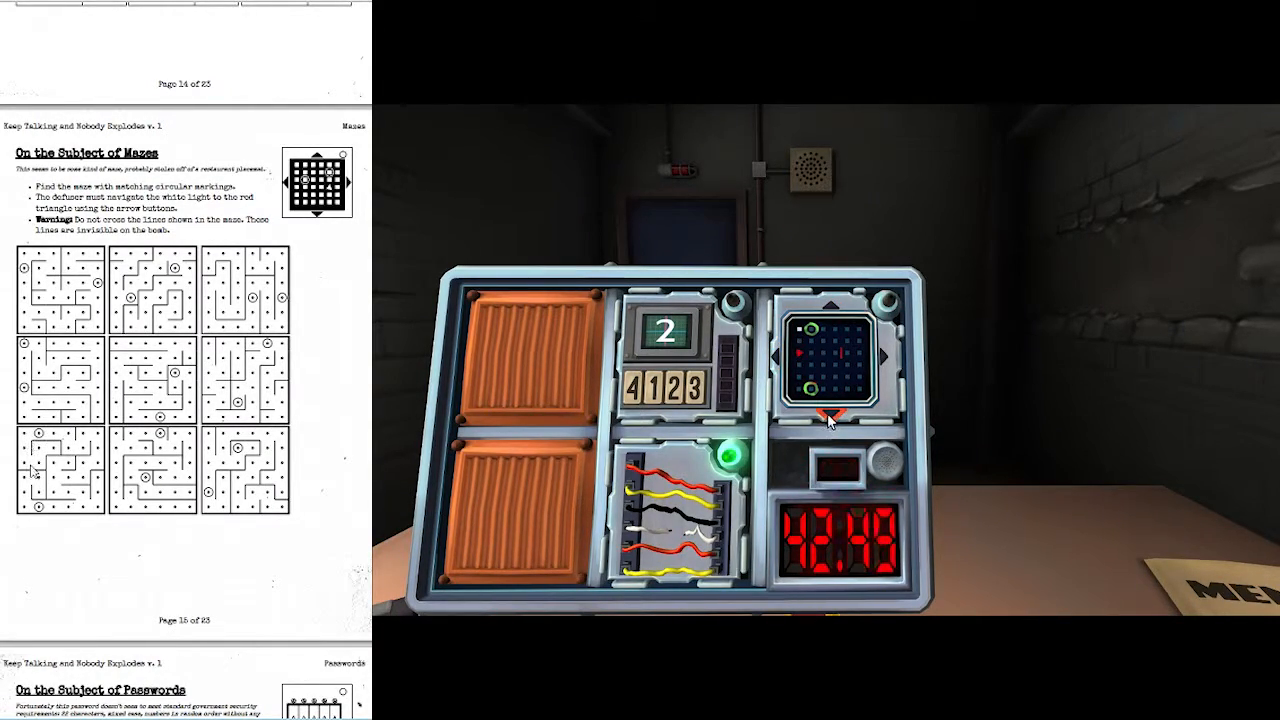
click(680, 360)
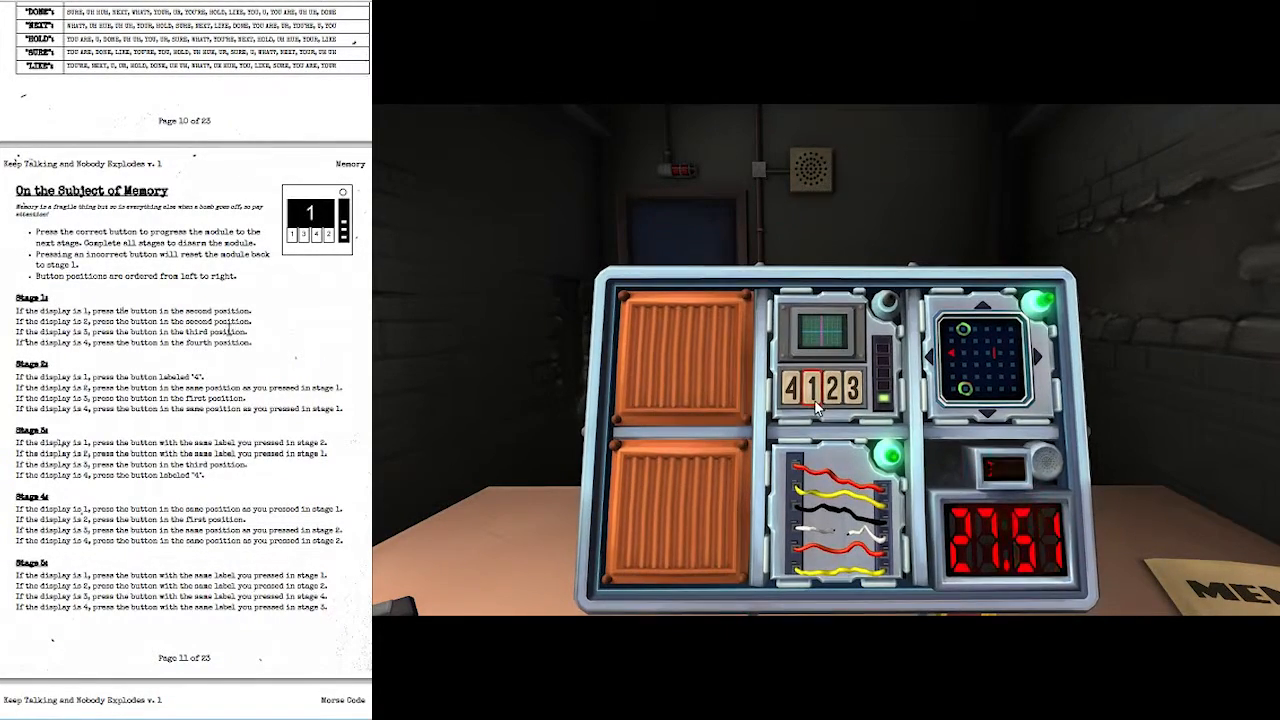
Answer four Memory stages in turn, including the displays showing 2 and 4, before time expires
click(808, 388)
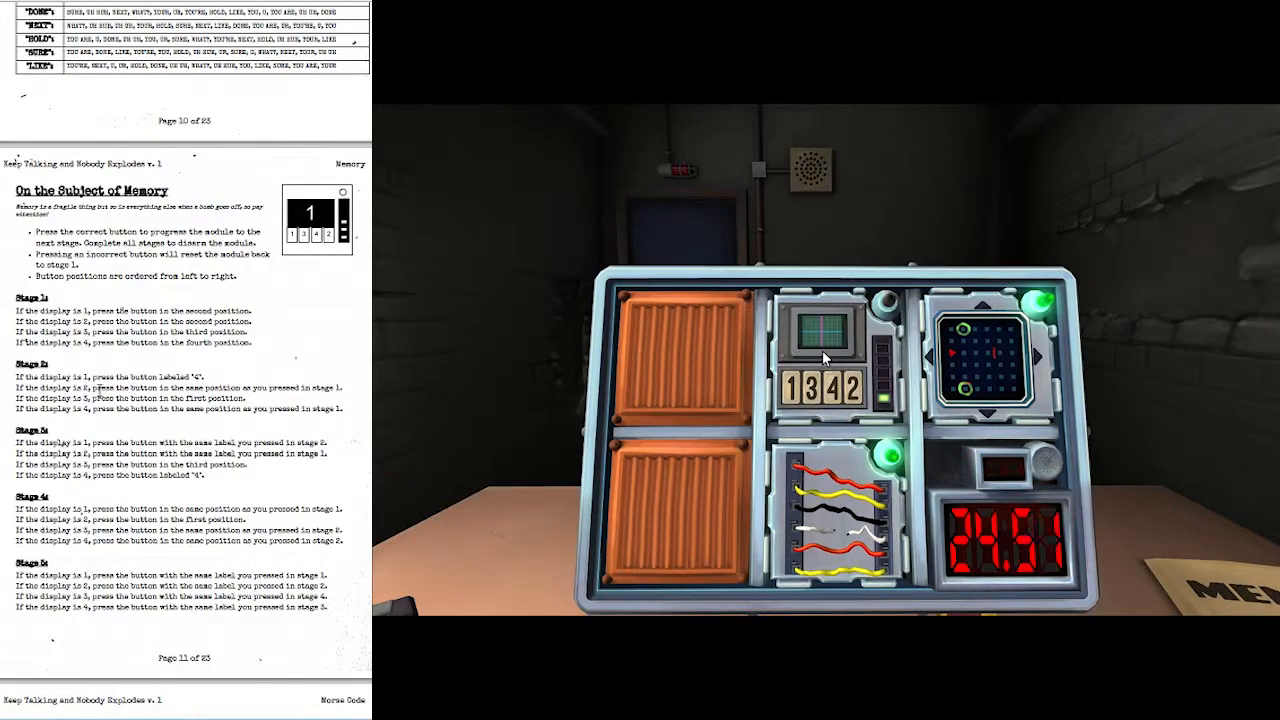
click(820, 390)
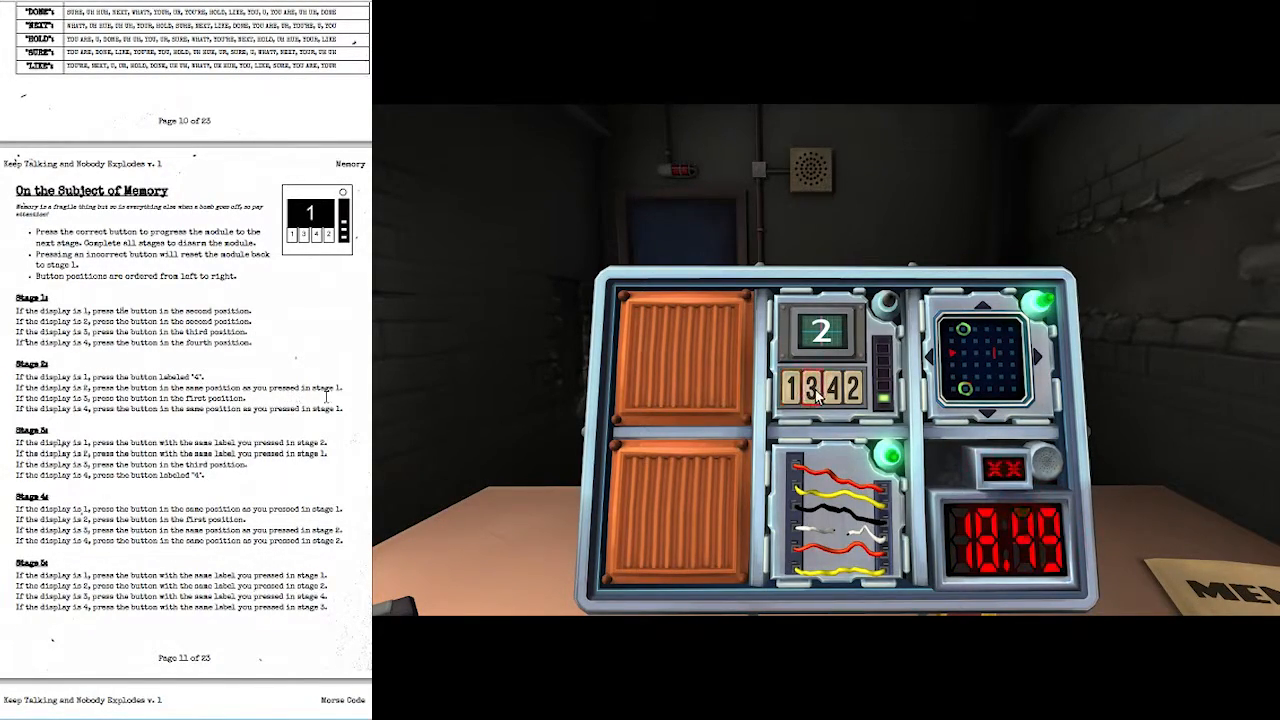
click(820, 388)
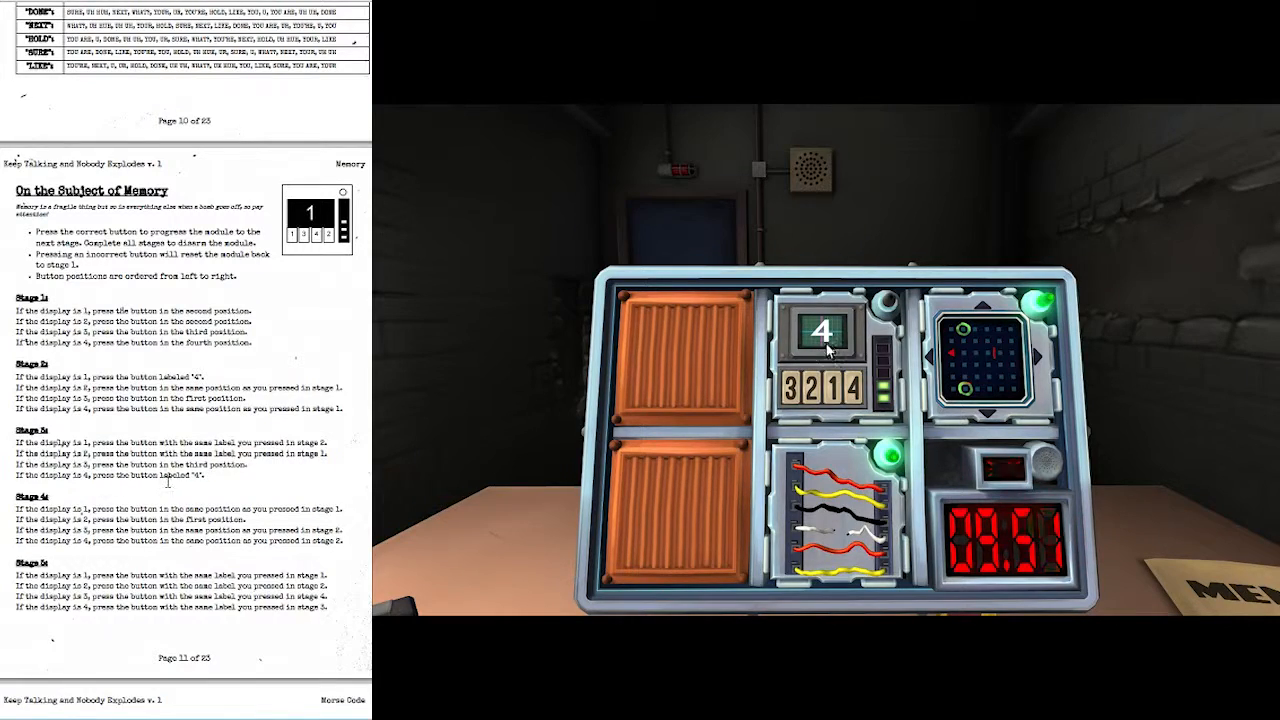
click(822, 336)
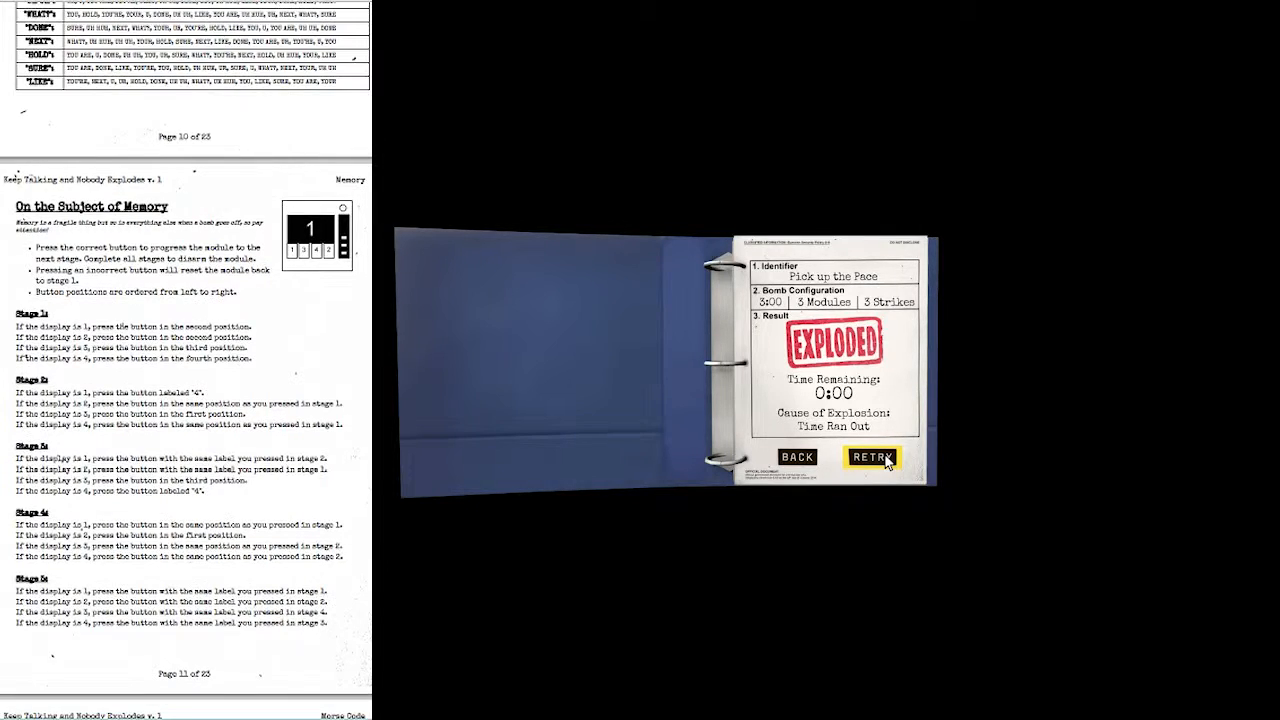
Retry the Pick up the Pace mission from the EXPLODED results page
click(872, 456)
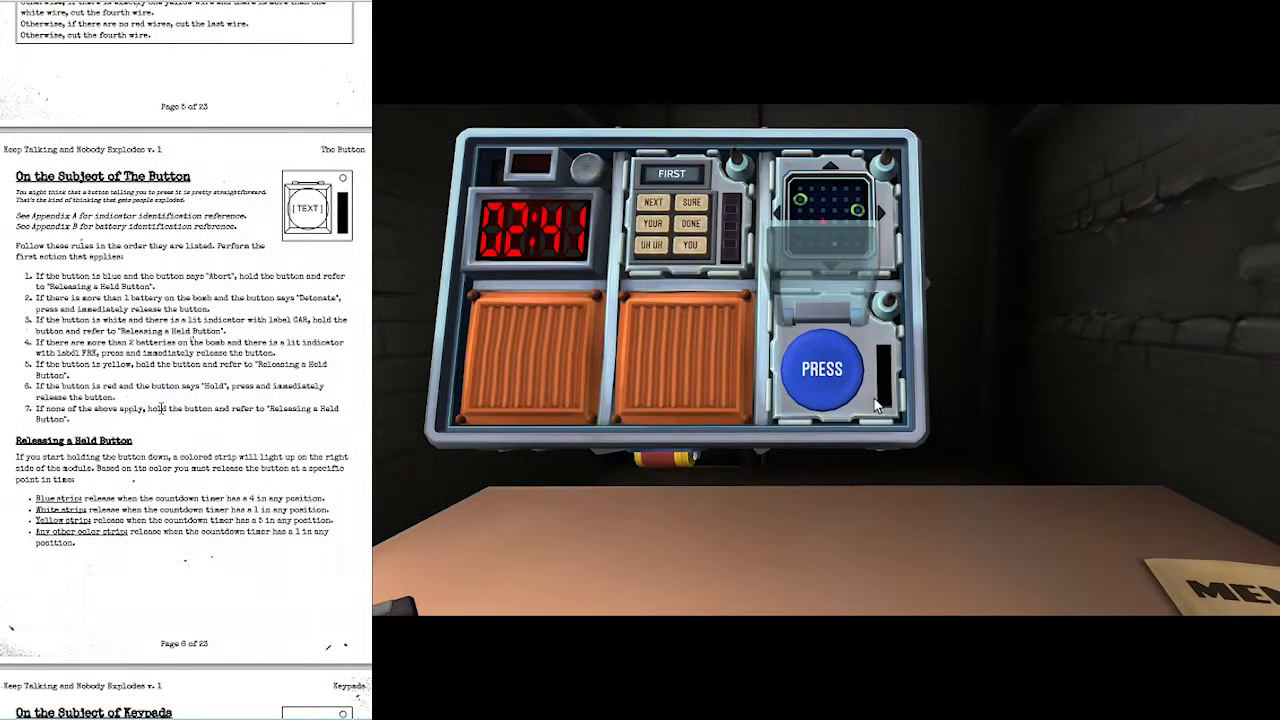
Push the blue PRESS button to clear the Button module
click(822, 368)
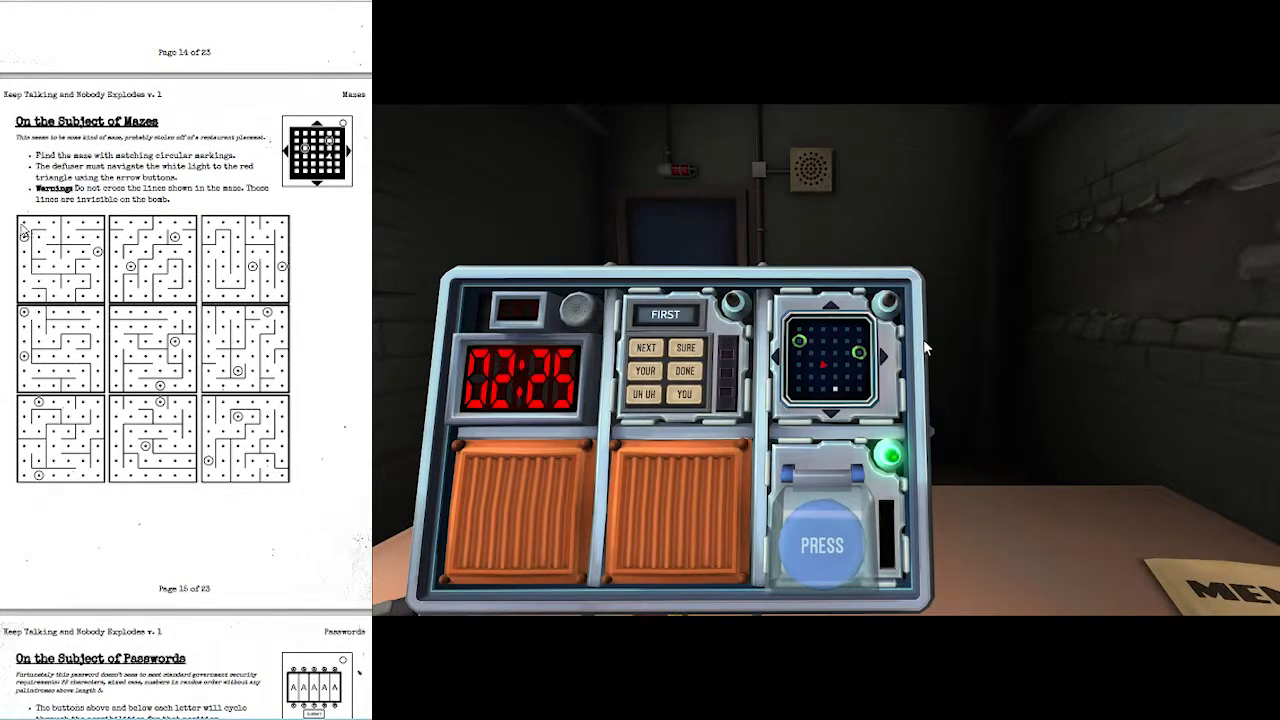
mouse_move(870, 328)
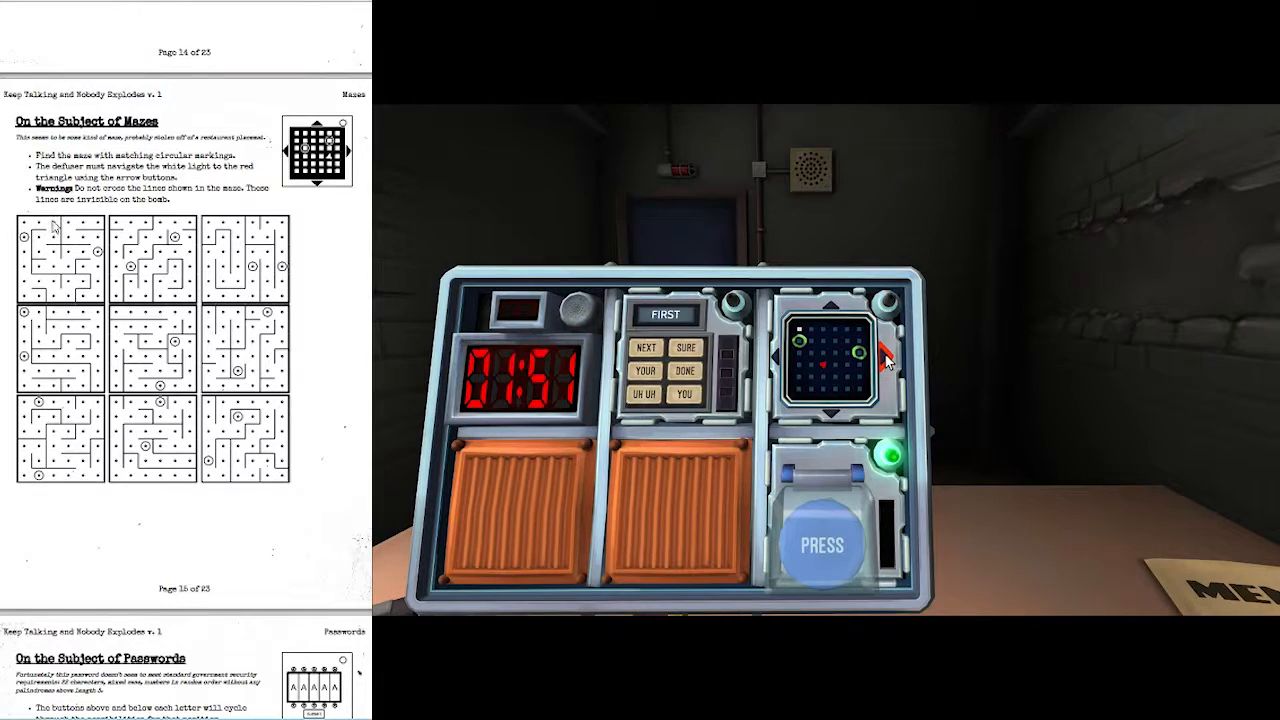
Move the maze light its final three steps to the exit on the new bomb
click(836, 414)
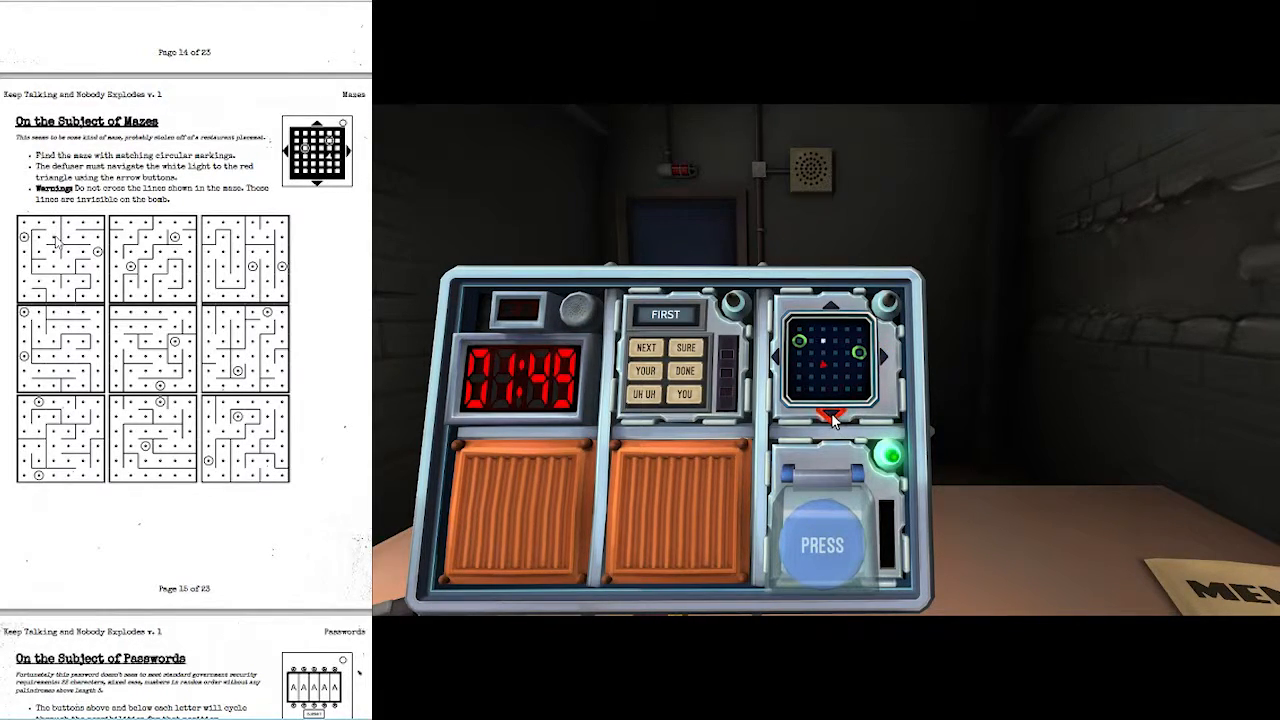
click(788, 360)
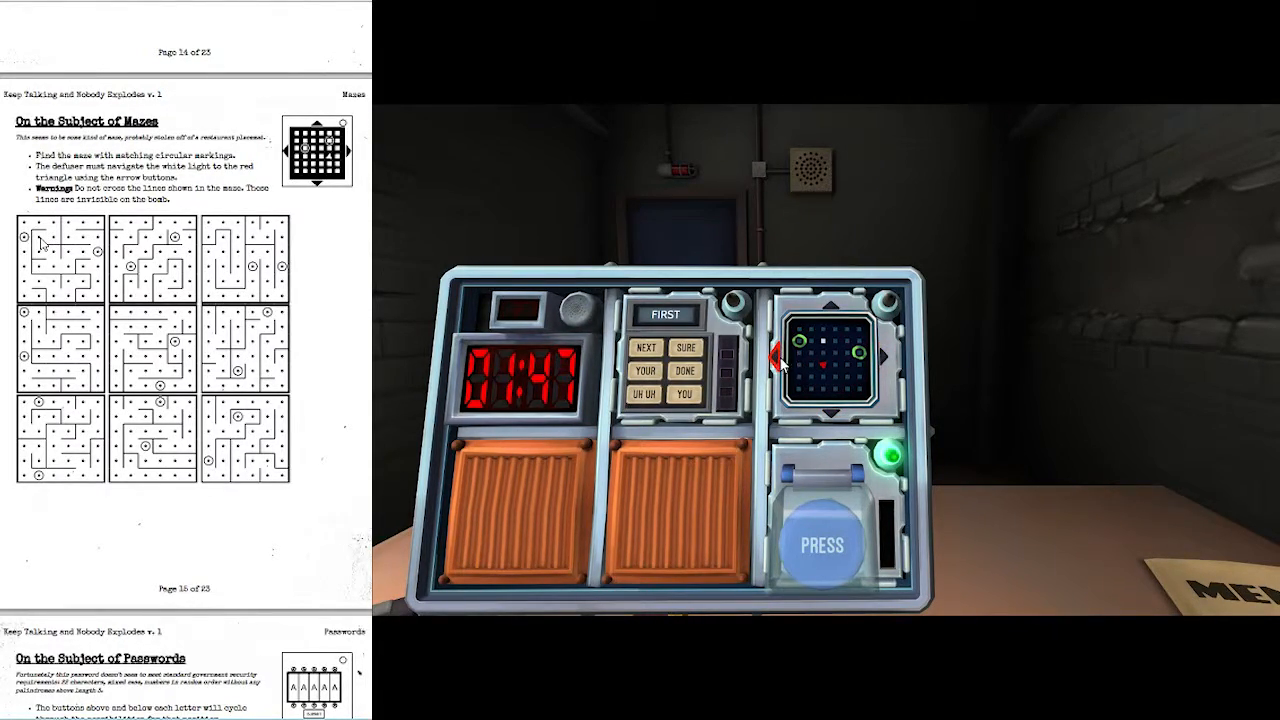
click(838, 414)
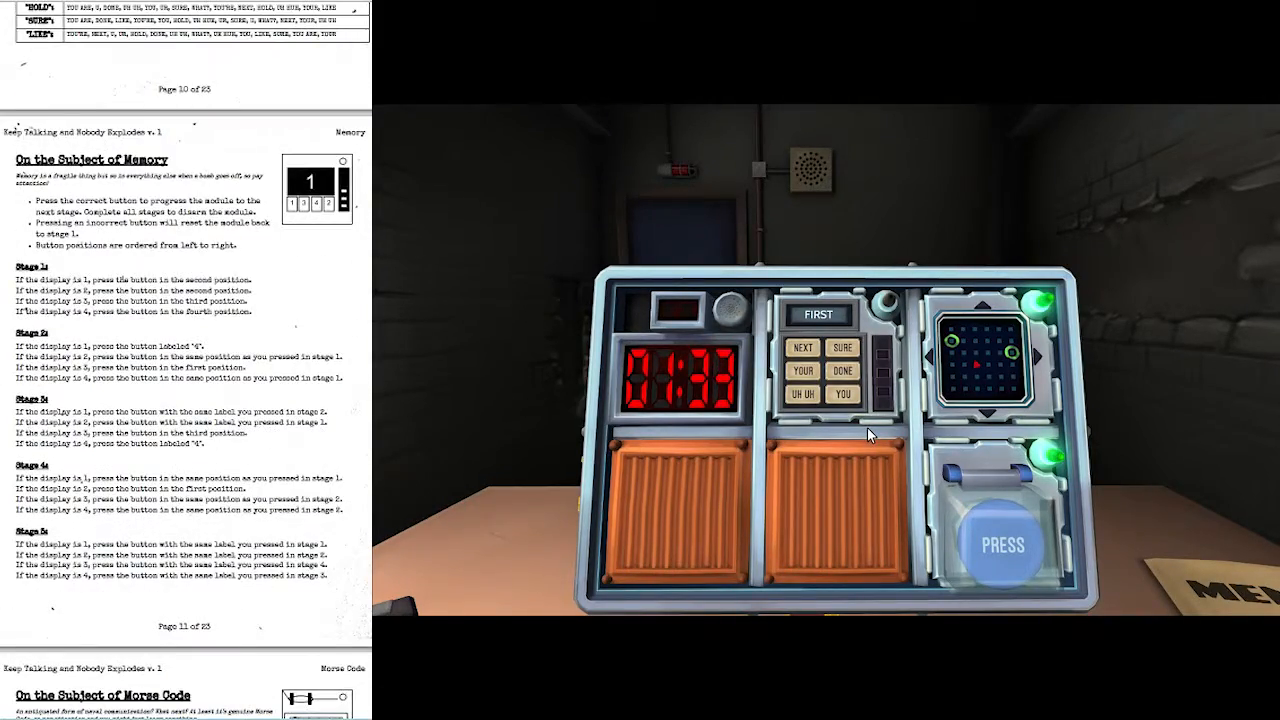
Answer the Who's on First stages for displays FIRST, YOU'RE and UR, defusing the bomb at 0:20
scroll(up, 3)
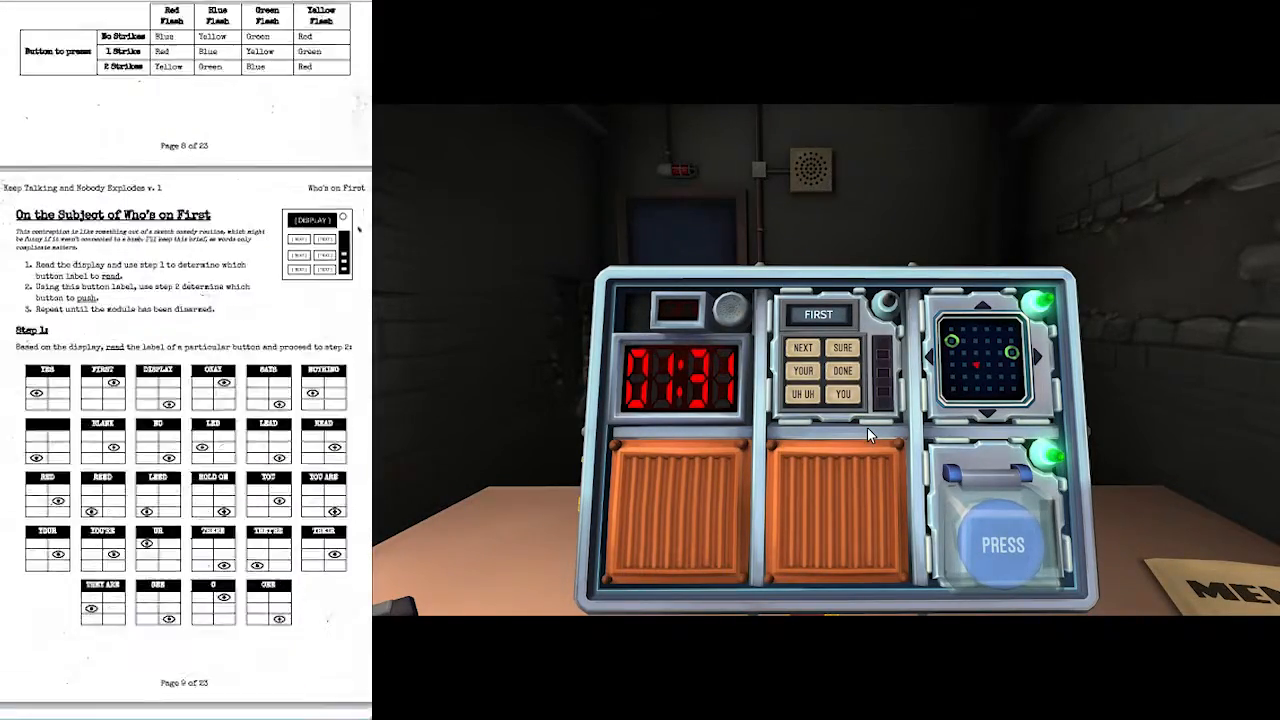
scroll(down, 3)
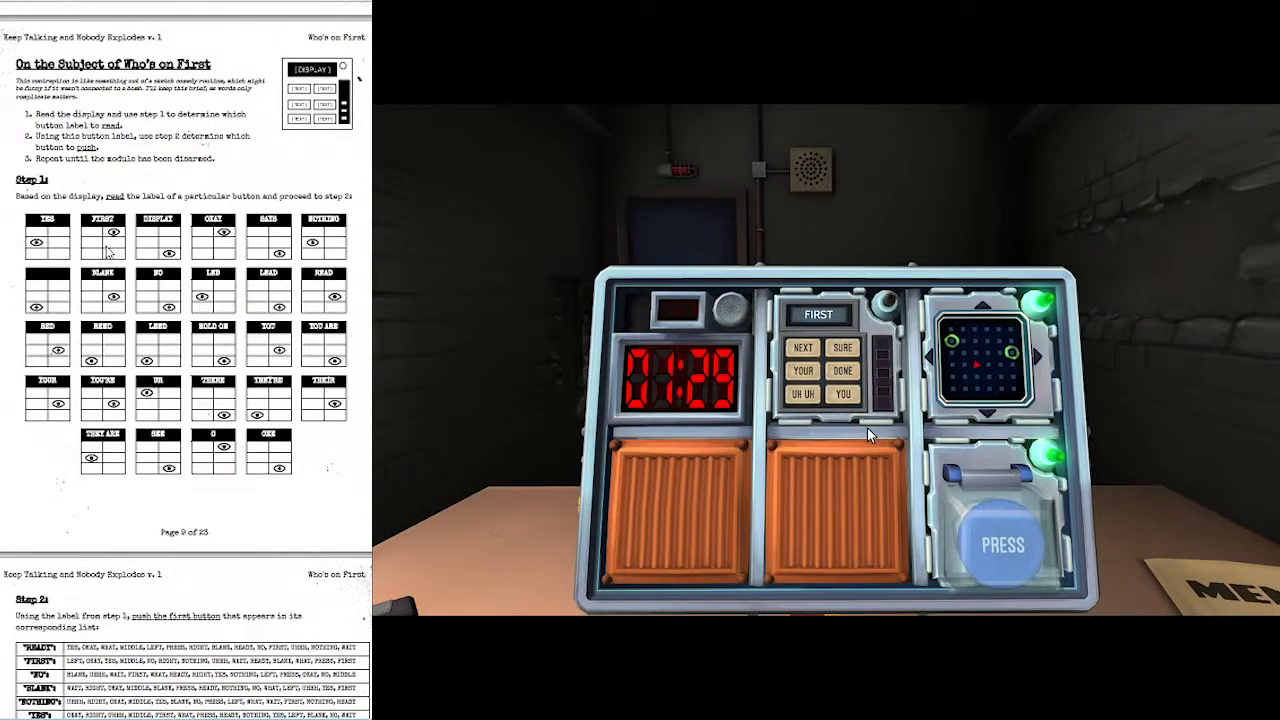
scroll(down, 3)
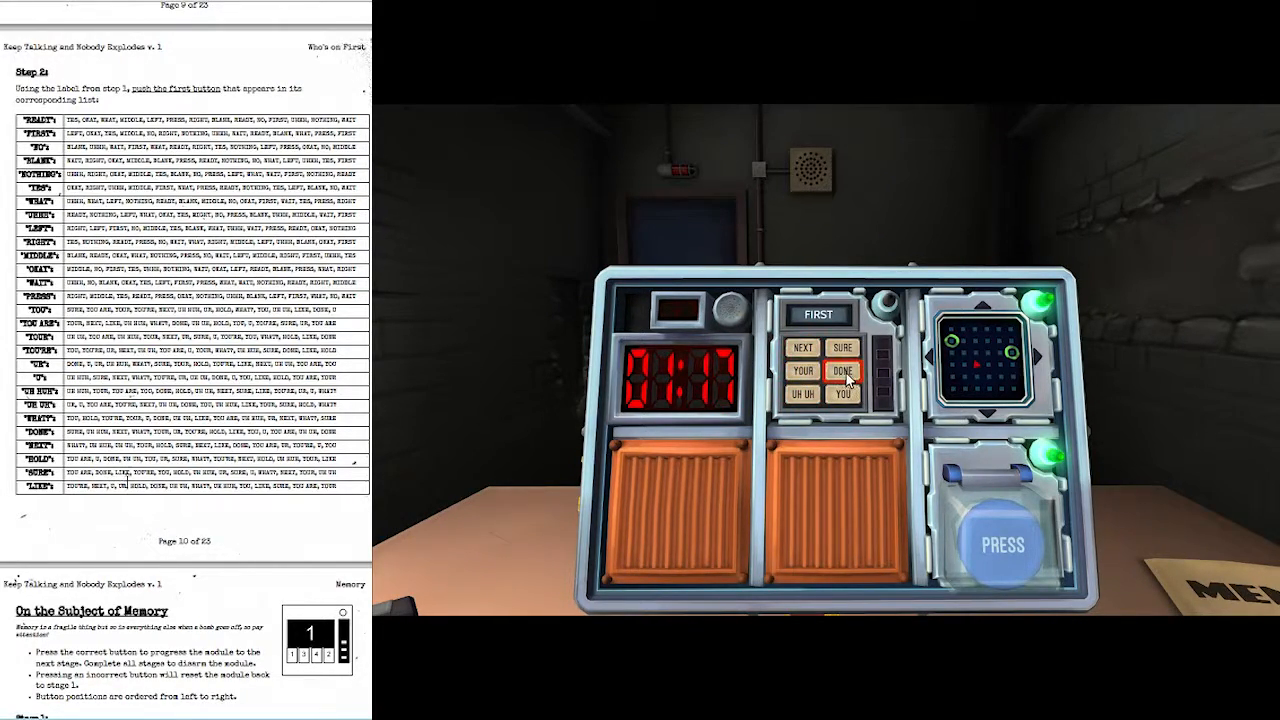
click(844, 370)
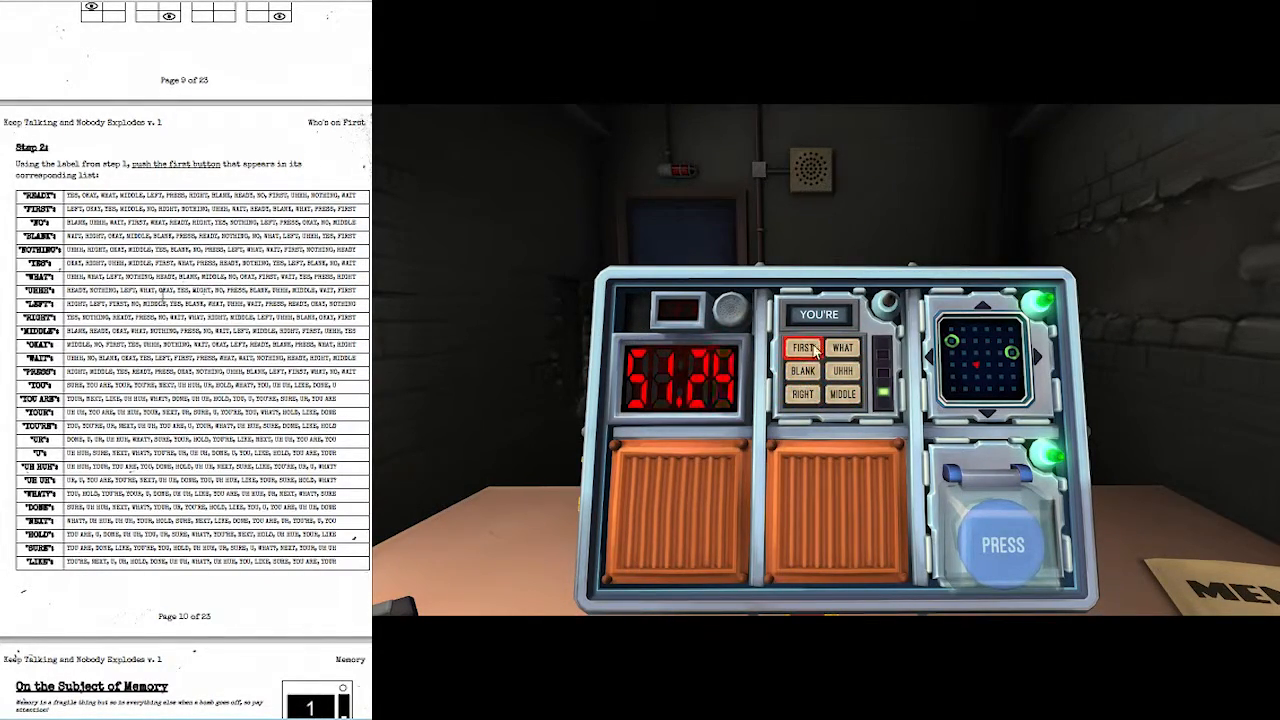
click(842, 348)
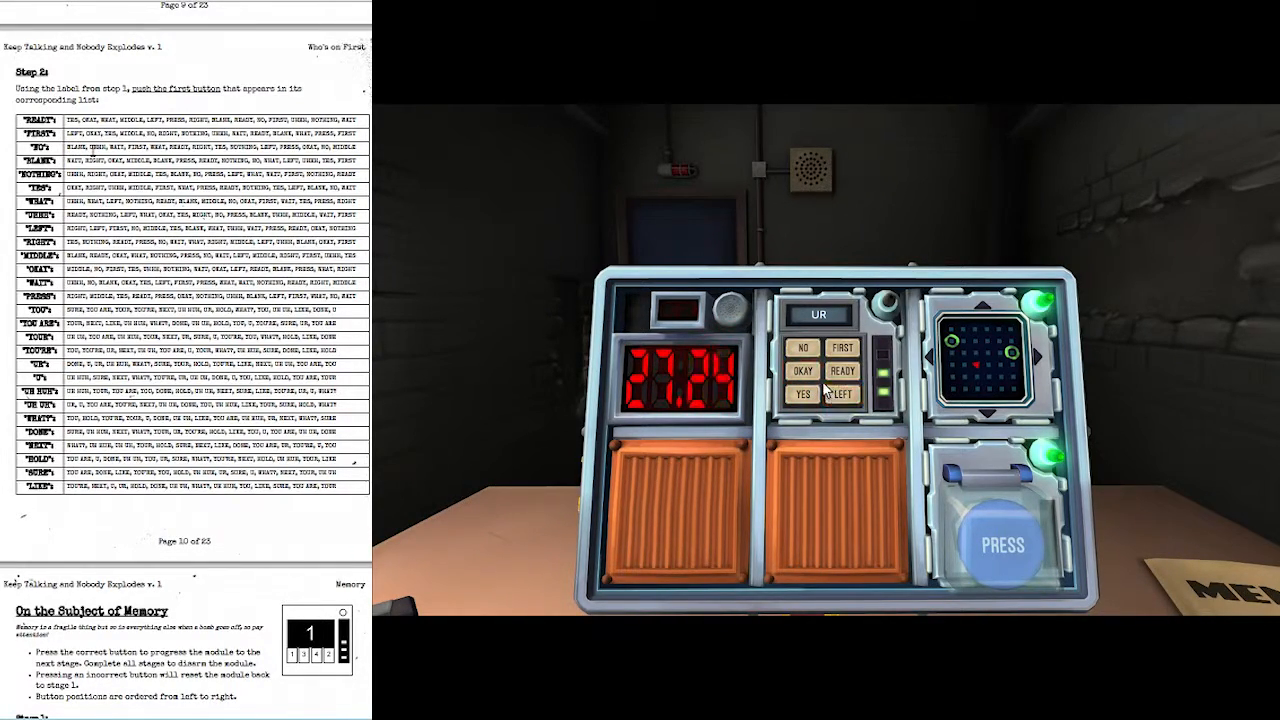
click(804, 392)
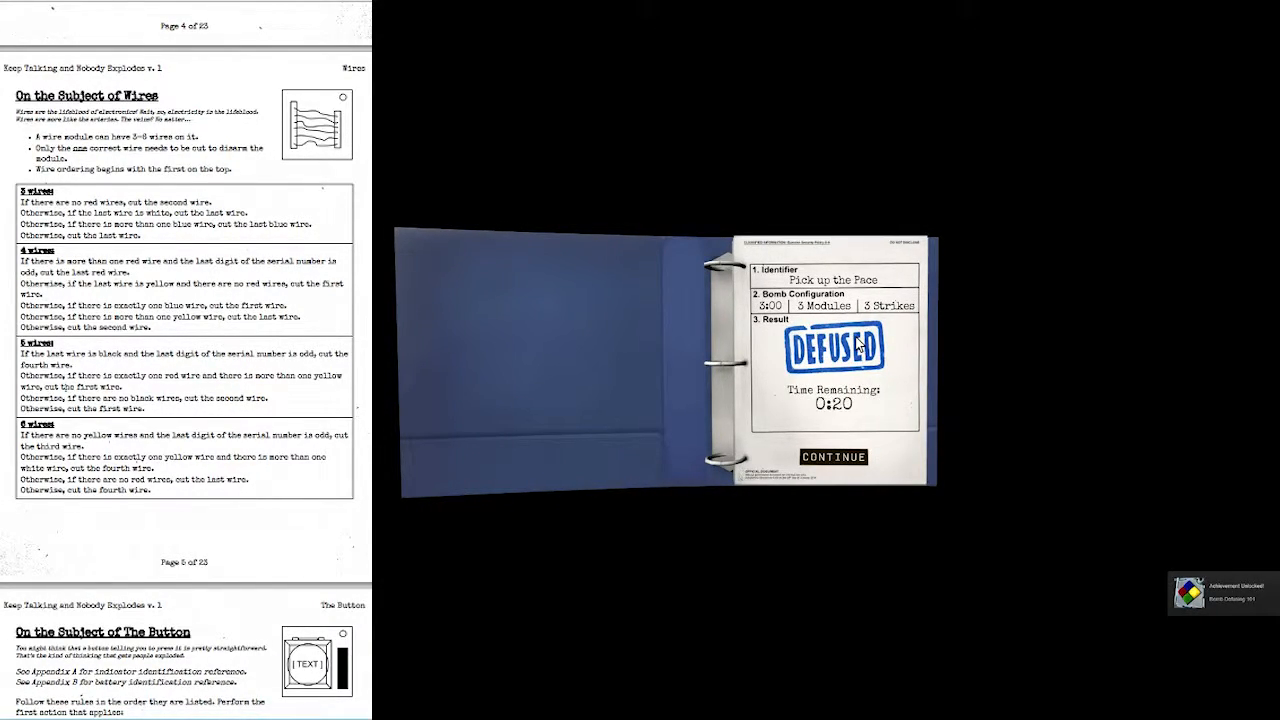
Continue past the DEFUSED results to the binder's Contents page
click(832, 456)
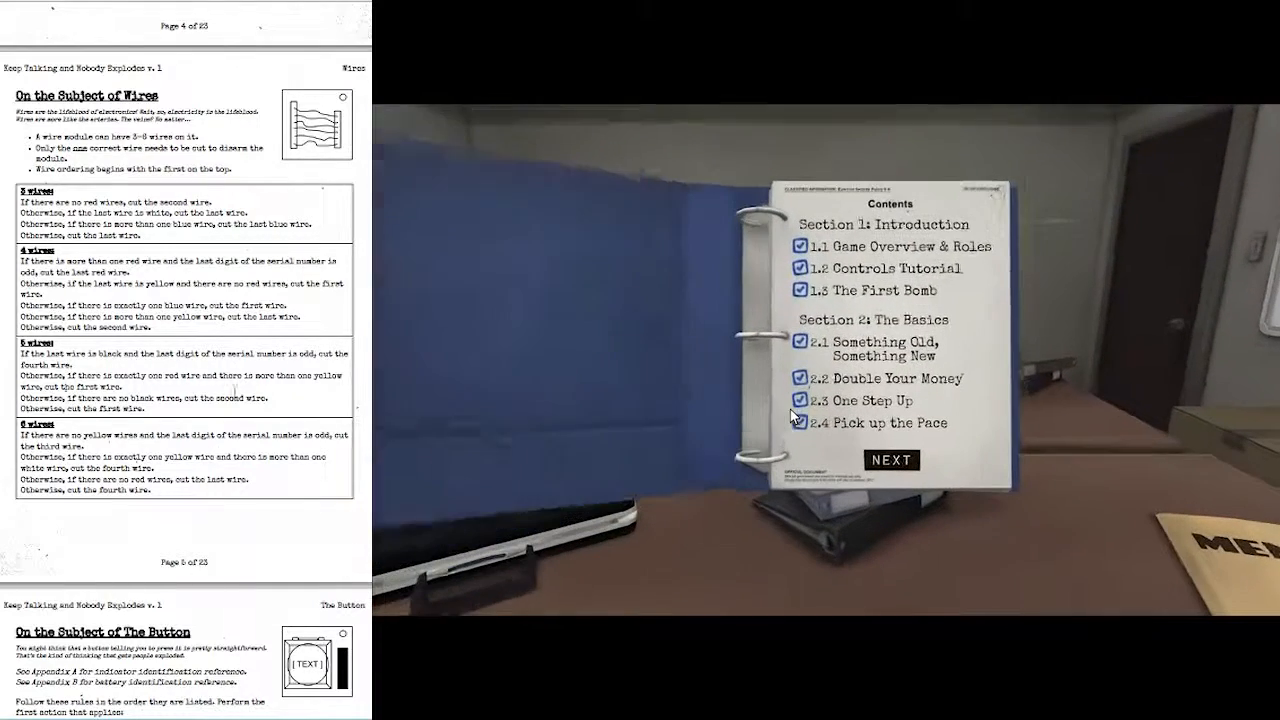
mouse_move(888, 462)
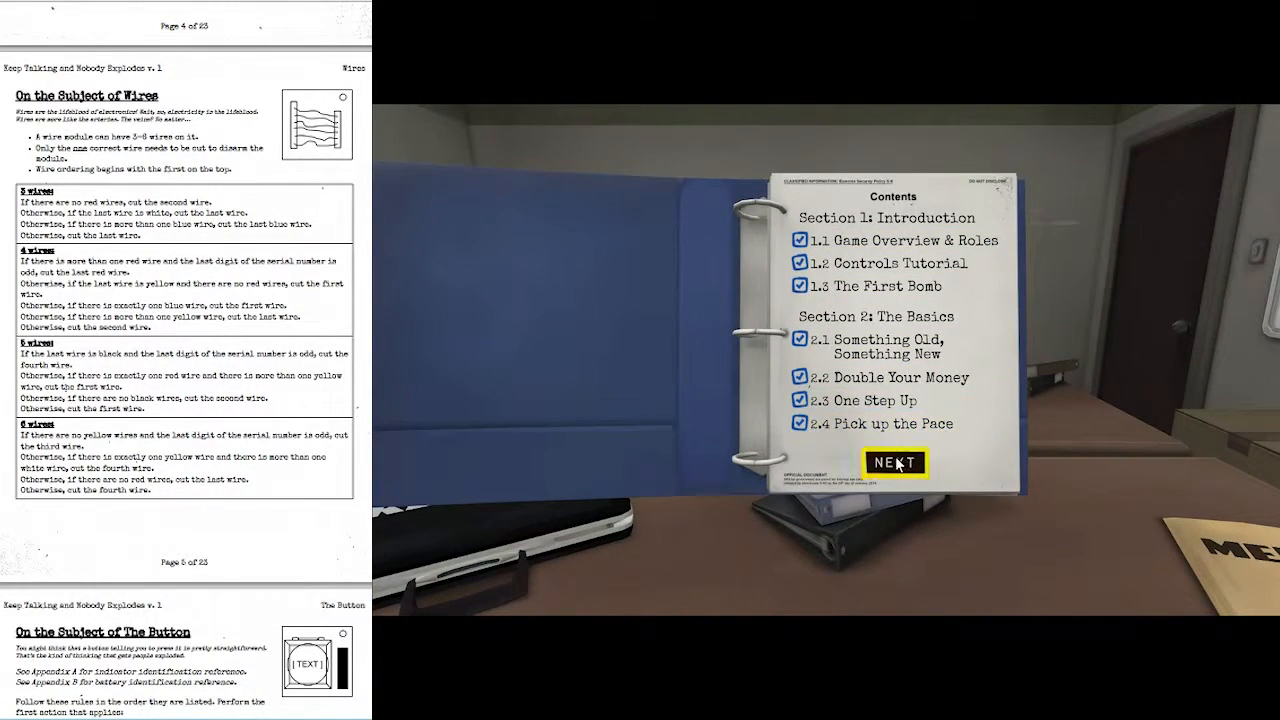
Select mission 3.1 A Hidden Message under Section 3: Moderate and start it
click(892, 462)
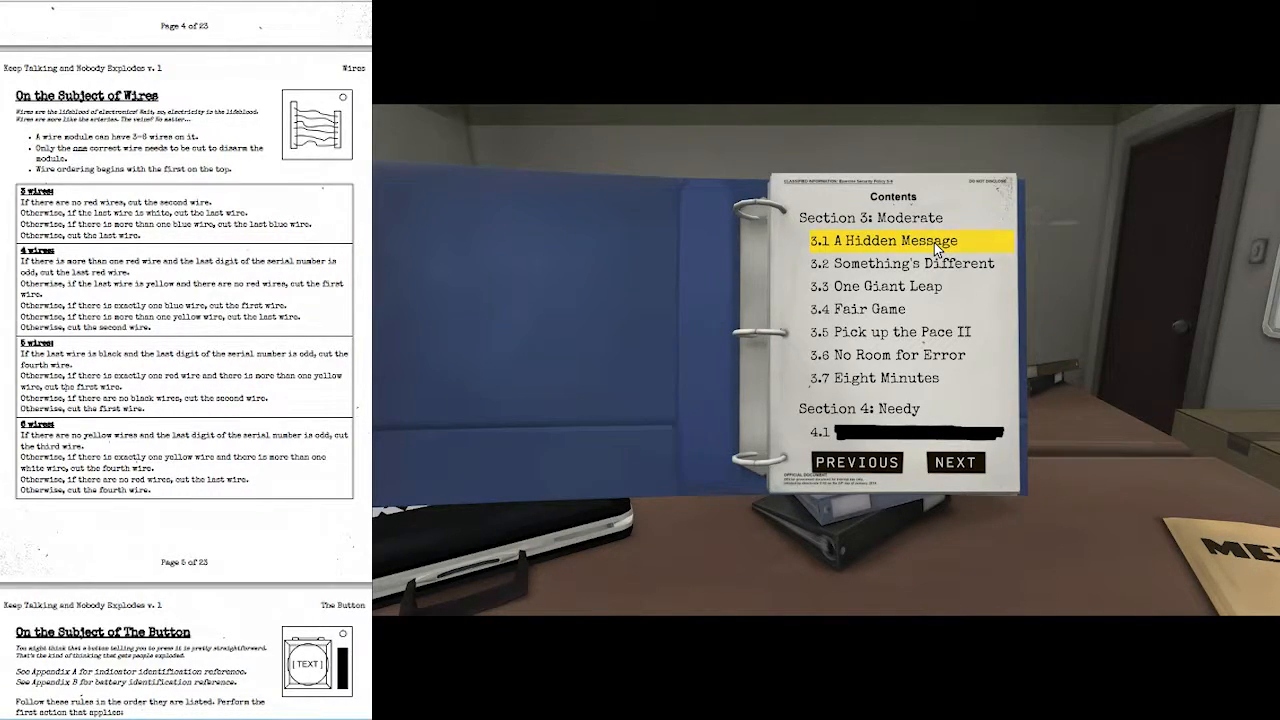
click(876, 240)
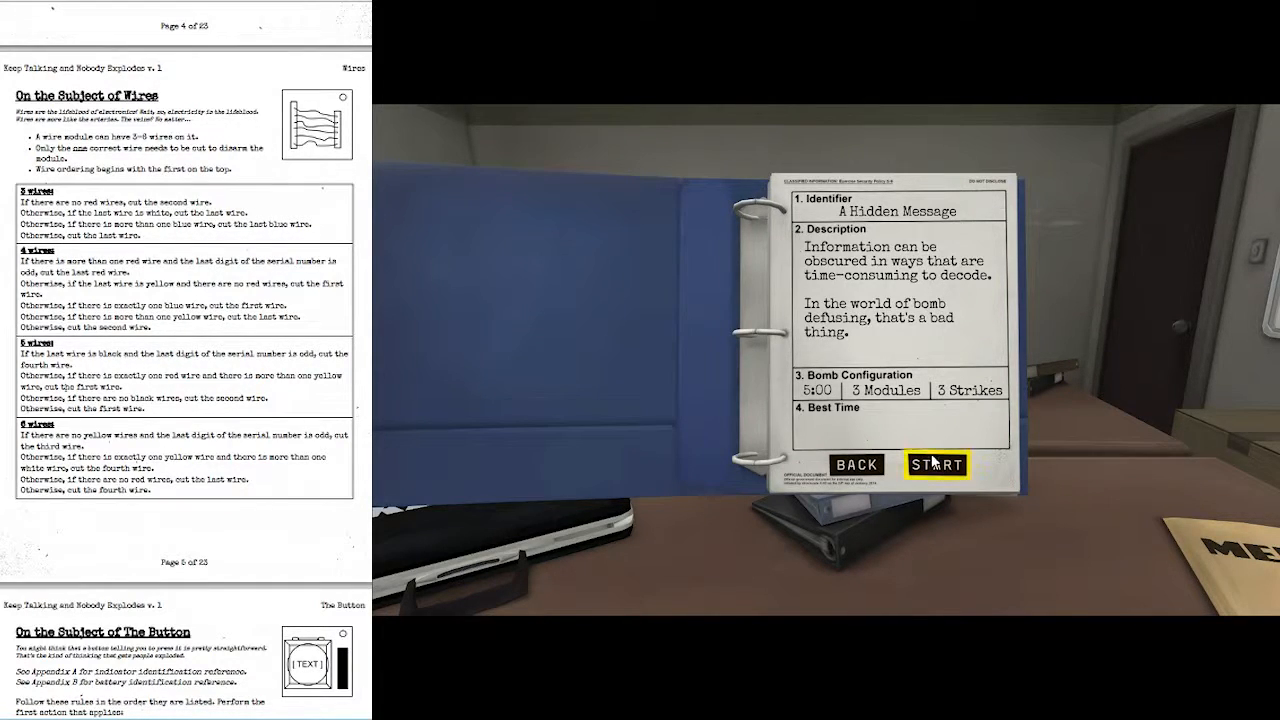
click(936, 464)
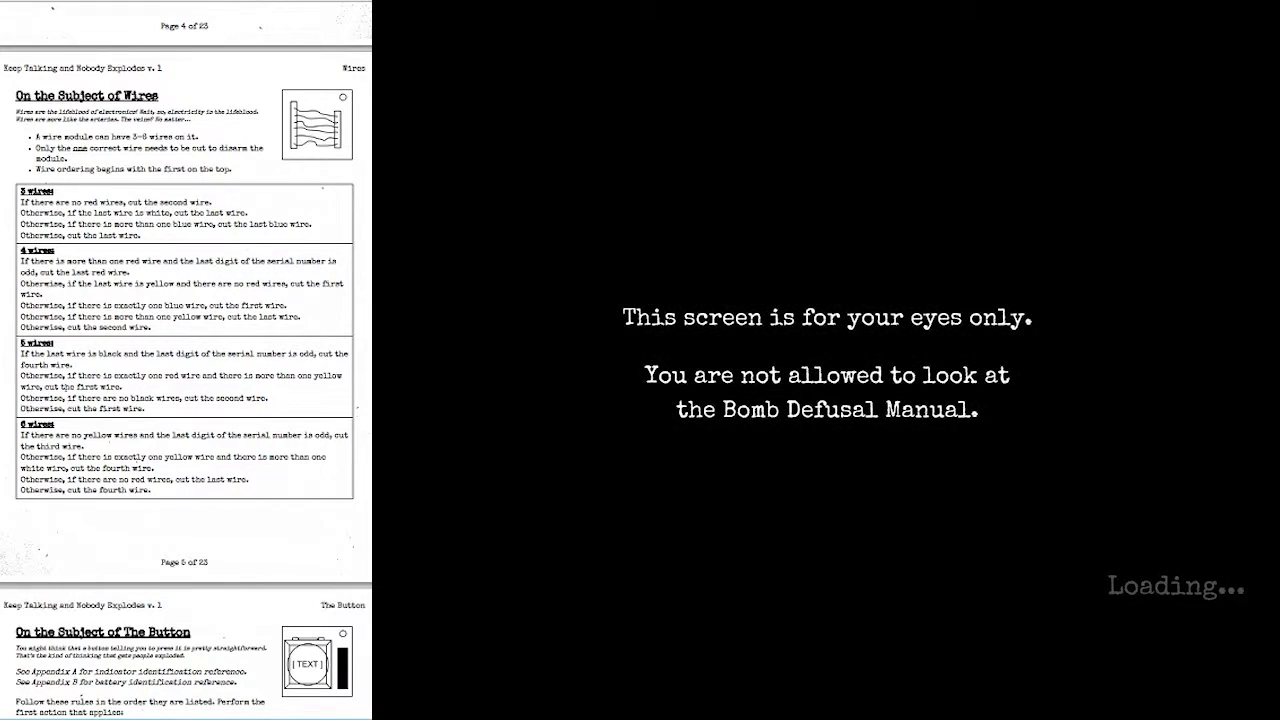
Scroll the manual down to the module pages while the bomb loads
scroll(down, 3)
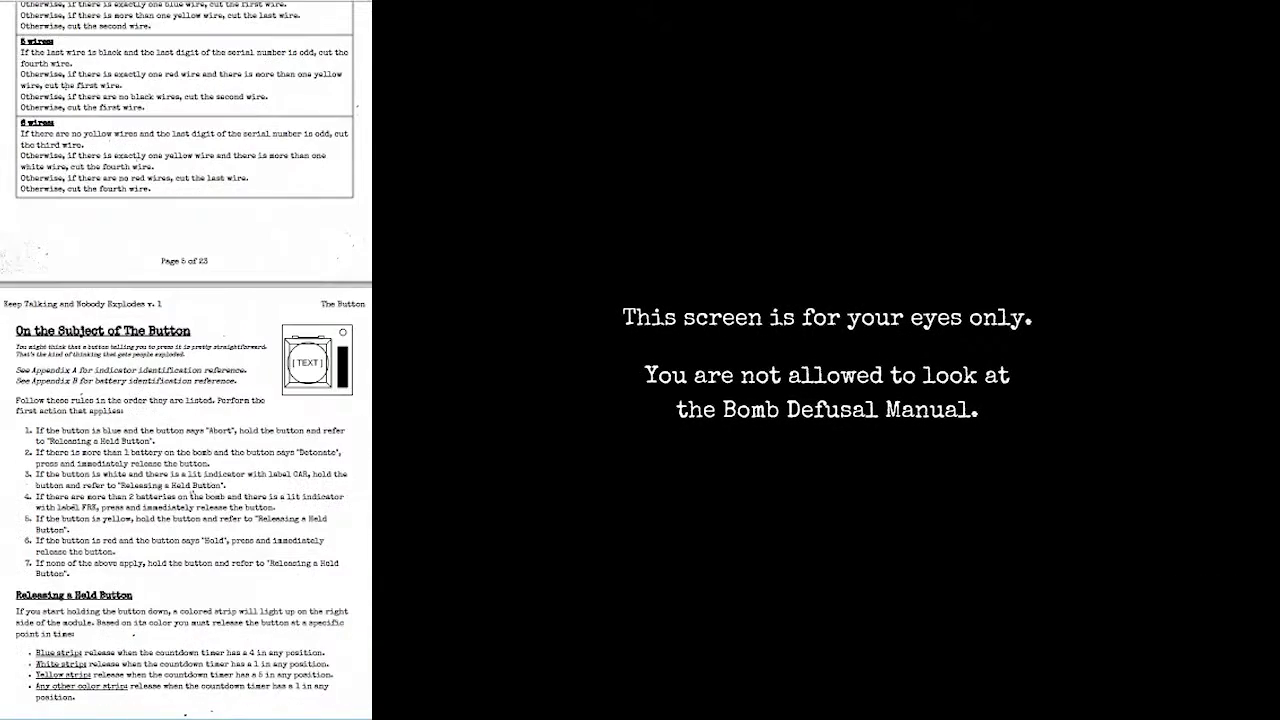
scroll(down, 3)
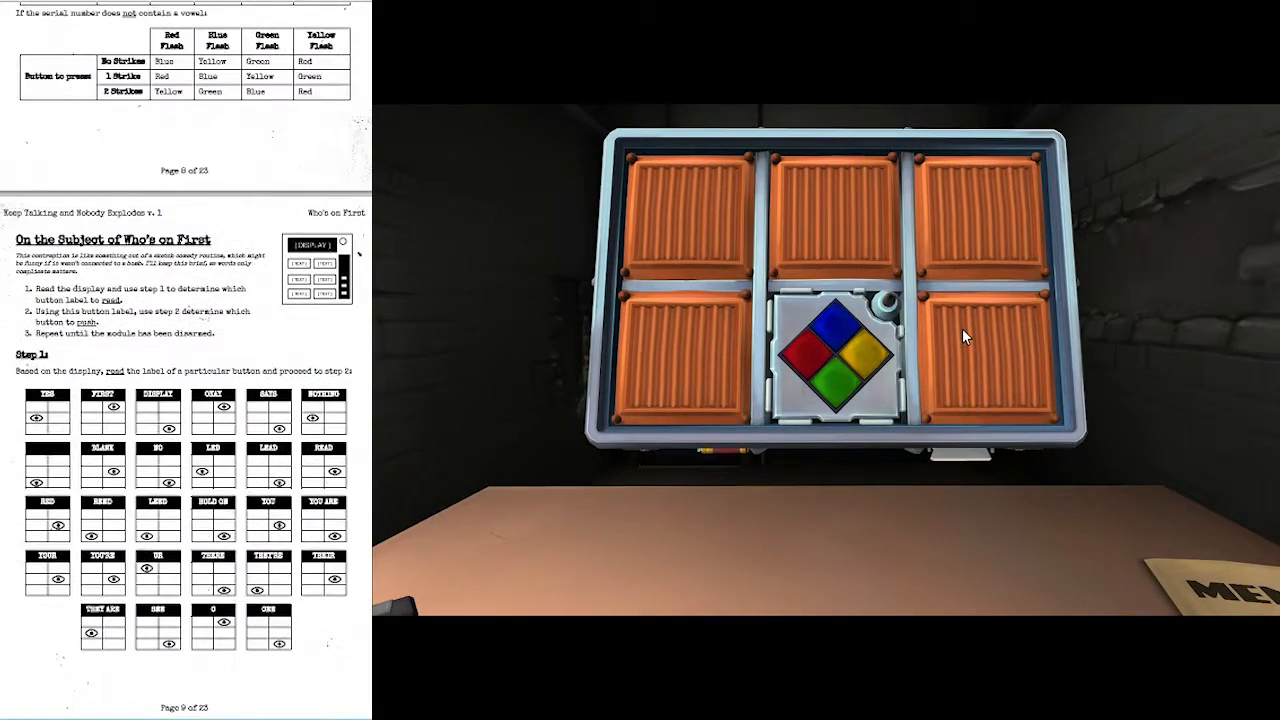
Rotate the bomb to check its edge, then answer a colour on the Simon Says module
scroll(up, 3)
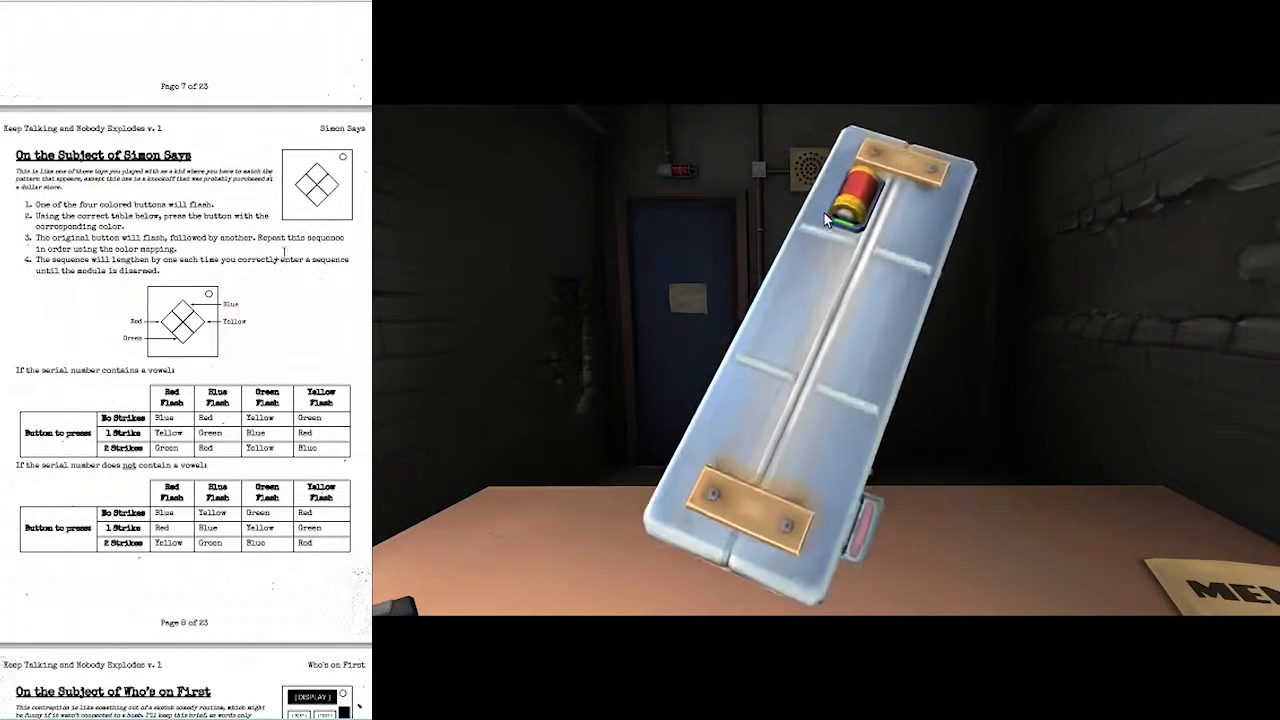
drag(824, 218, 876, 310)
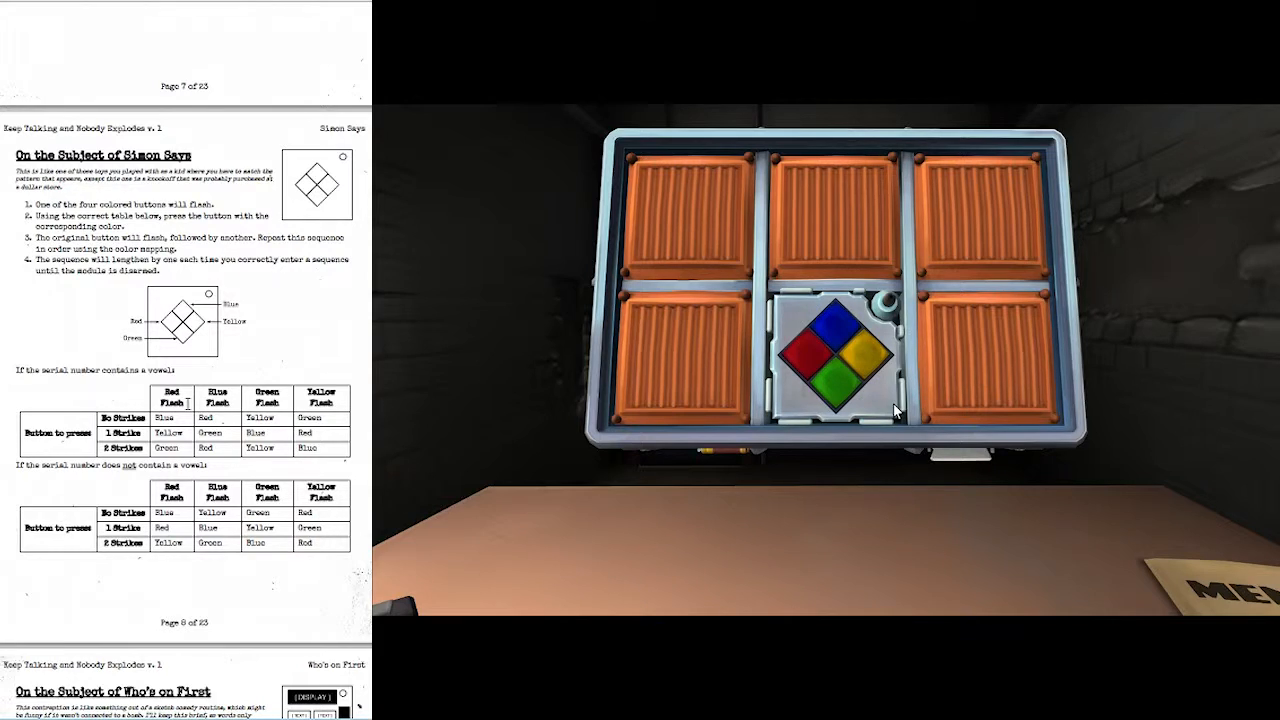
click(804, 360)
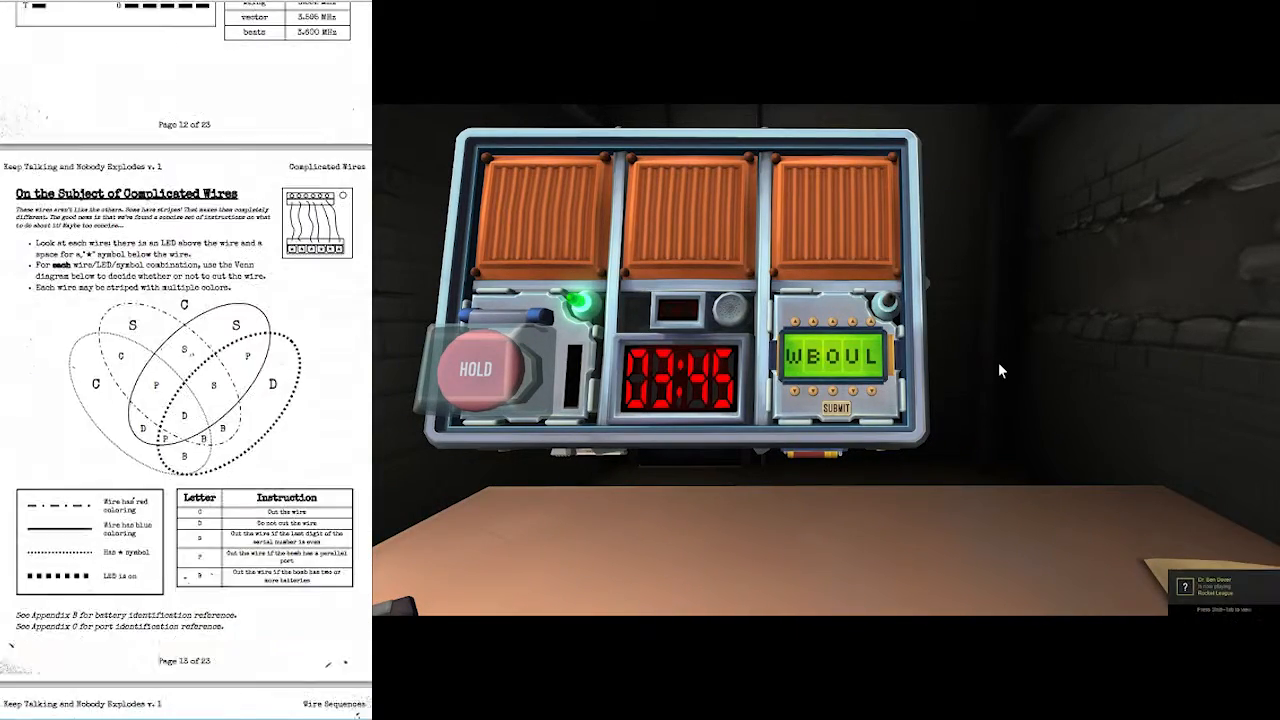
Cycle the Password module's first letters against the manual's word list, reaching XHOZR
scroll(down, 3)
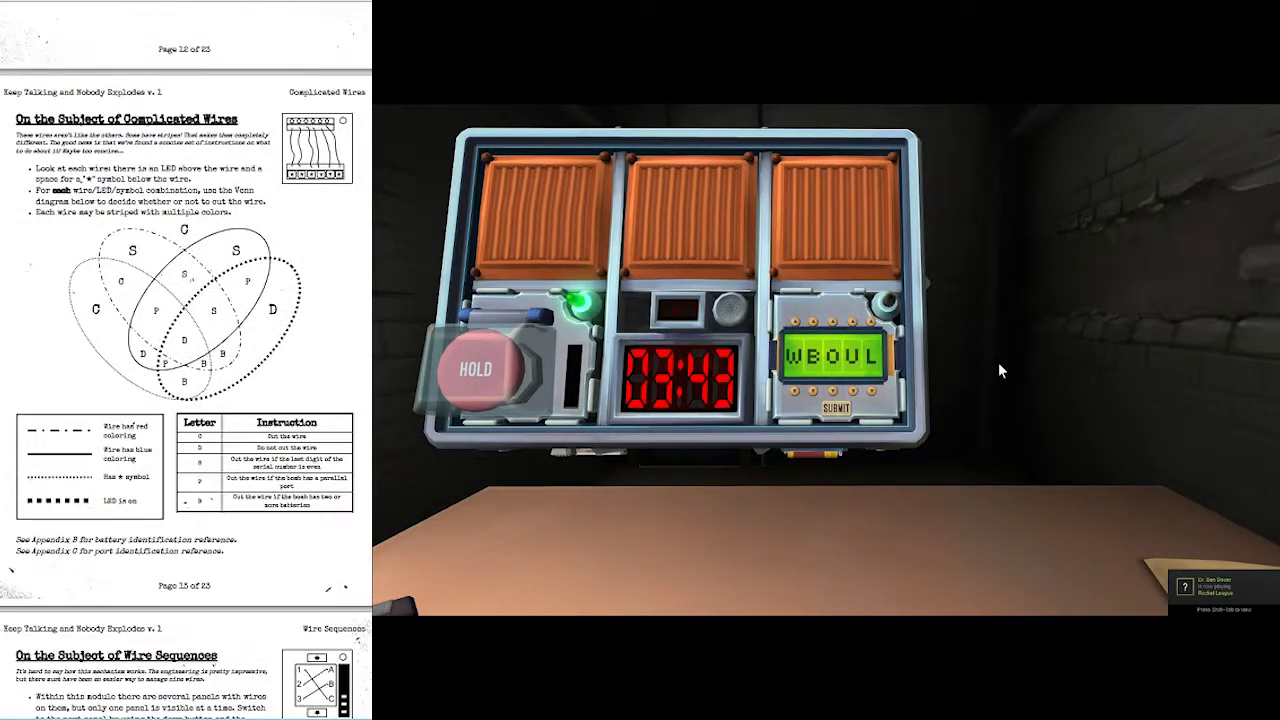
mouse_move(816, 316)
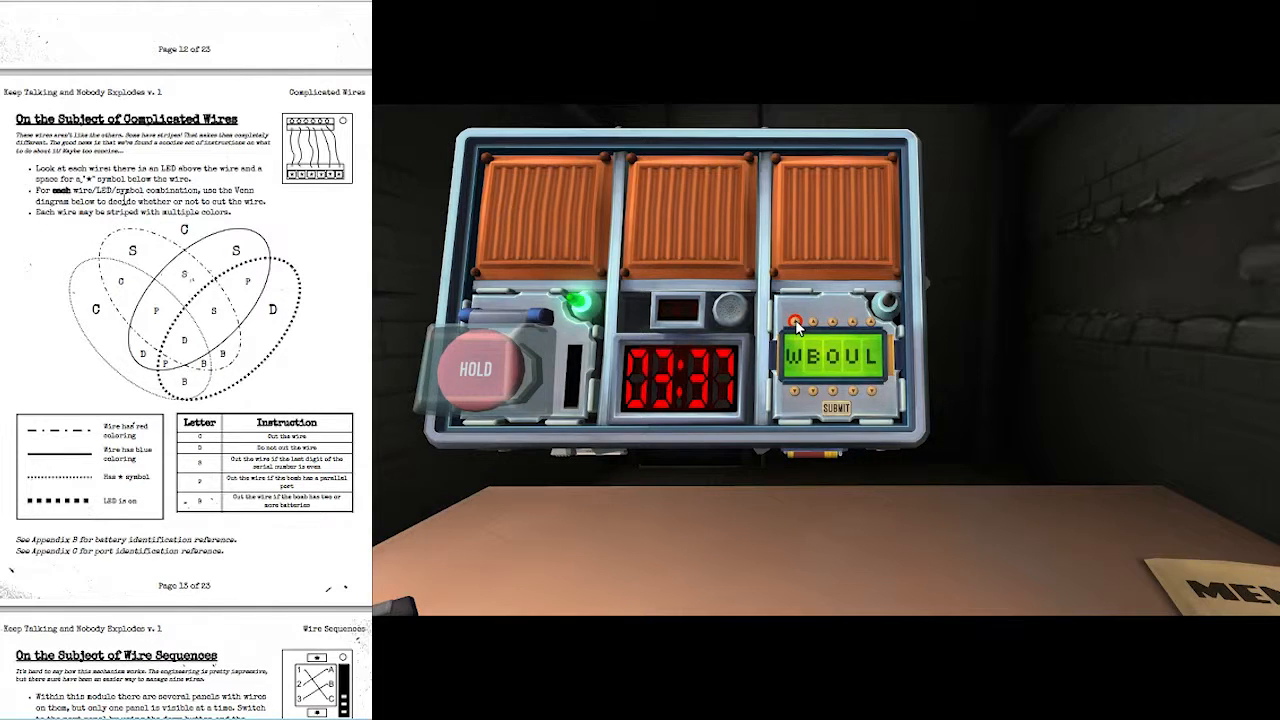
scroll(down, 3)
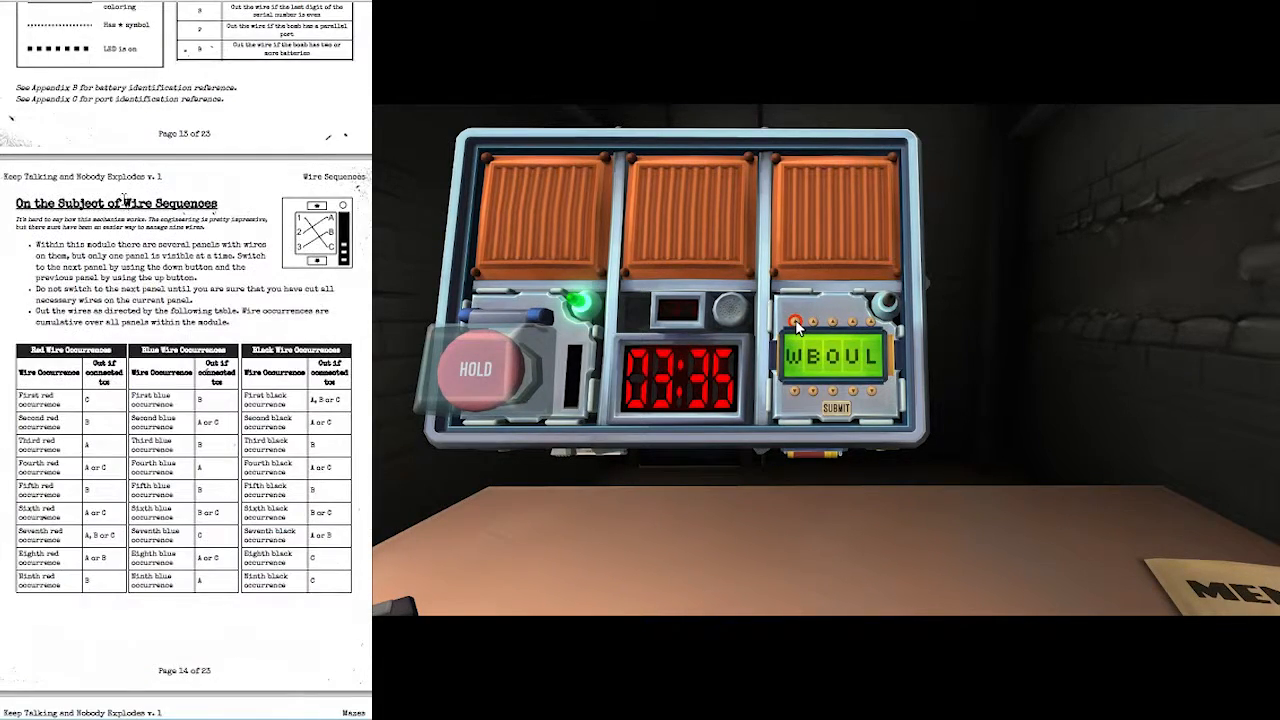
click(796, 324)
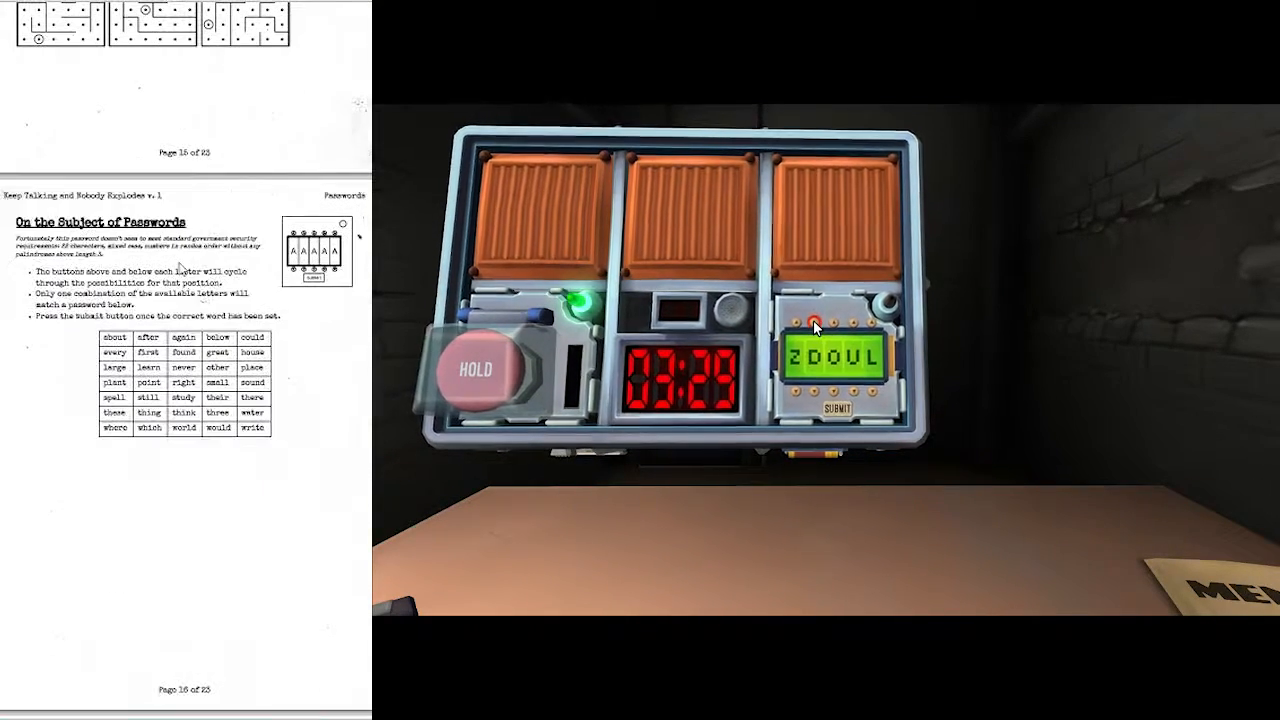
click(804, 328)
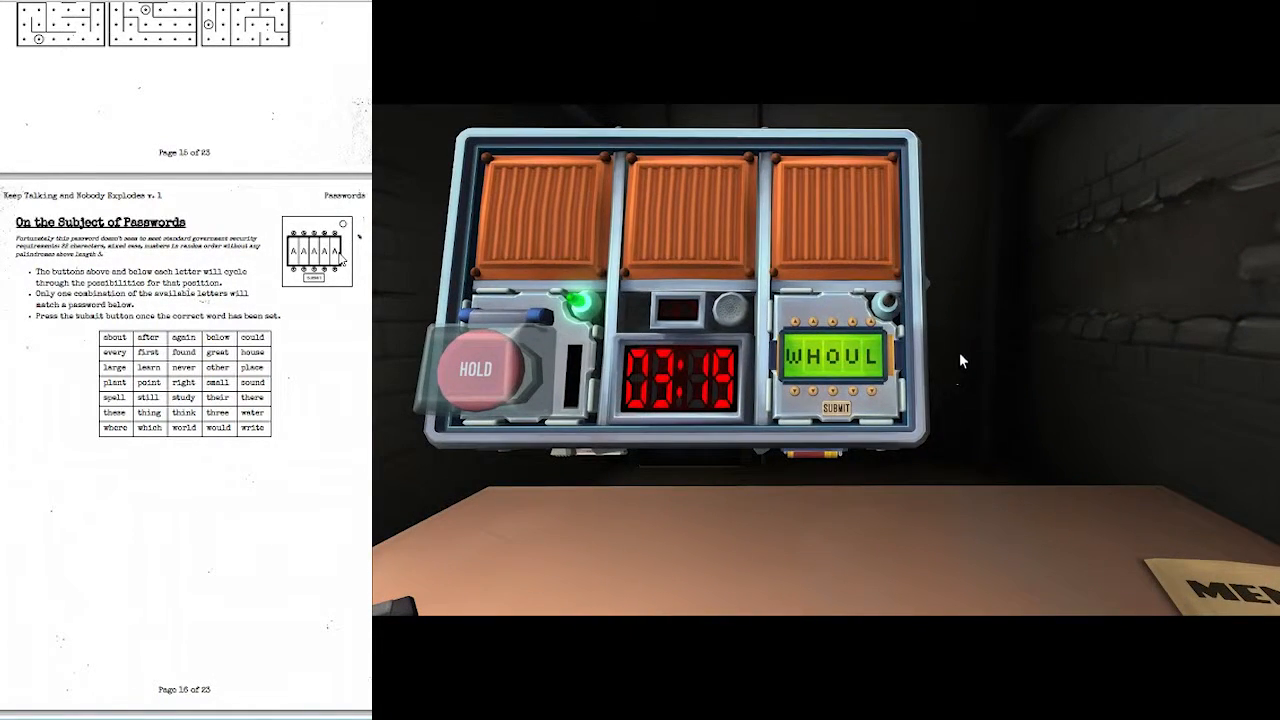
mouse_move(950, 350)
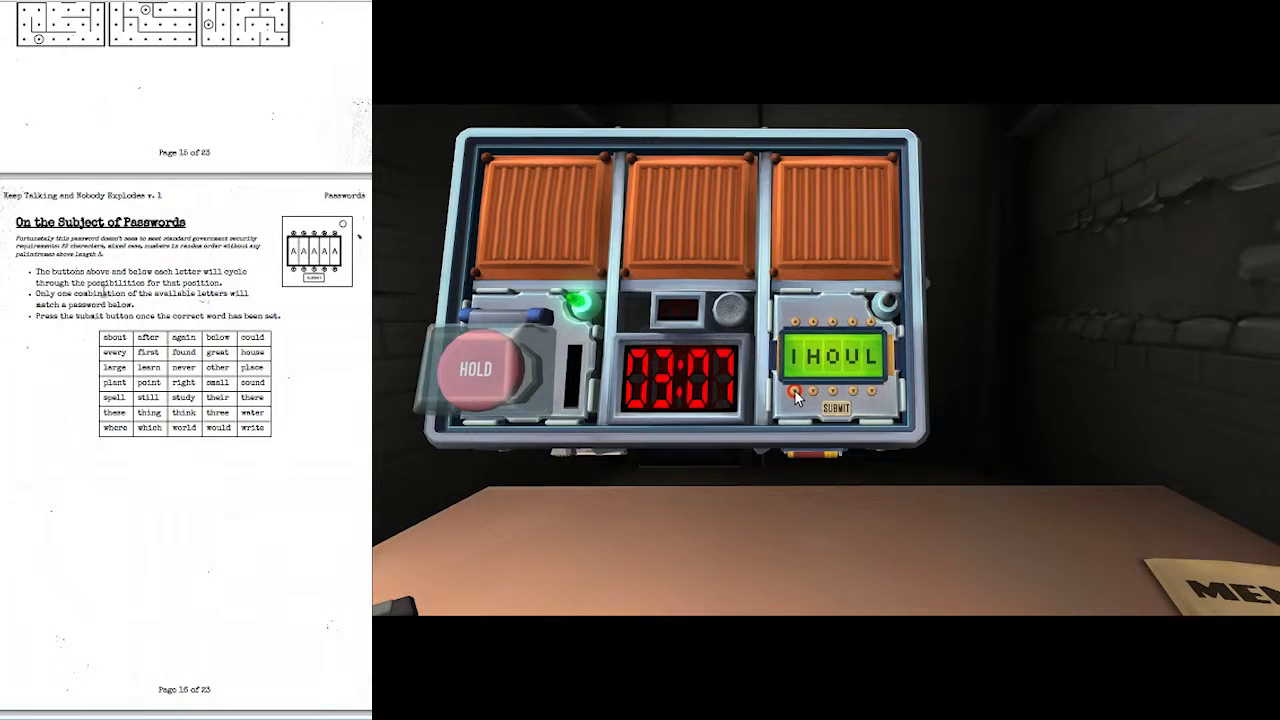
click(796, 324)
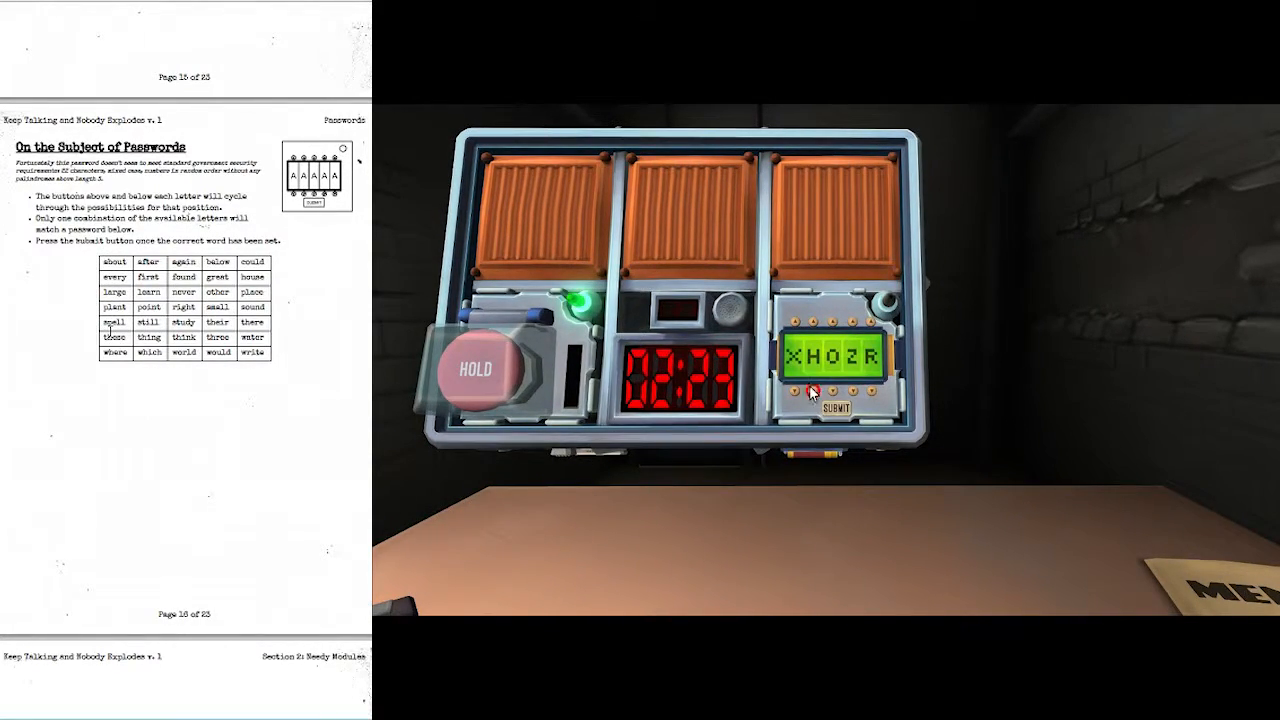
Set the Password letters to ABOUT and submit it, defusing the bomb with 1:57 left
click(800, 324)
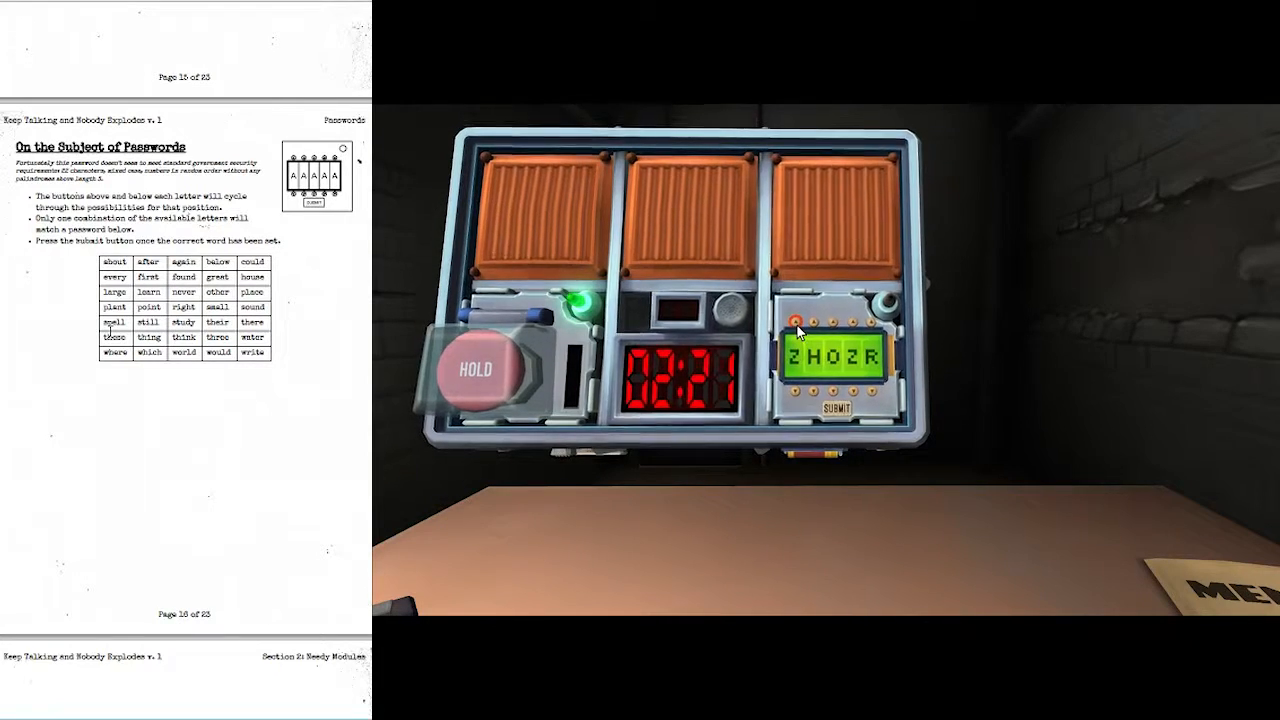
click(796, 324)
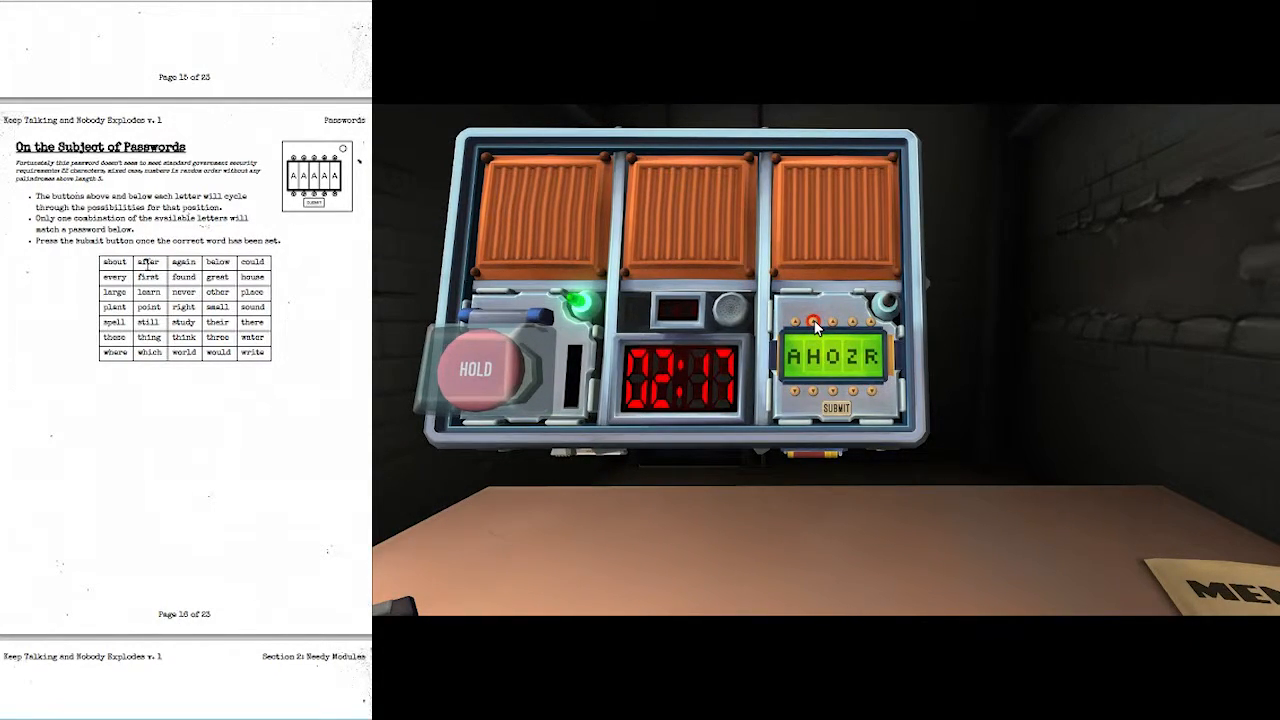
click(820, 324)
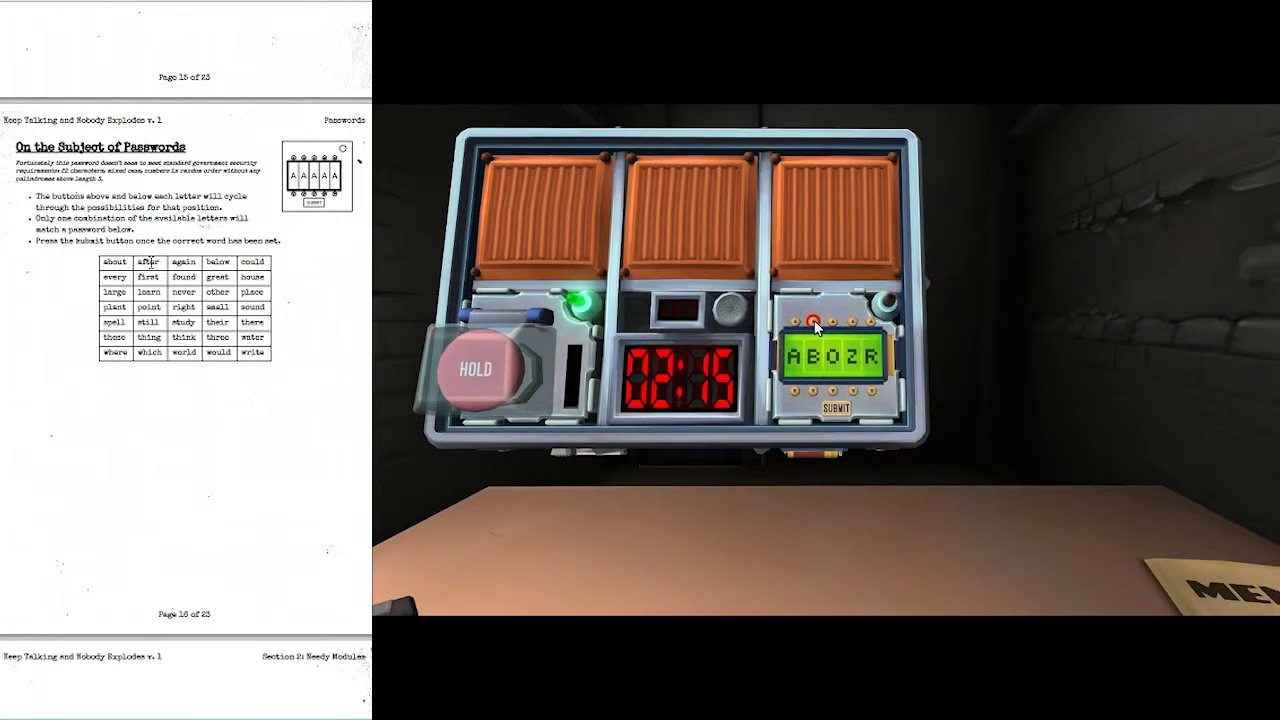
click(824, 324)
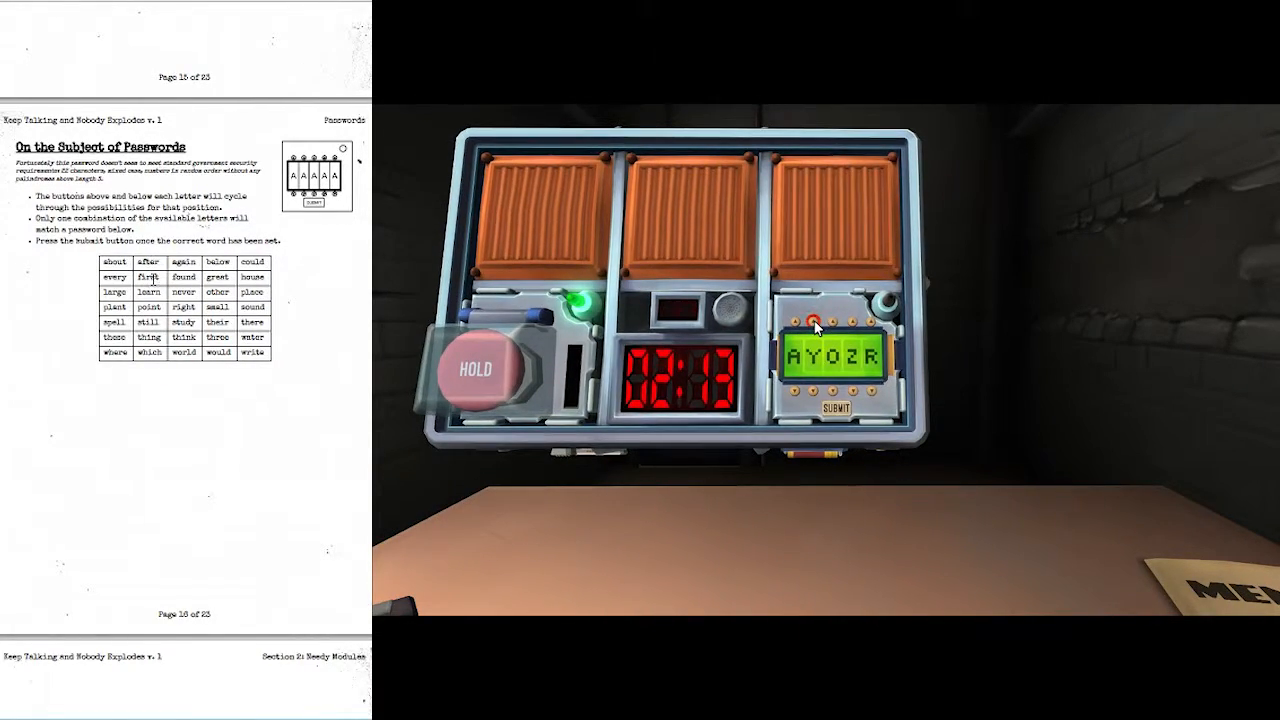
click(816, 322)
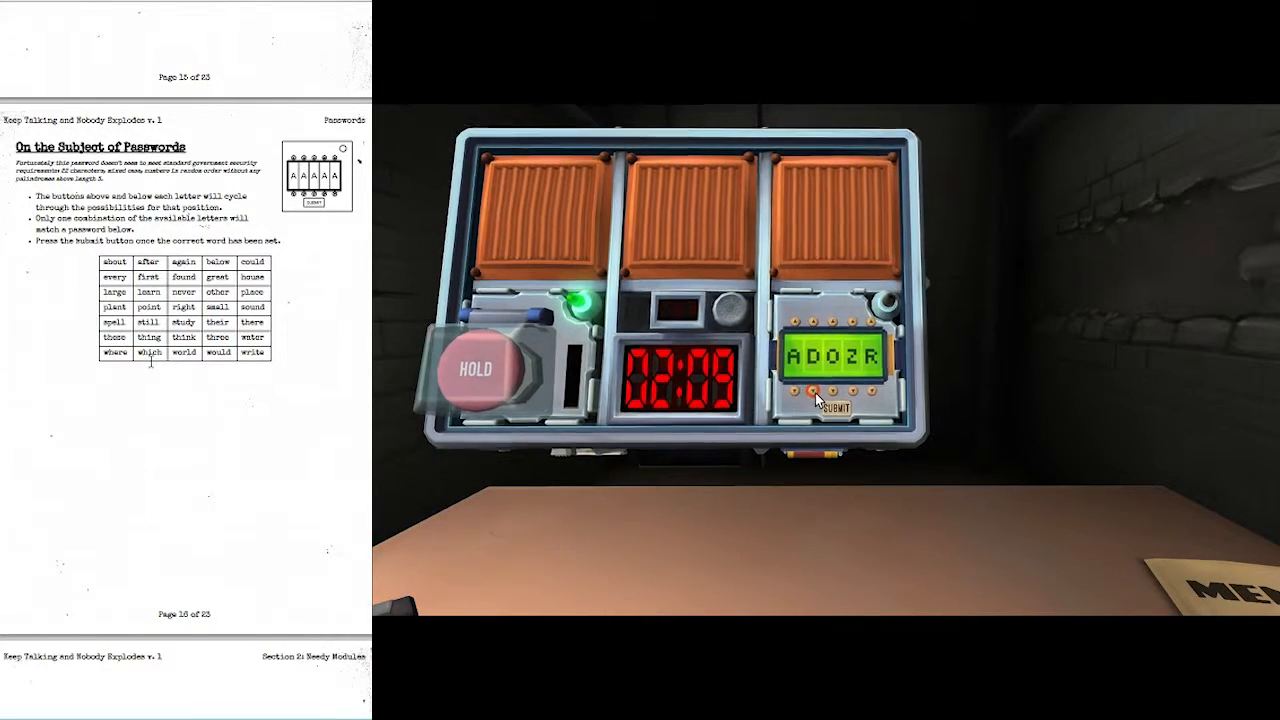
click(852, 324)
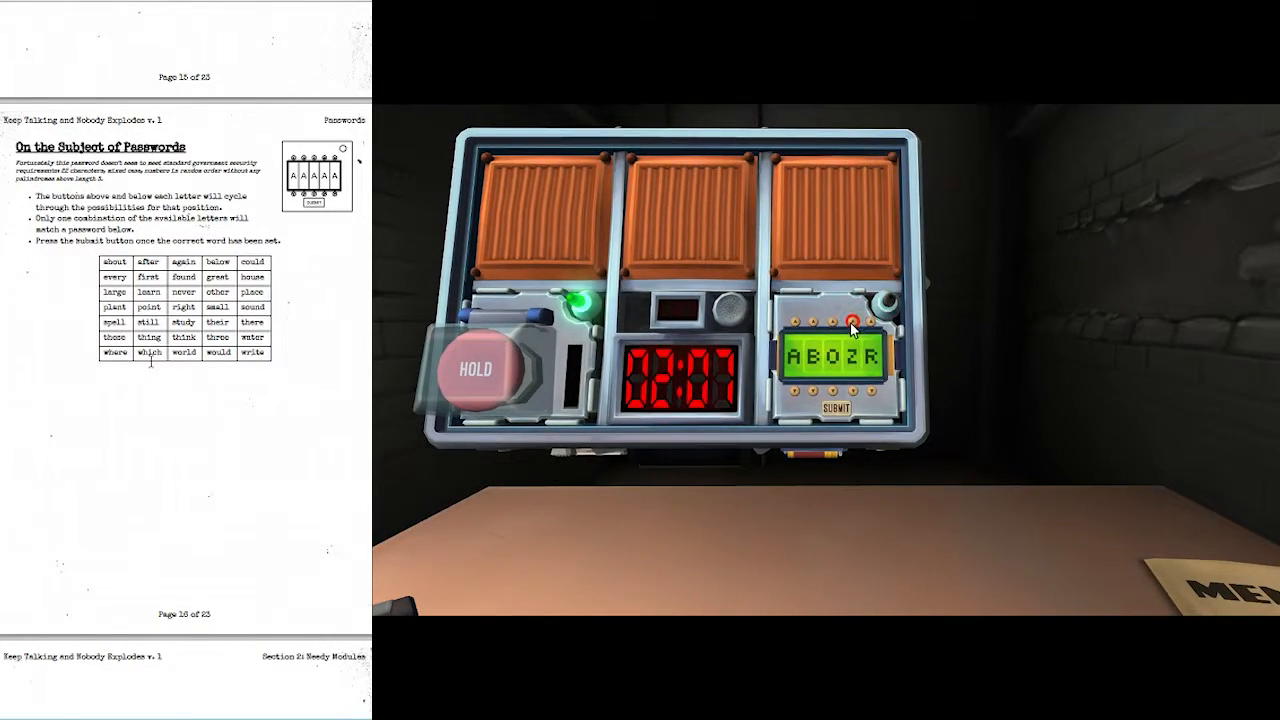
click(852, 320)
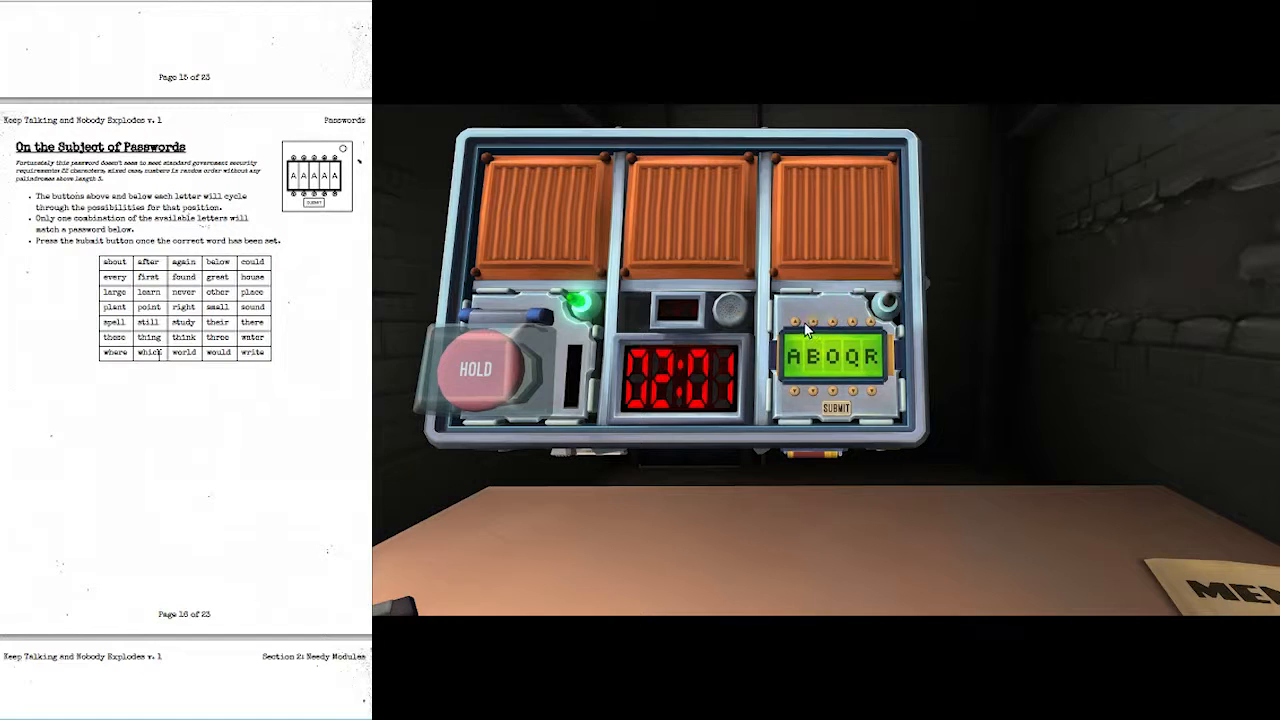
click(856, 322)
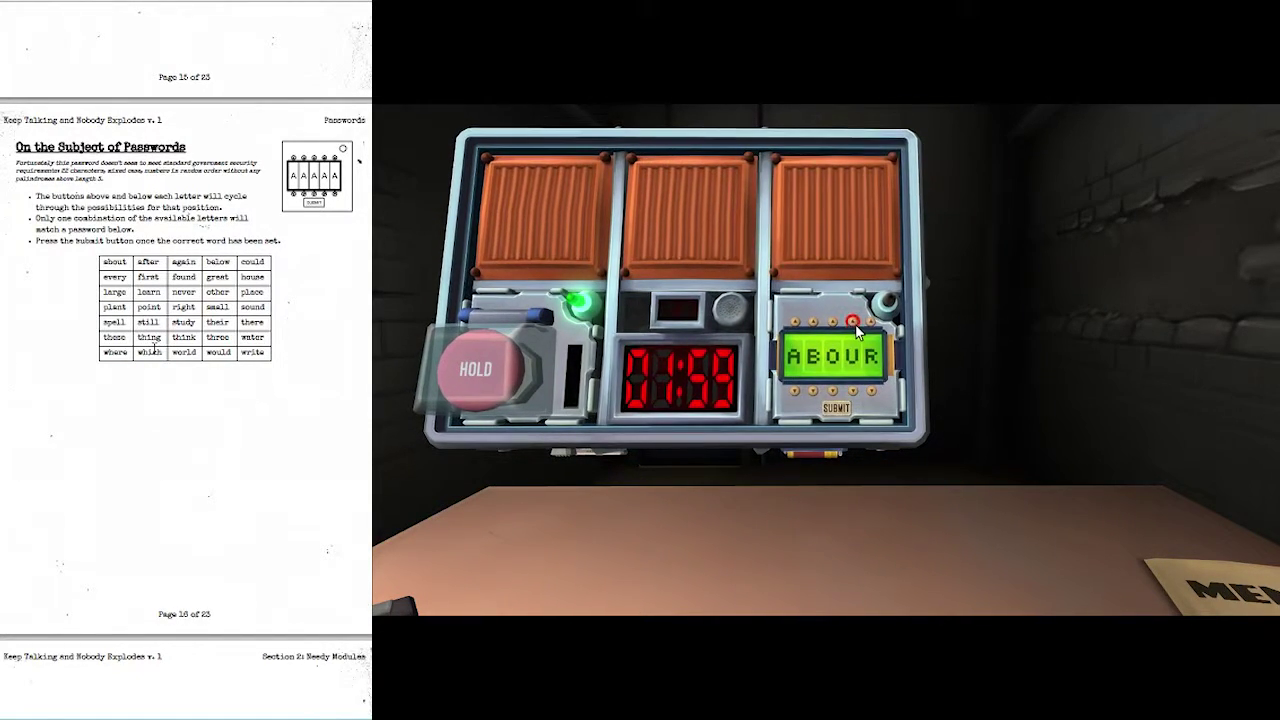
click(876, 320)
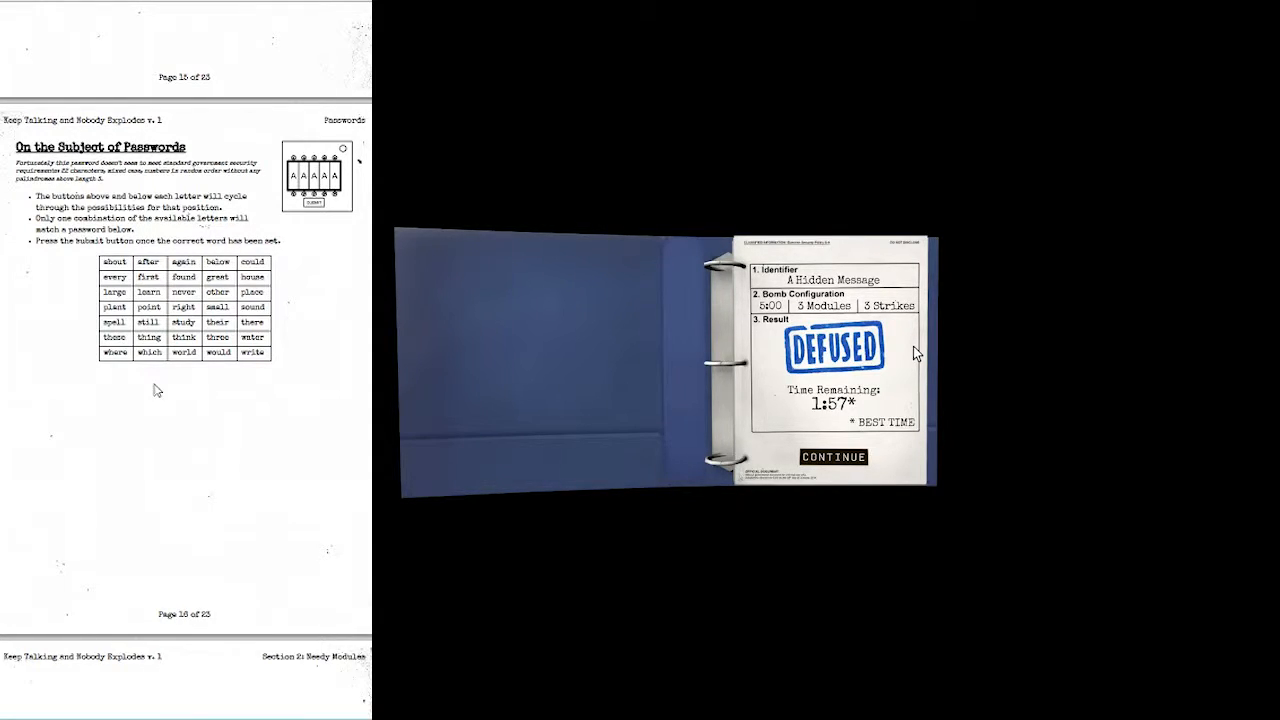
Continue past the DEFUSED results page back to the office
click(832, 456)
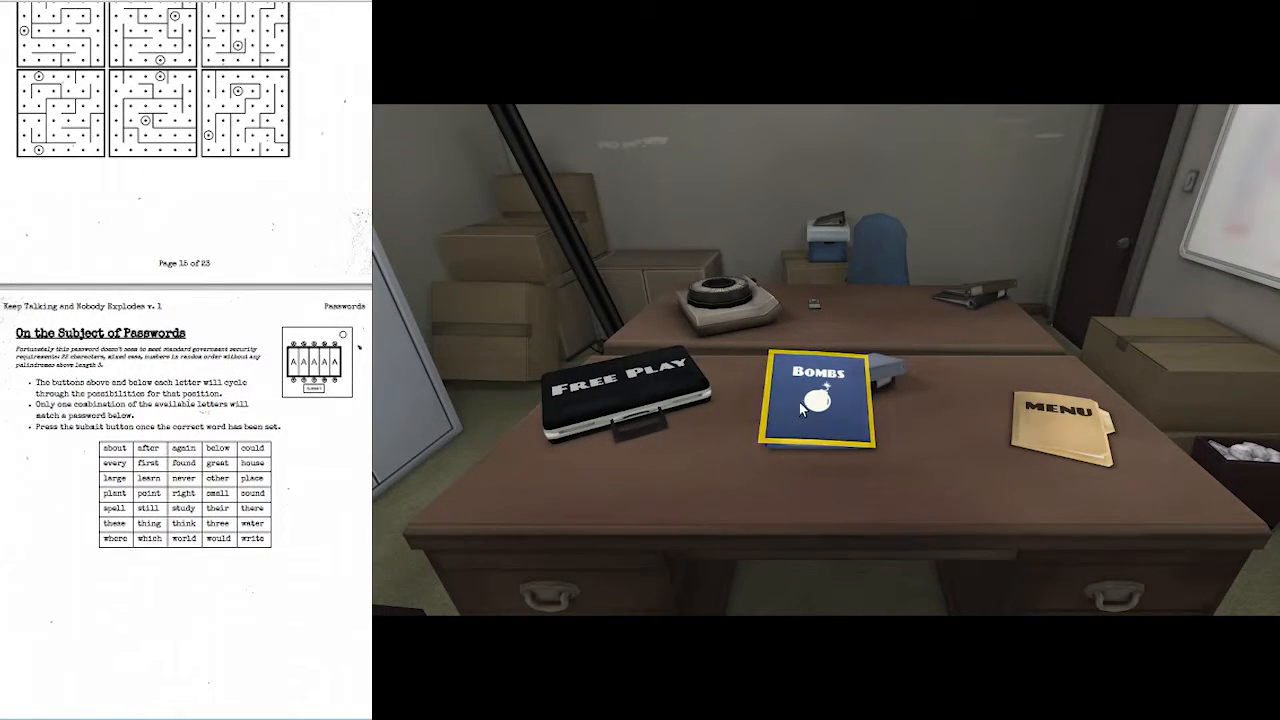
Choose 3.2 Something's Different from the Bombs binder and start it
click(816, 400)
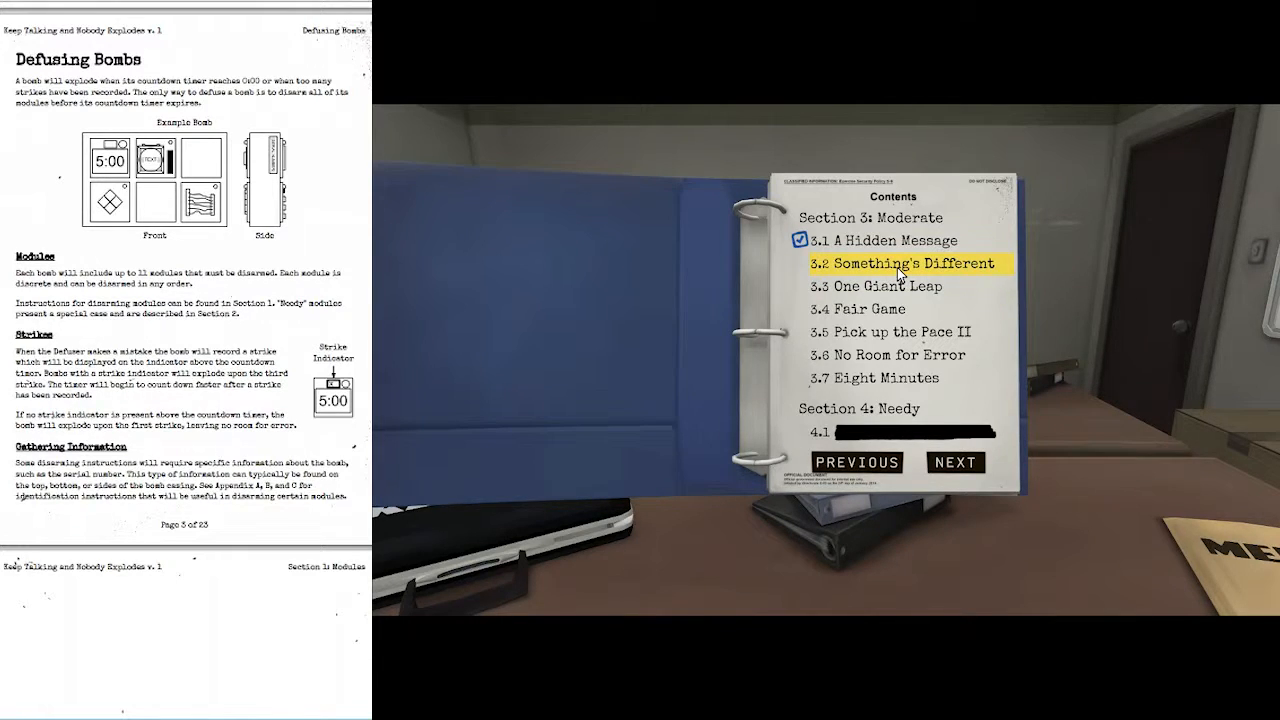
click(912, 264)
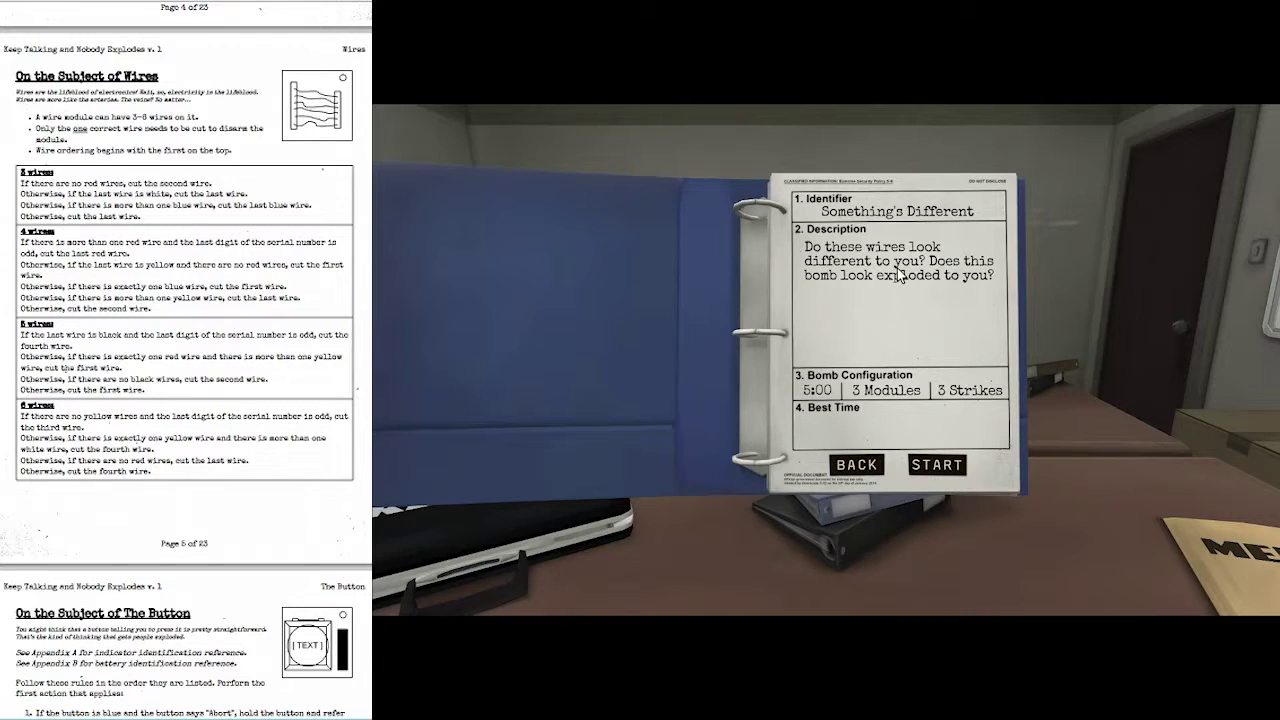
mouse_move(936, 464)
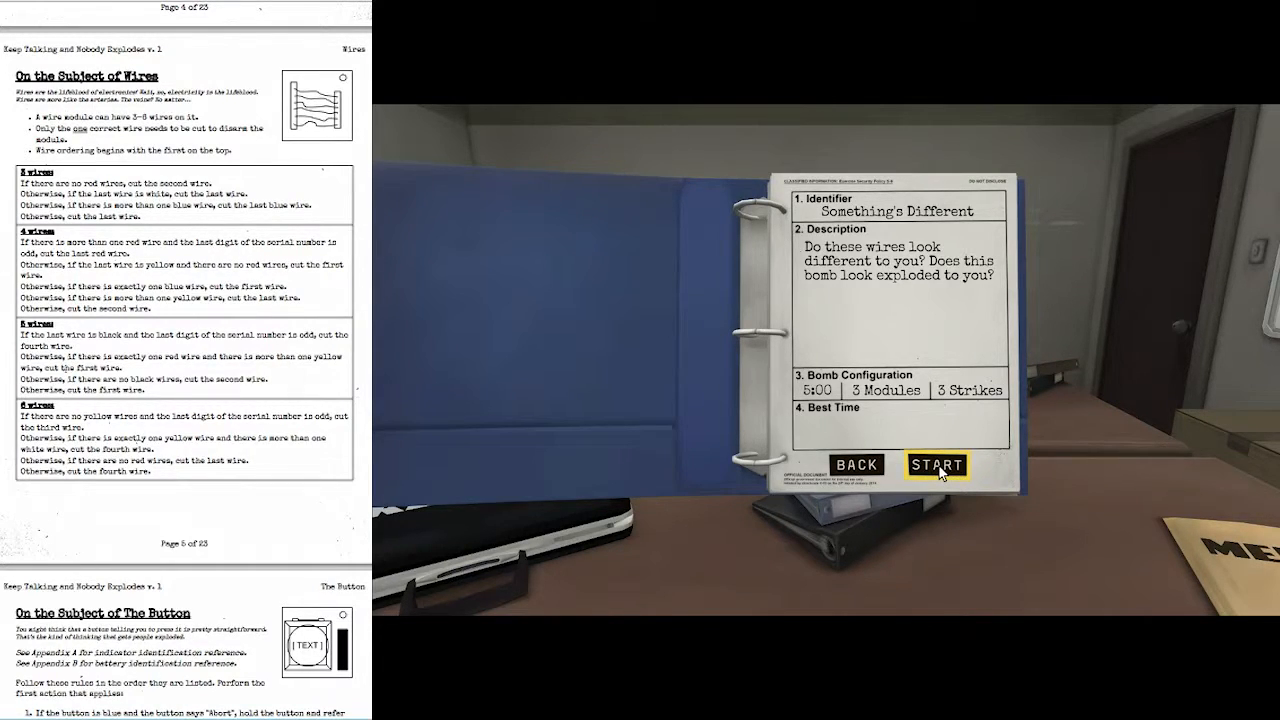
click(936, 464)
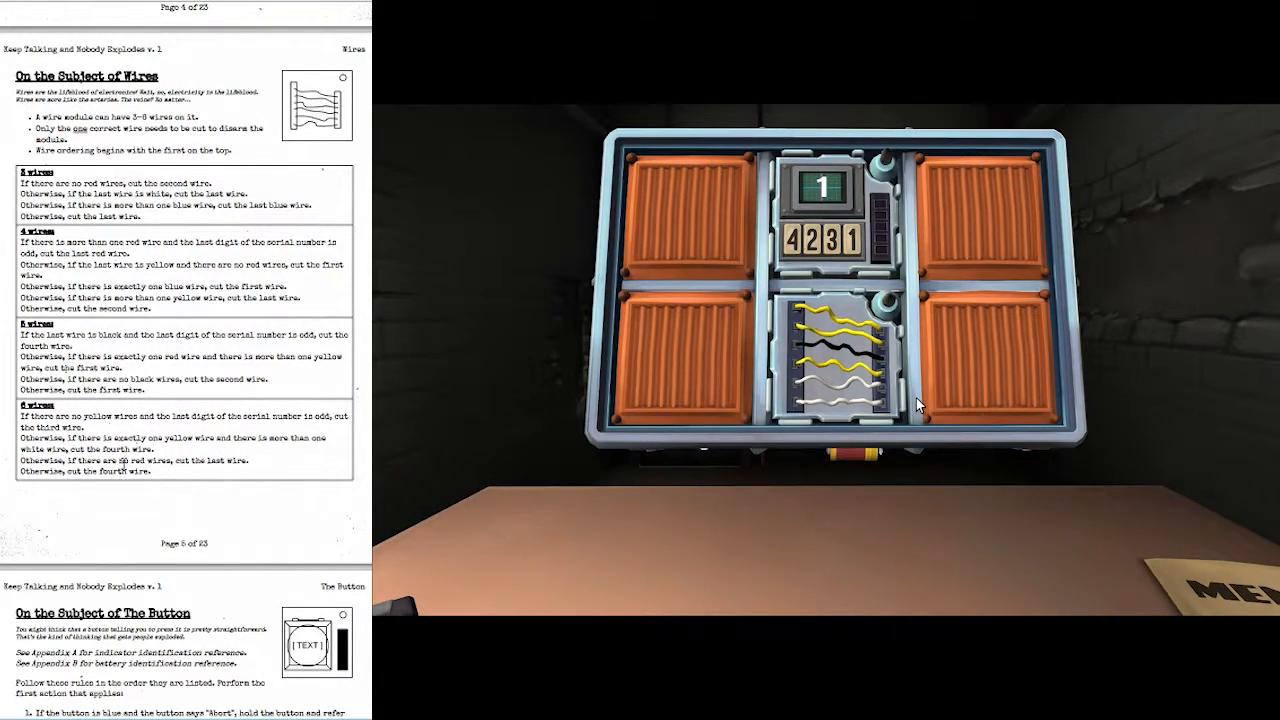
Cut the disarming wire on the wires module and scroll the manual to the Memory section
click(840, 384)
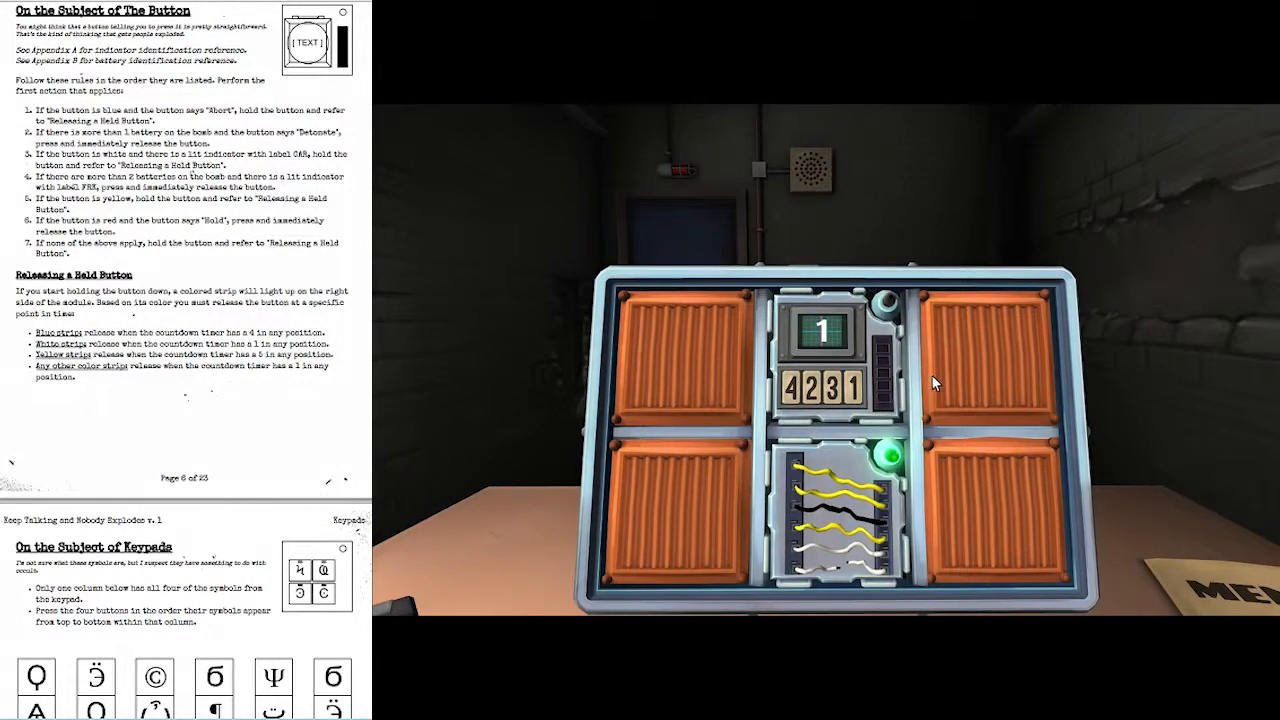
scroll(down, 3)
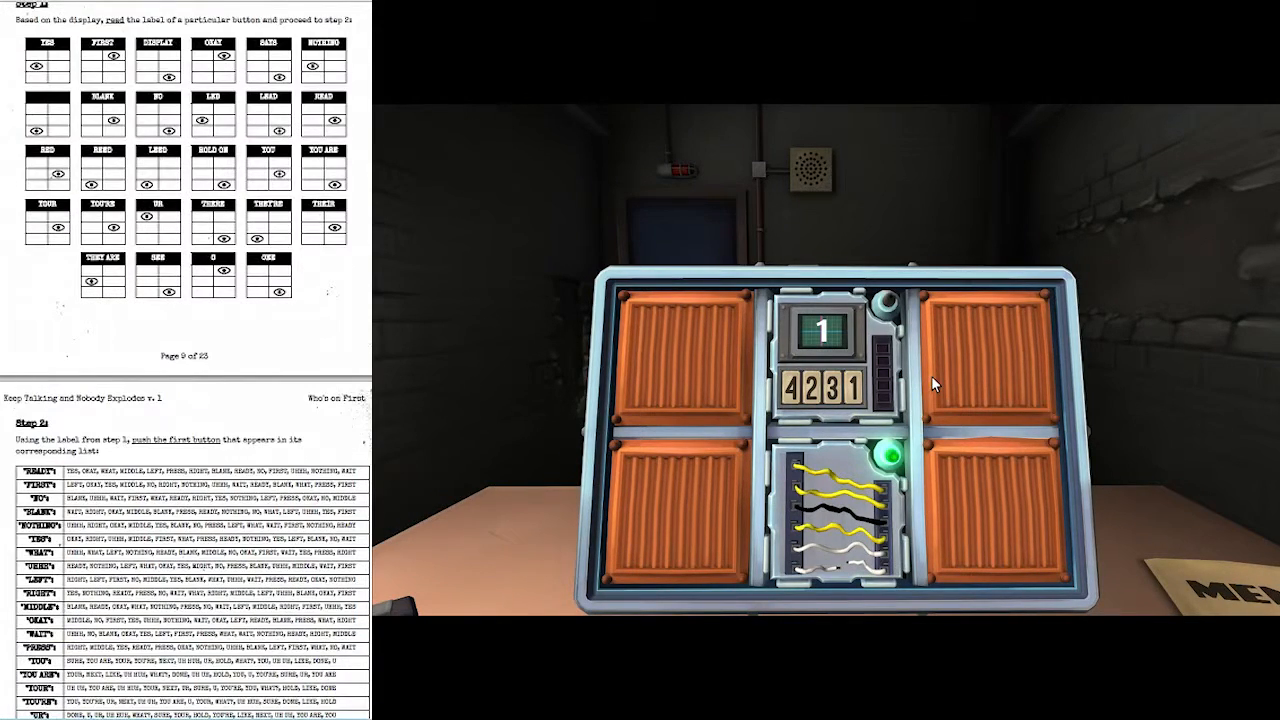
scroll(down, 3)
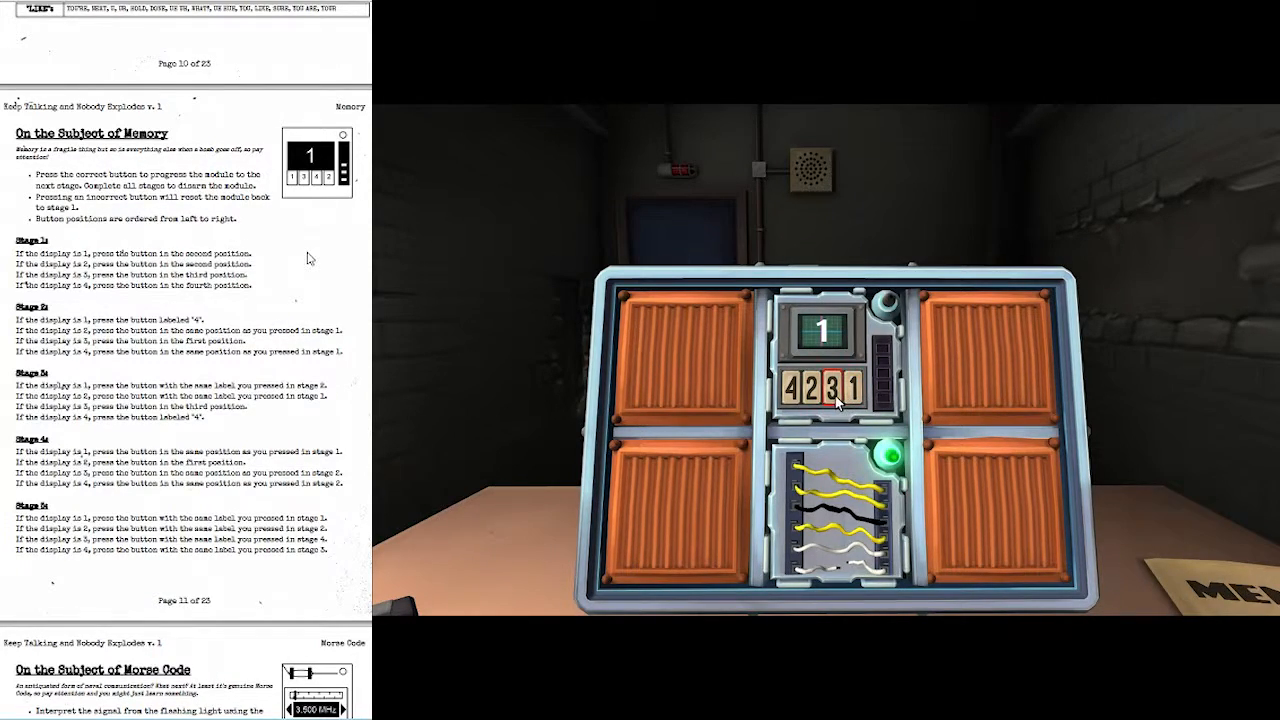
Answer the first Memory stages for displays 1, 3 and 1 per the manual's rules
click(832, 388)
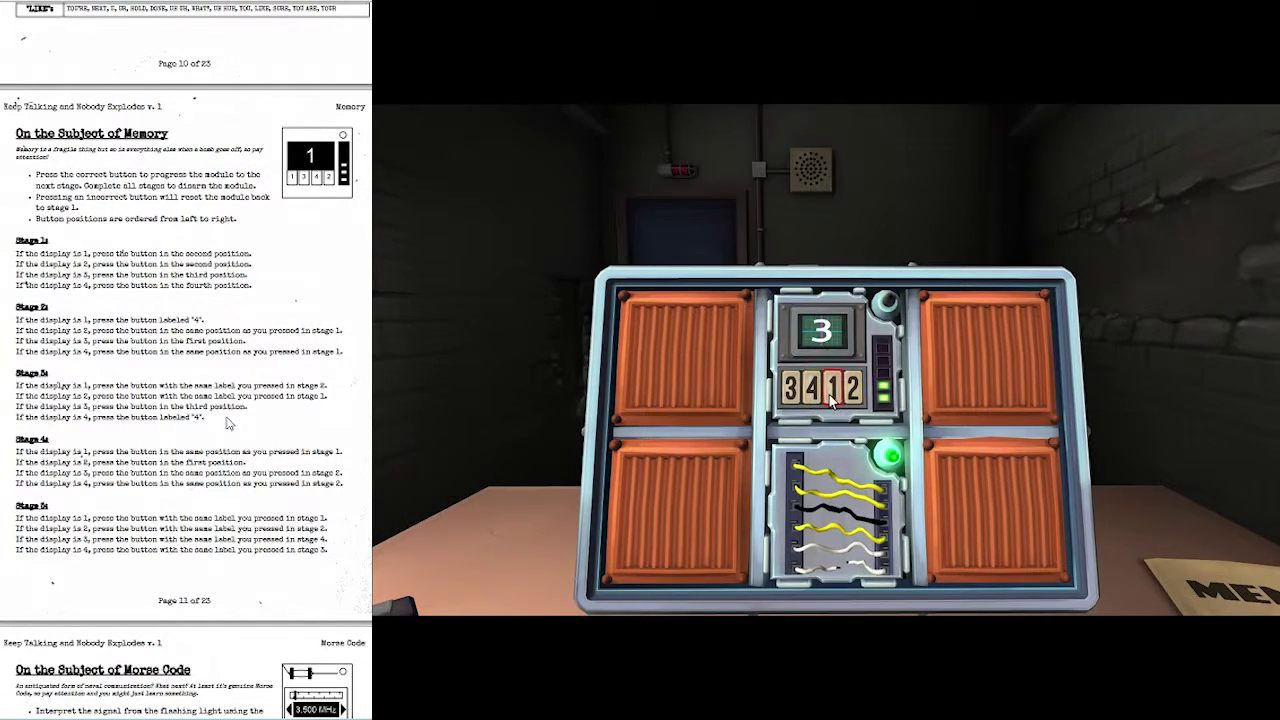
click(856, 388)
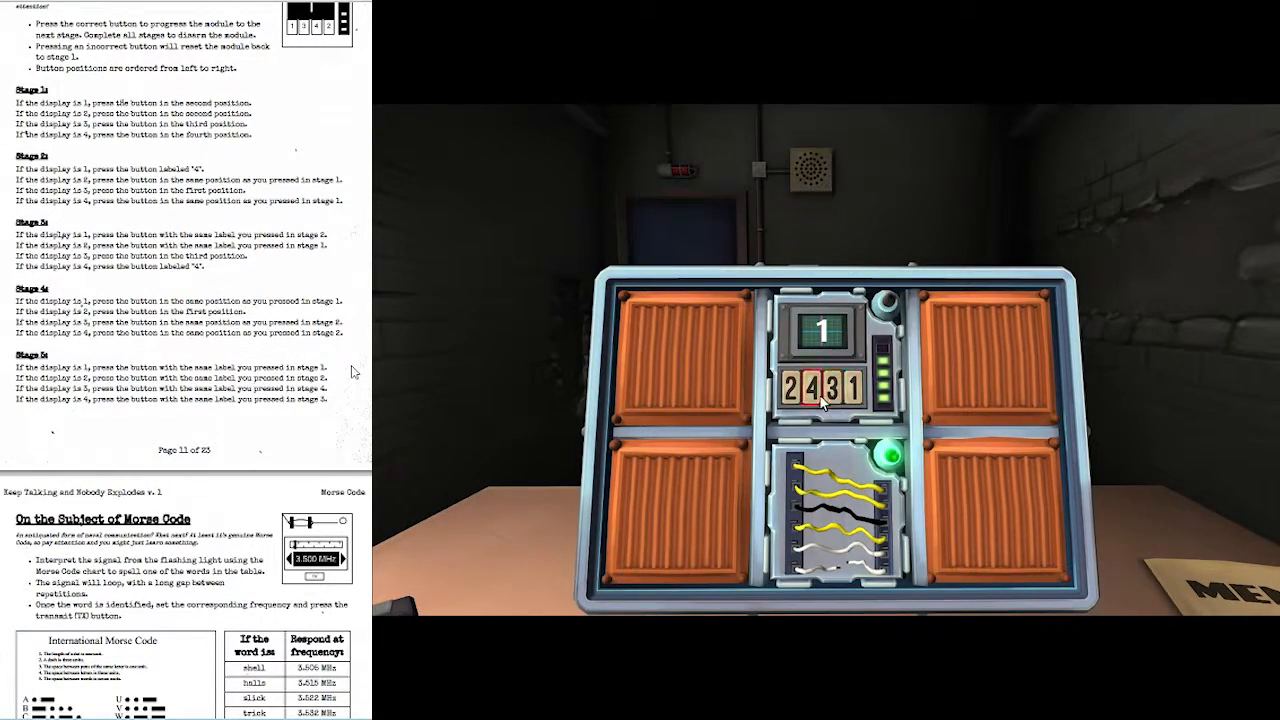
click(822, 390)
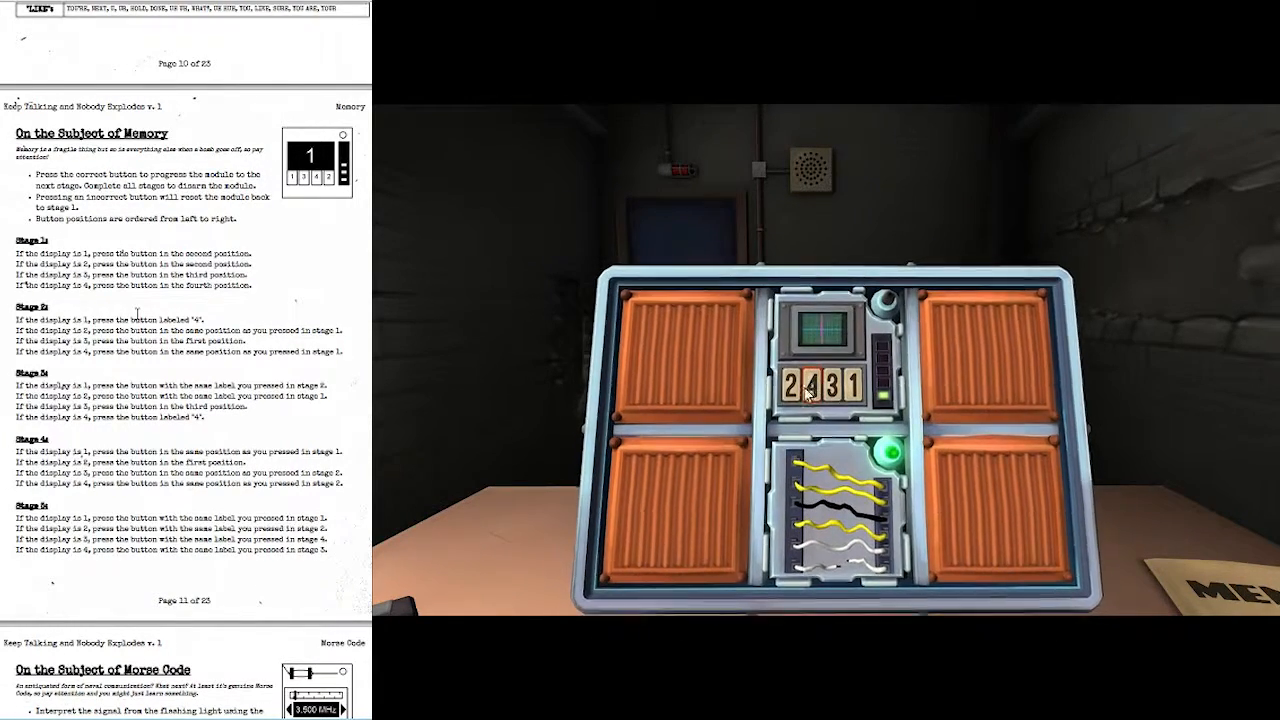
Answer further Memory stages for displays 1, 3, 1, 4 and 3
click(796, 388)
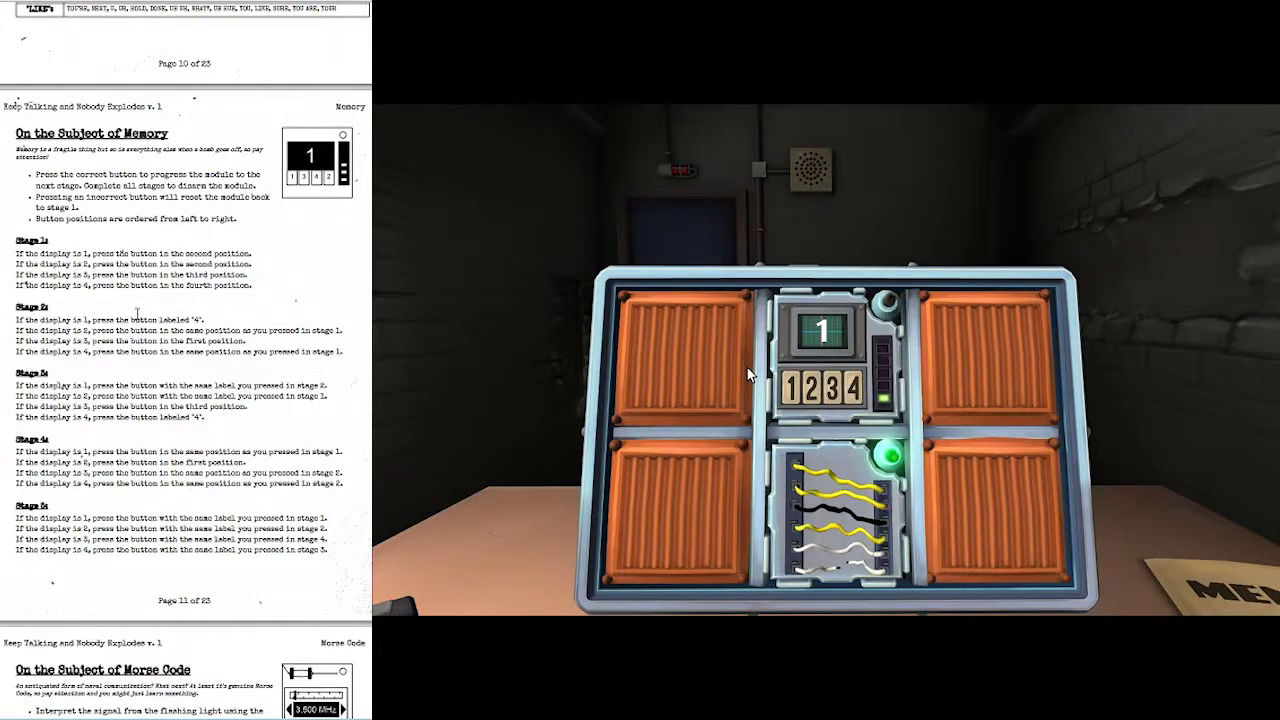
mouse_move(756, 390)
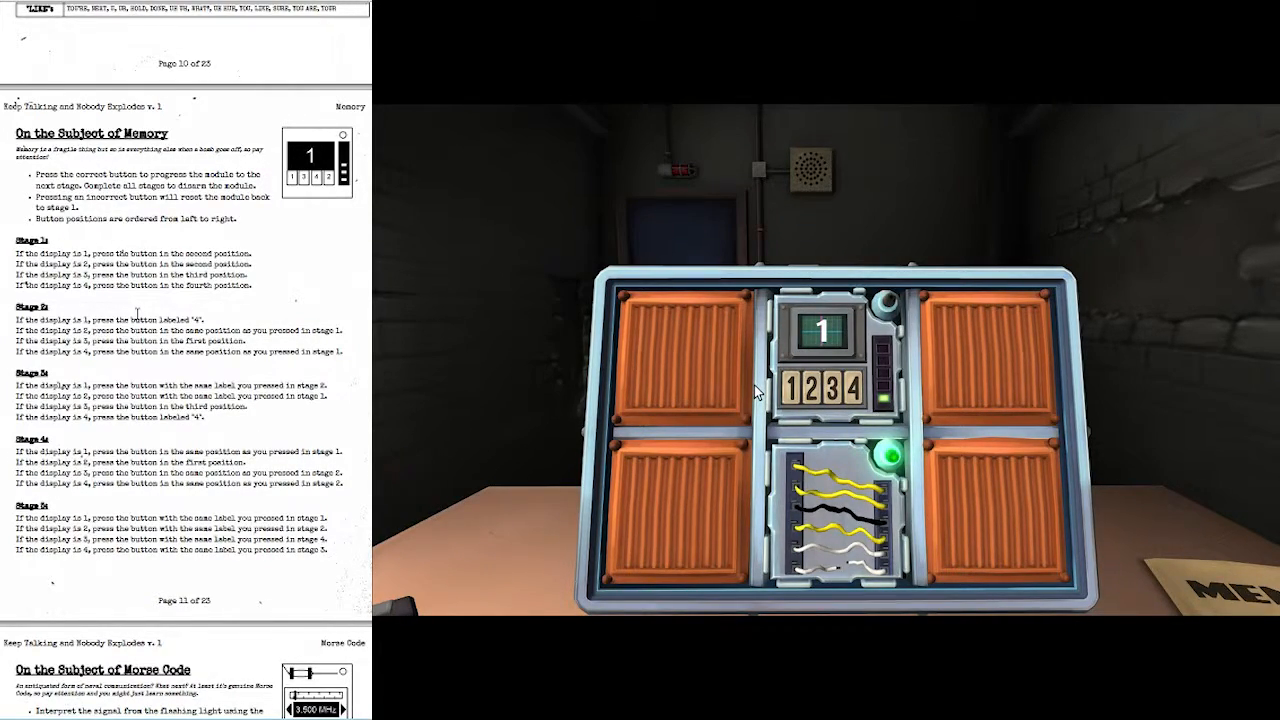
click(792, 390)
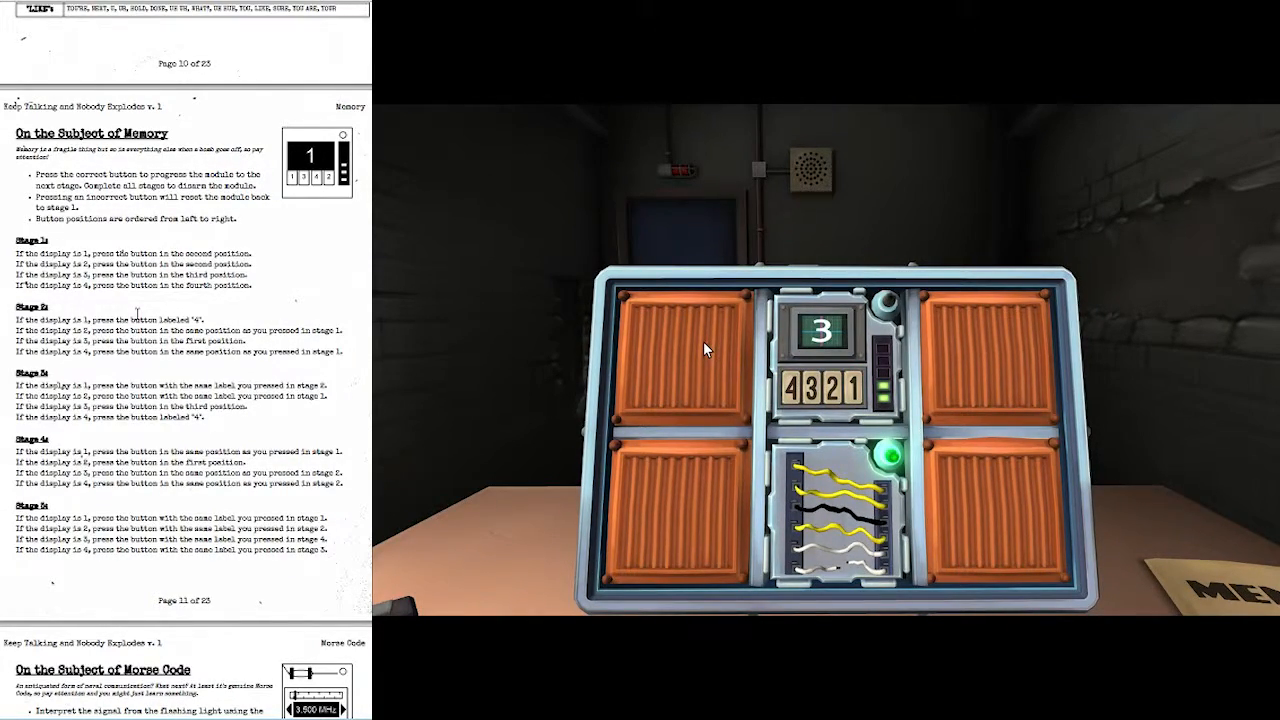
click(826, 396)
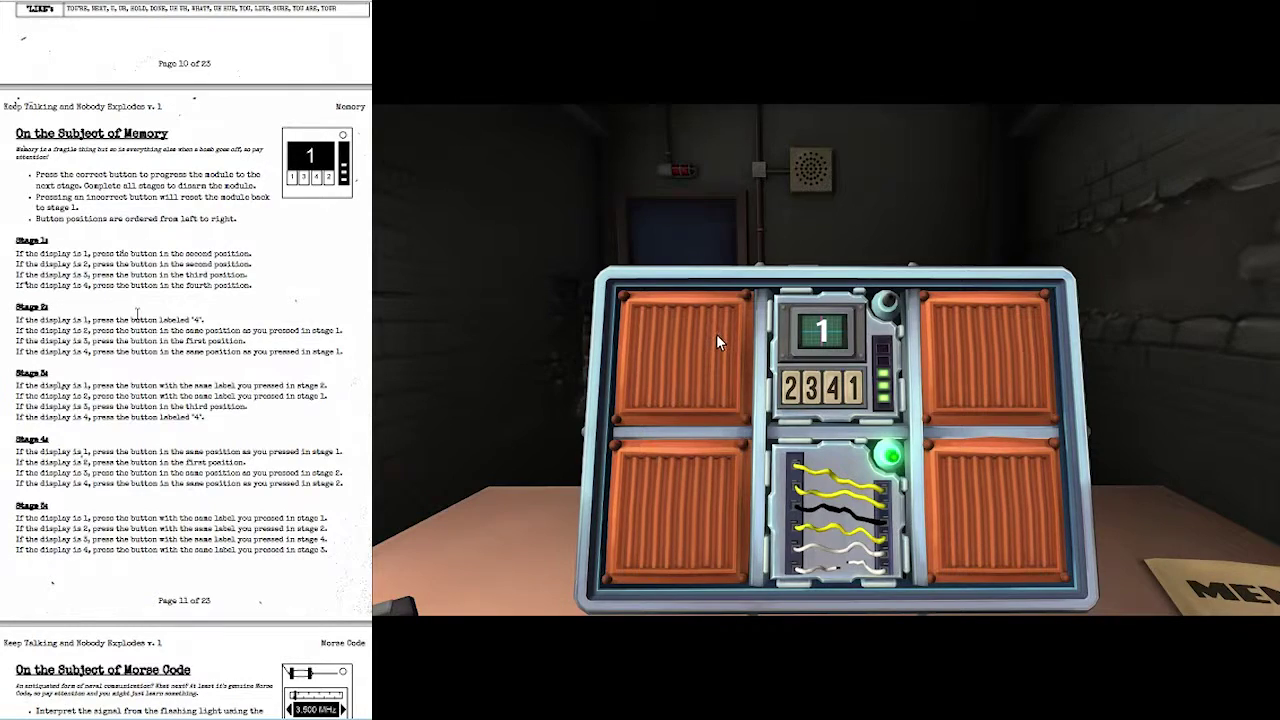
mouse_move(718, 376)
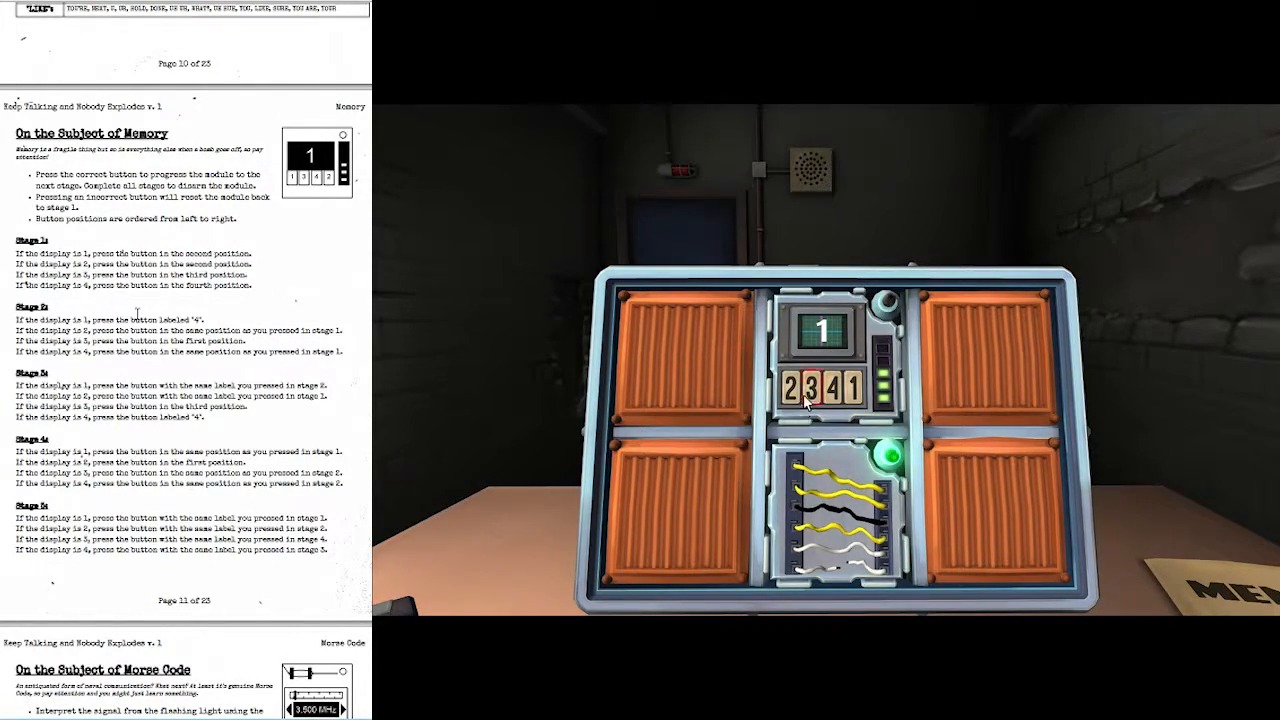
click(810, 396)
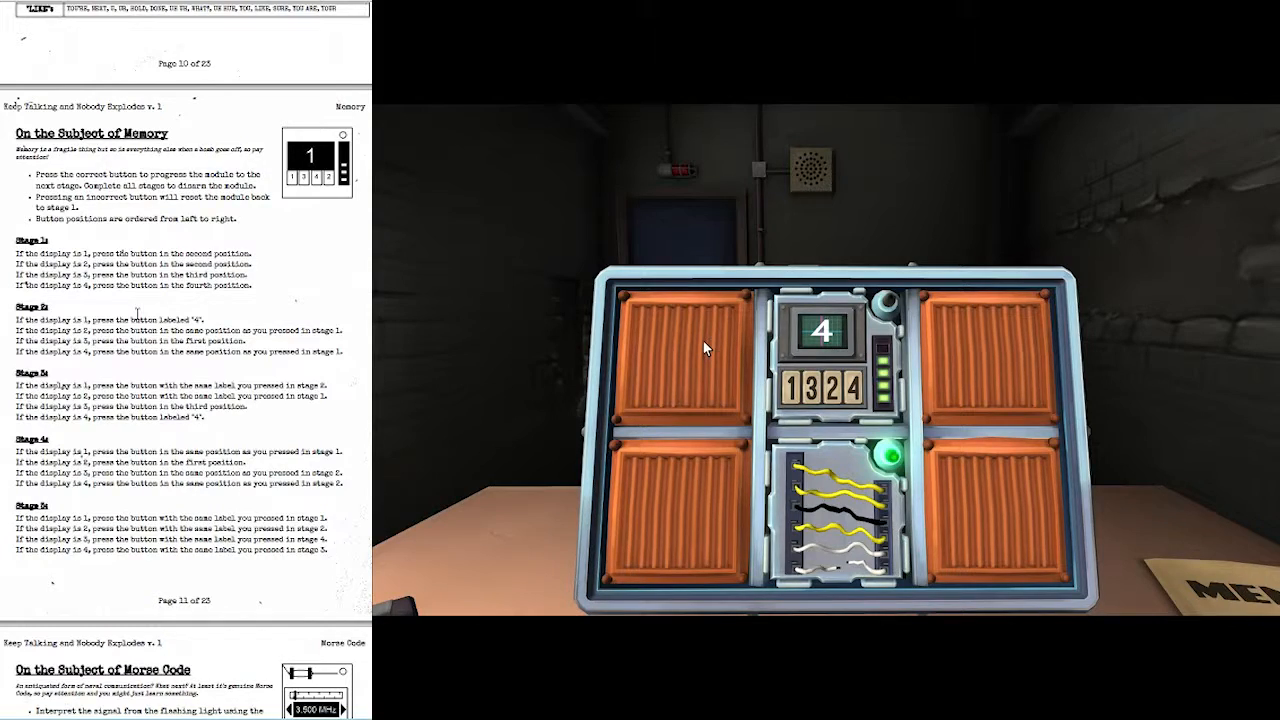
mouse_move(762, 408)
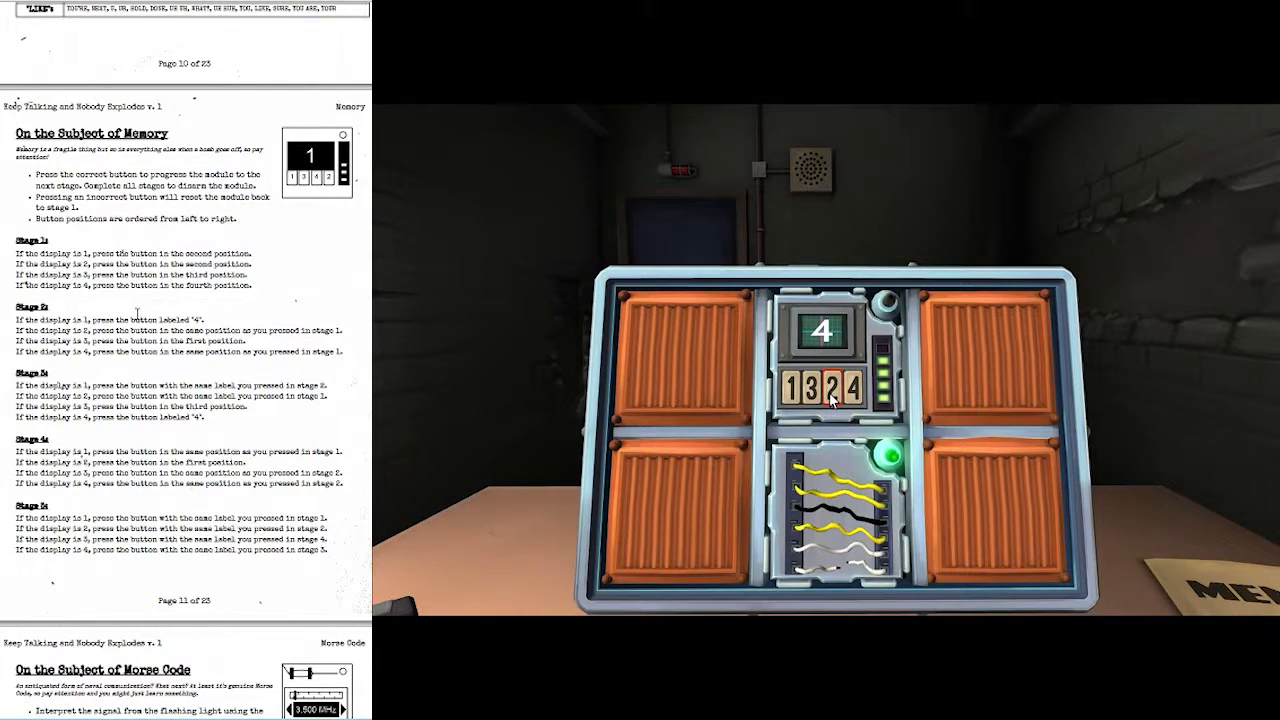
click(856, 390)
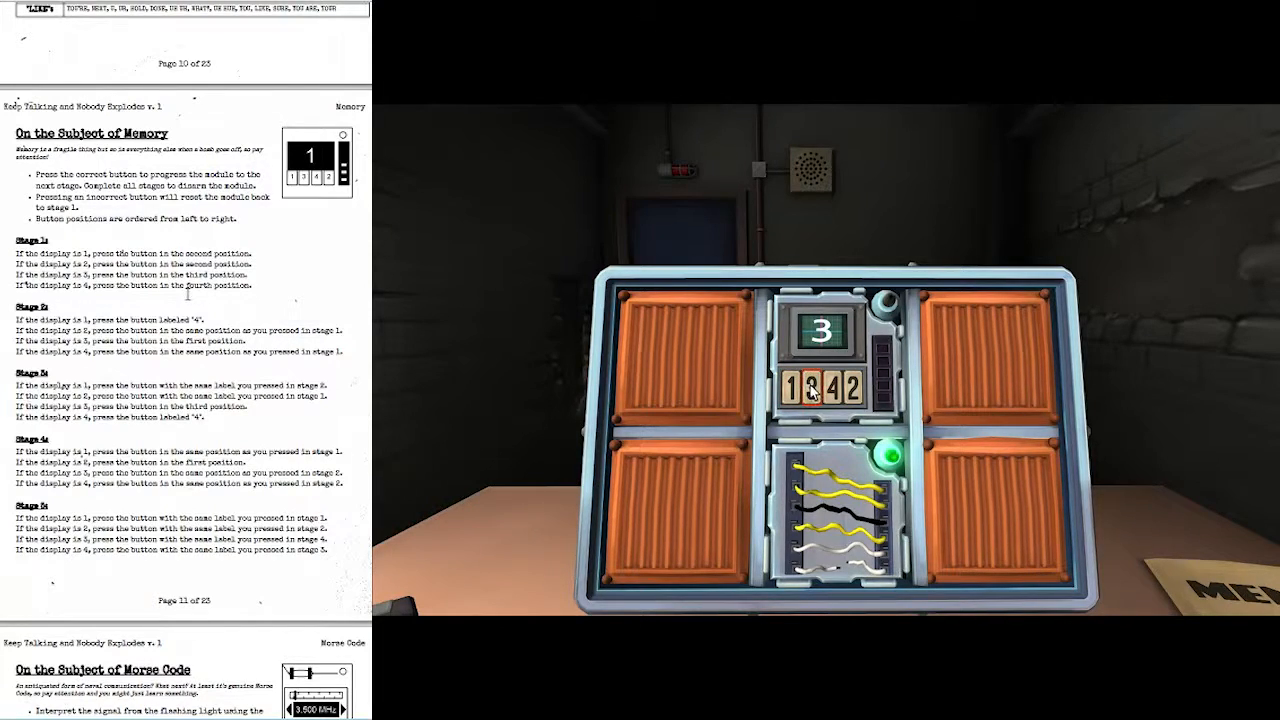
click(808, 388)
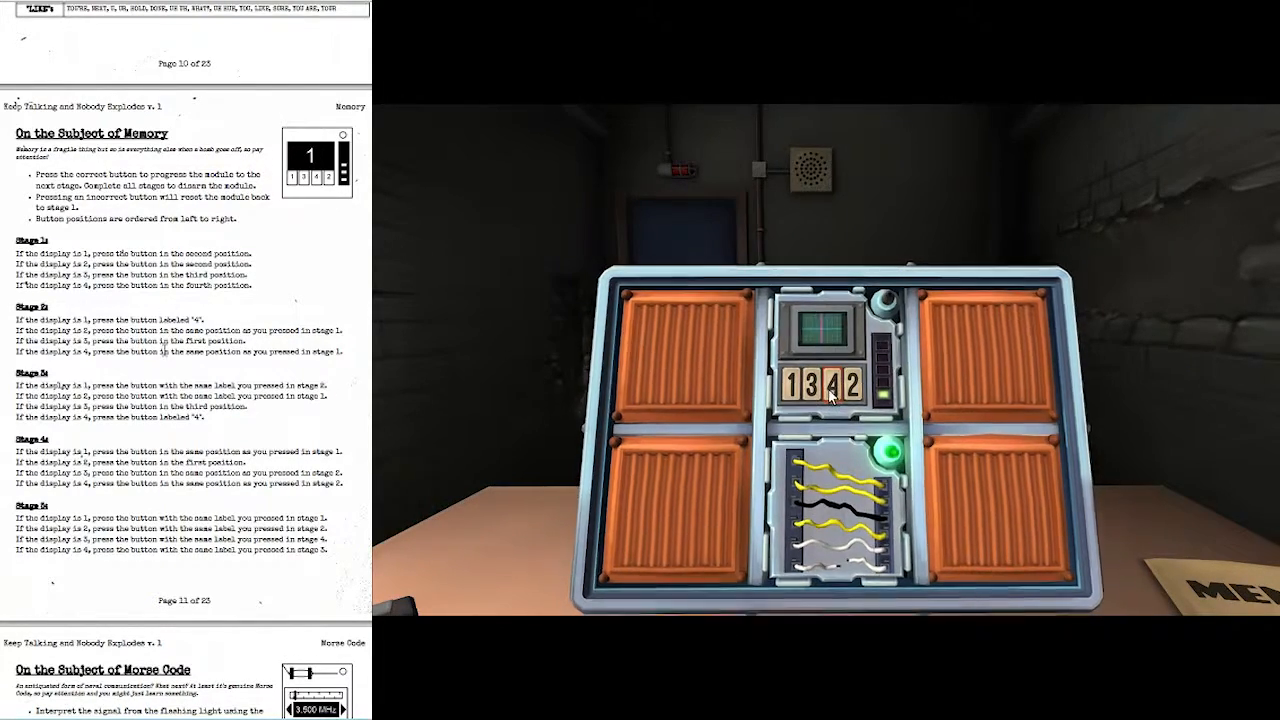
Answer the next Memory stages, including the display showing 3
click(828, 392)
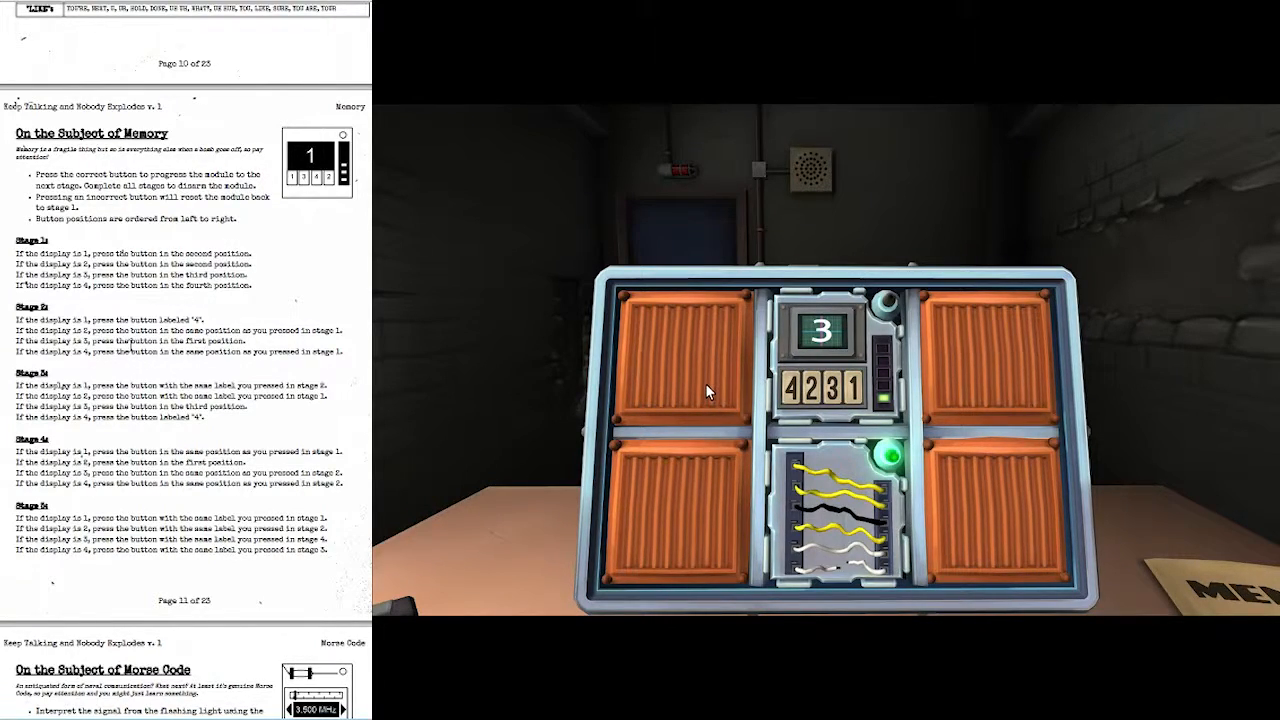
mouse_move(784, 410)
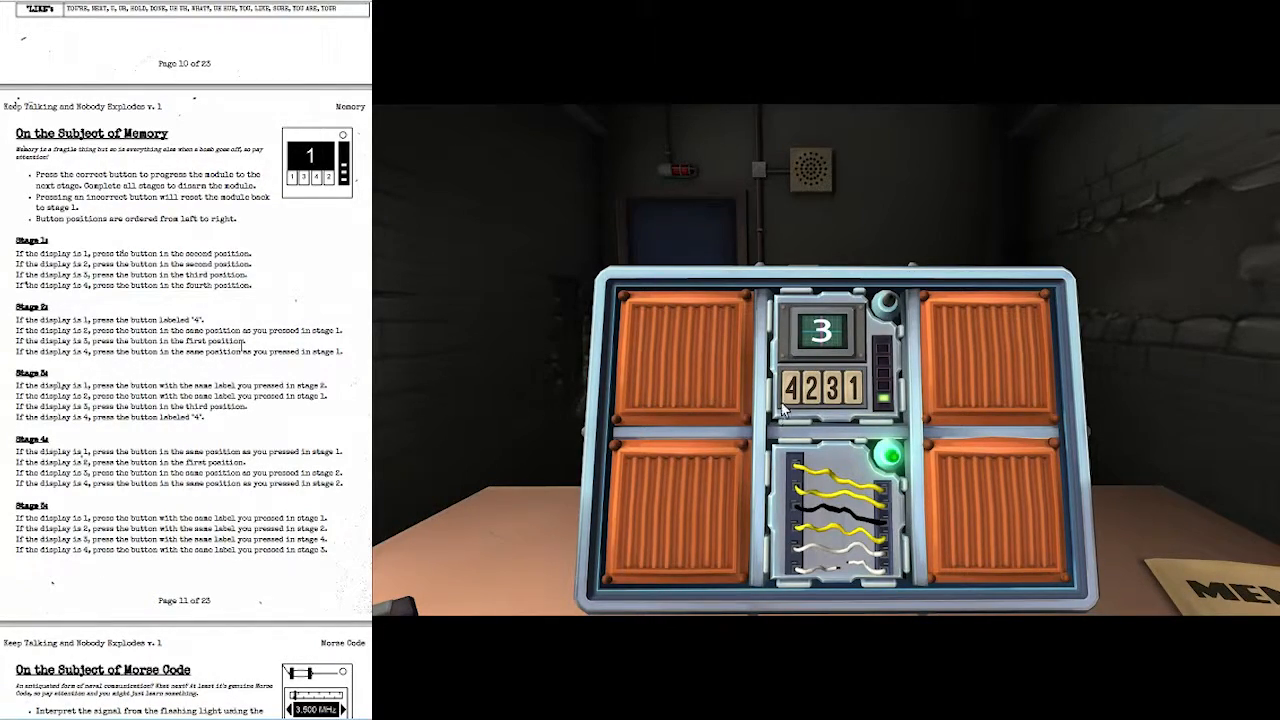
click(850, 390)
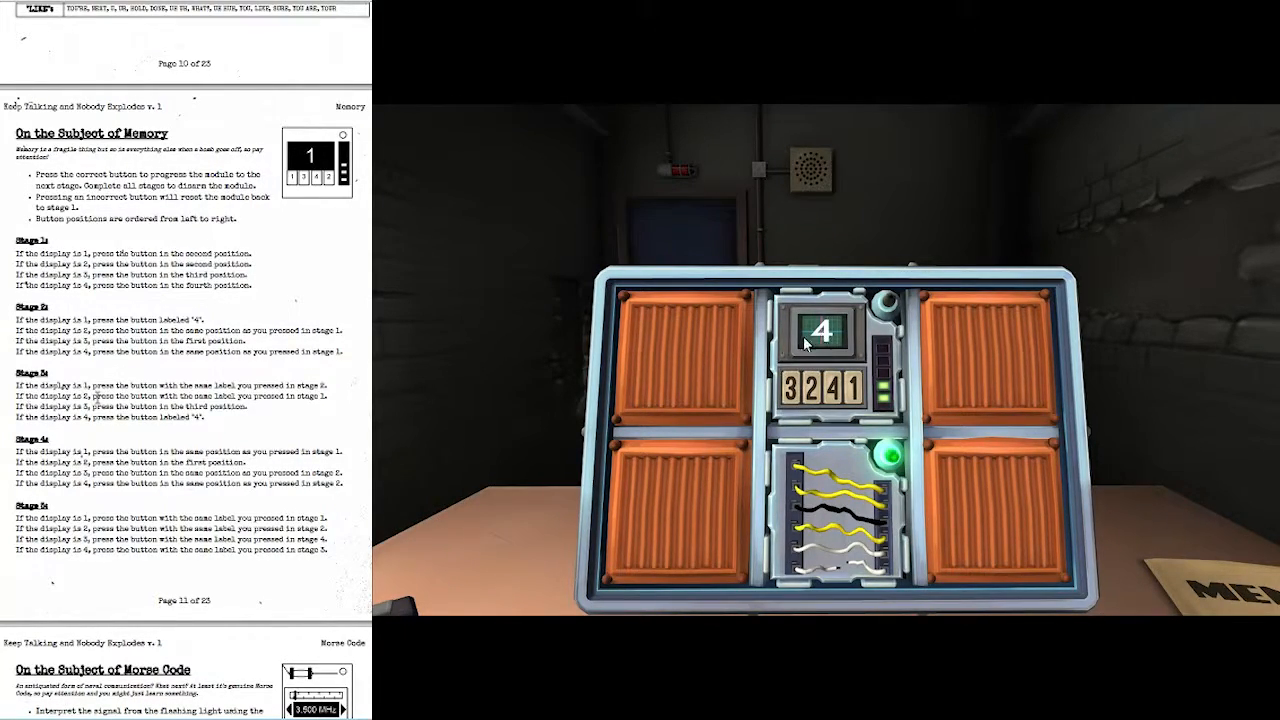
mouse_move(764, 420)
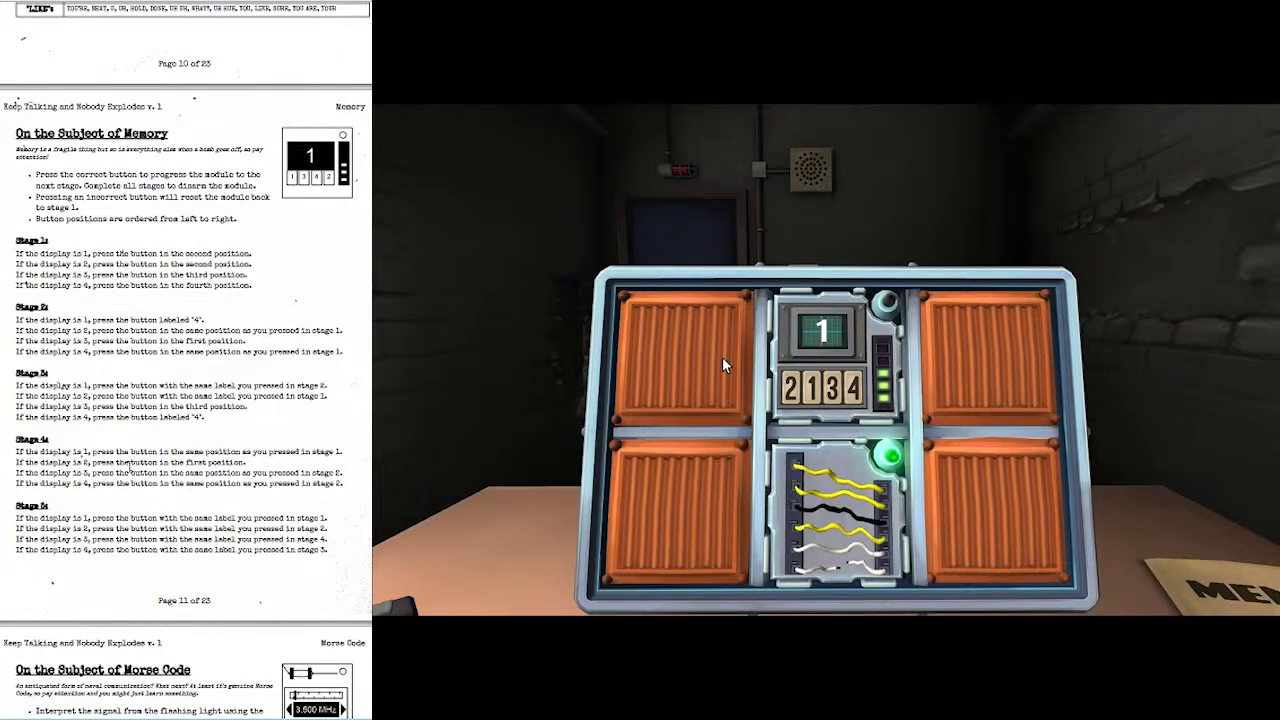
mouse_move(730, 414)
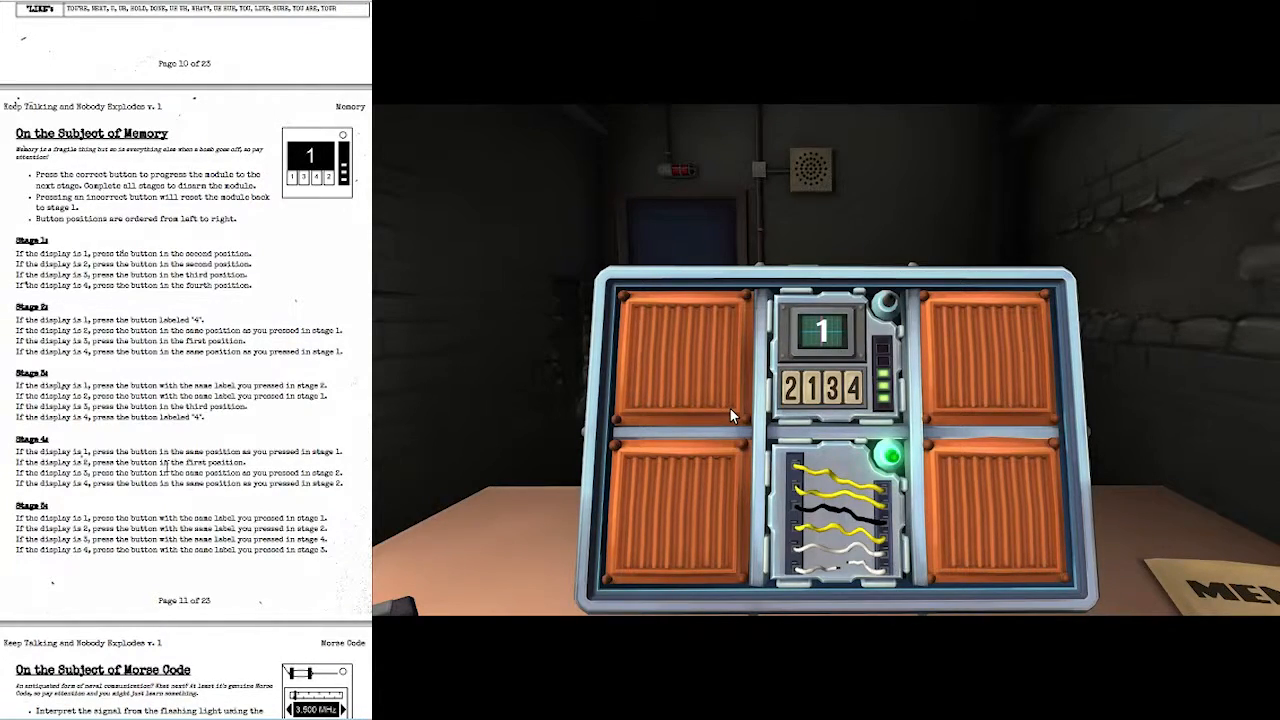
mouse_move(850, 418)
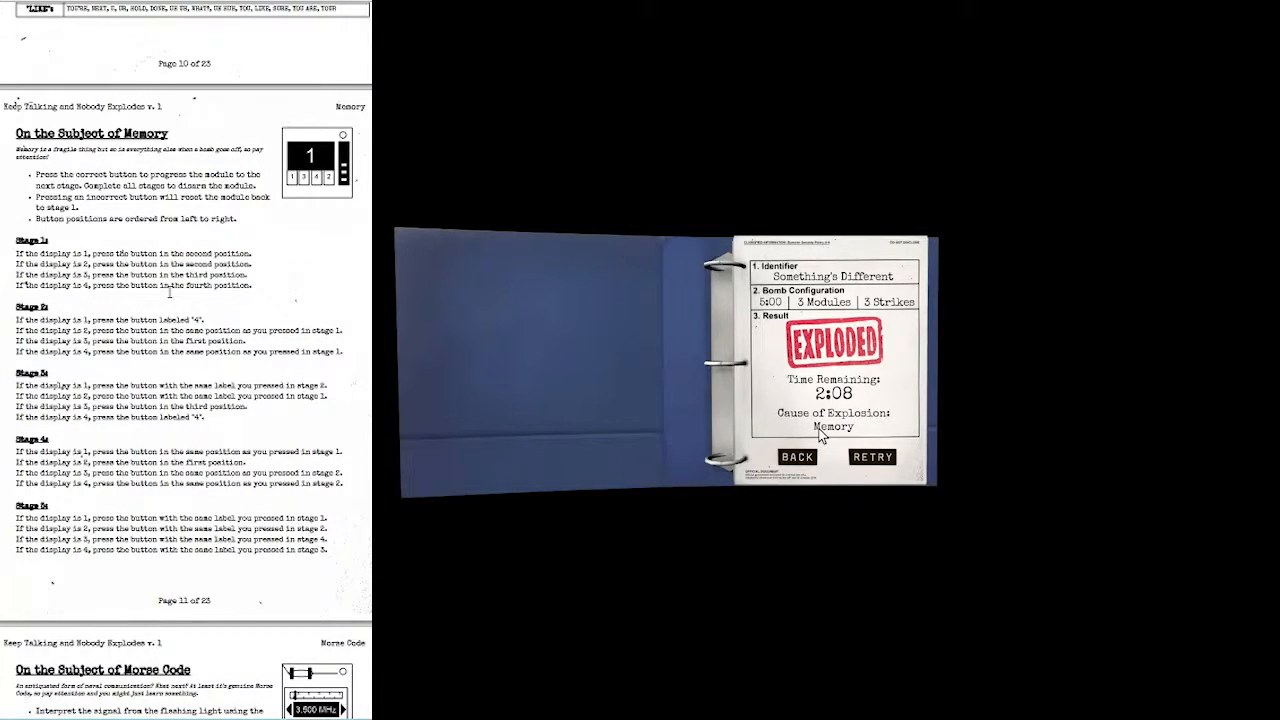
Scroll the manual up as the bomb explodes, results citing Memory with 2:08 left
scroll(up, 3)
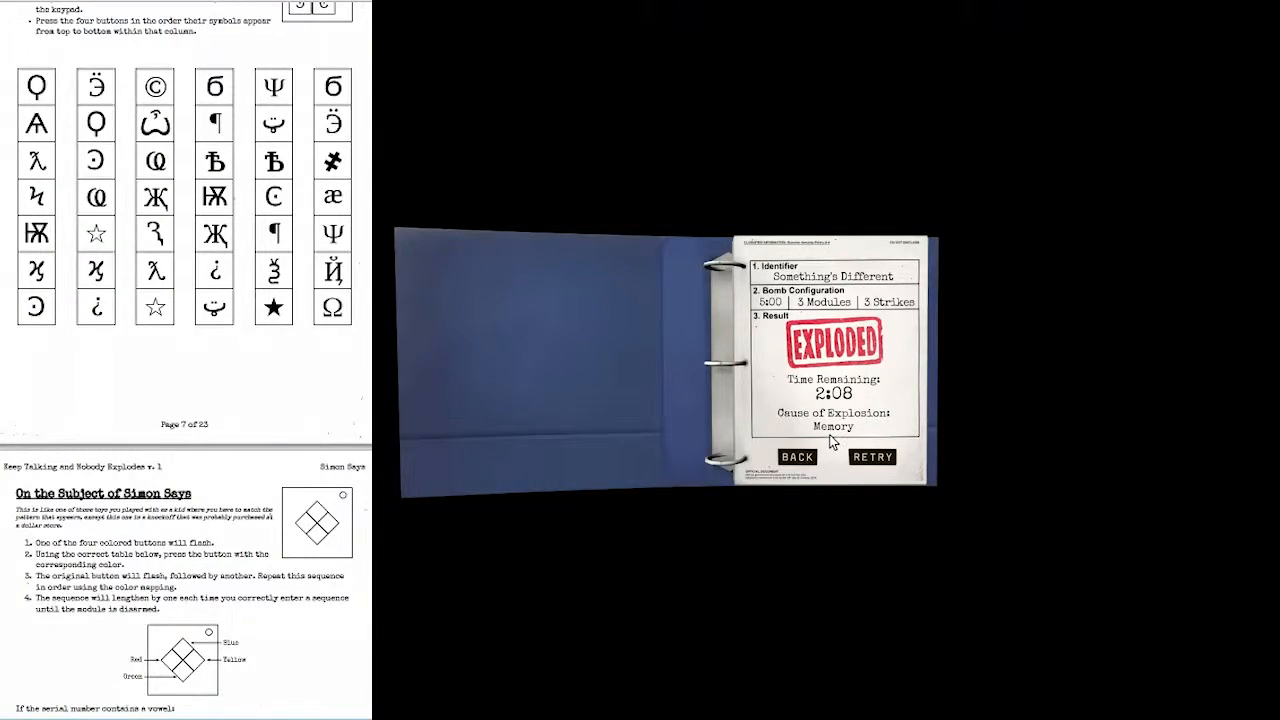